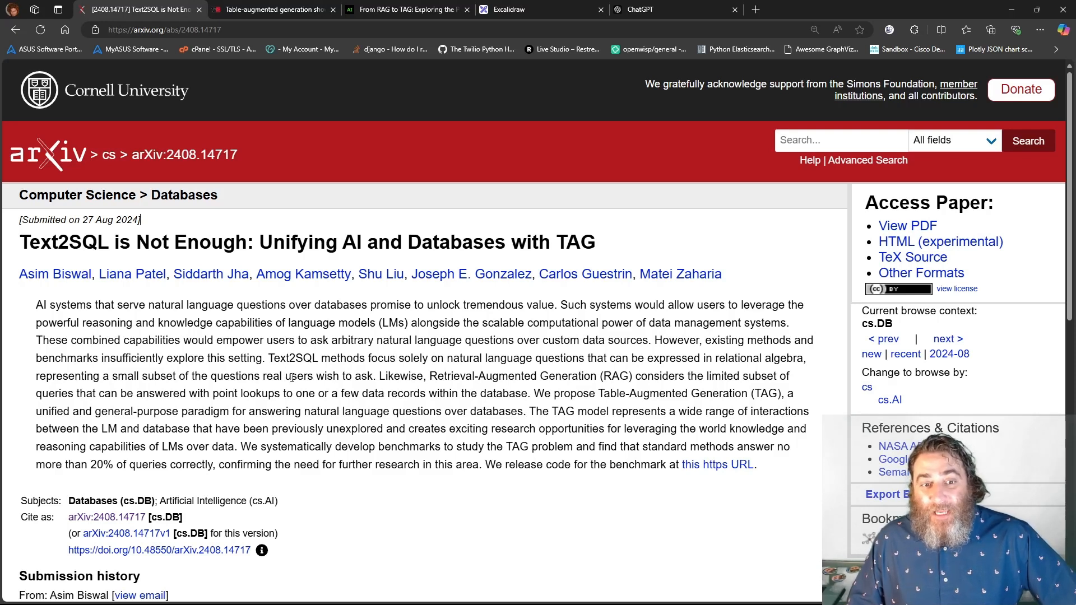
{"action": "mouse_move", "coordinate": [497, 374]}
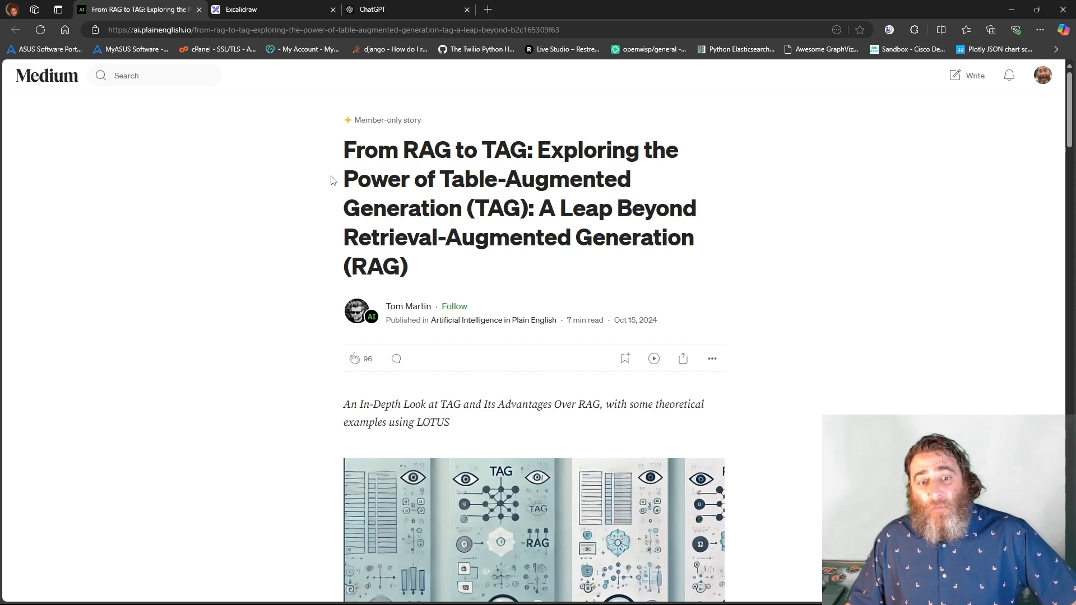
- Scroll down through the Medium article 'From RAG to TAG'
{"action": "scroll", "scroll_direction": "down", "scroll_amount": 3}
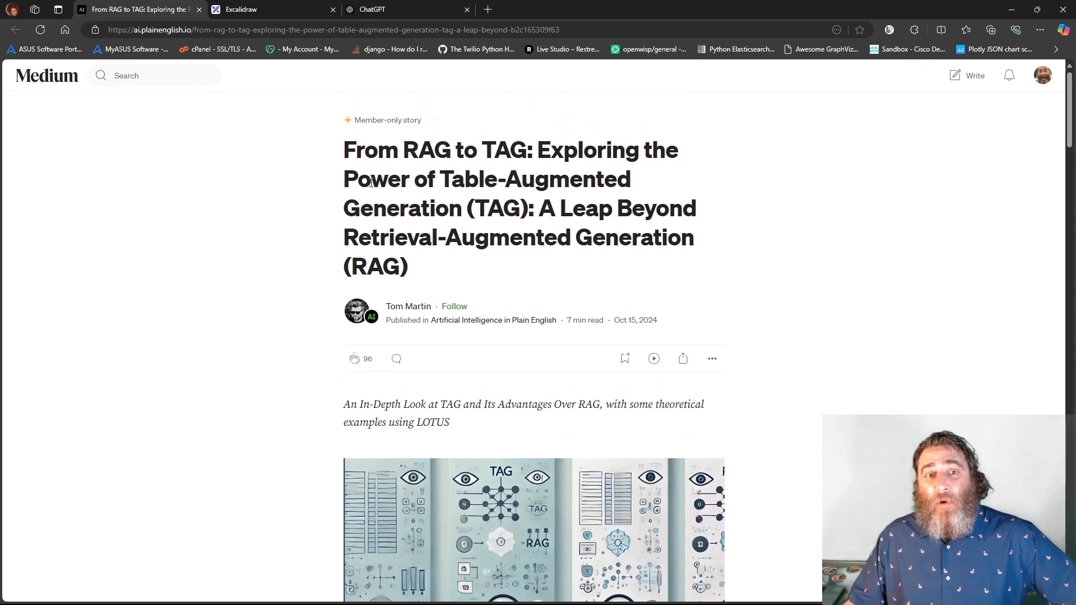
{"action": "mouse_move", "coordinate": [298, 215]}
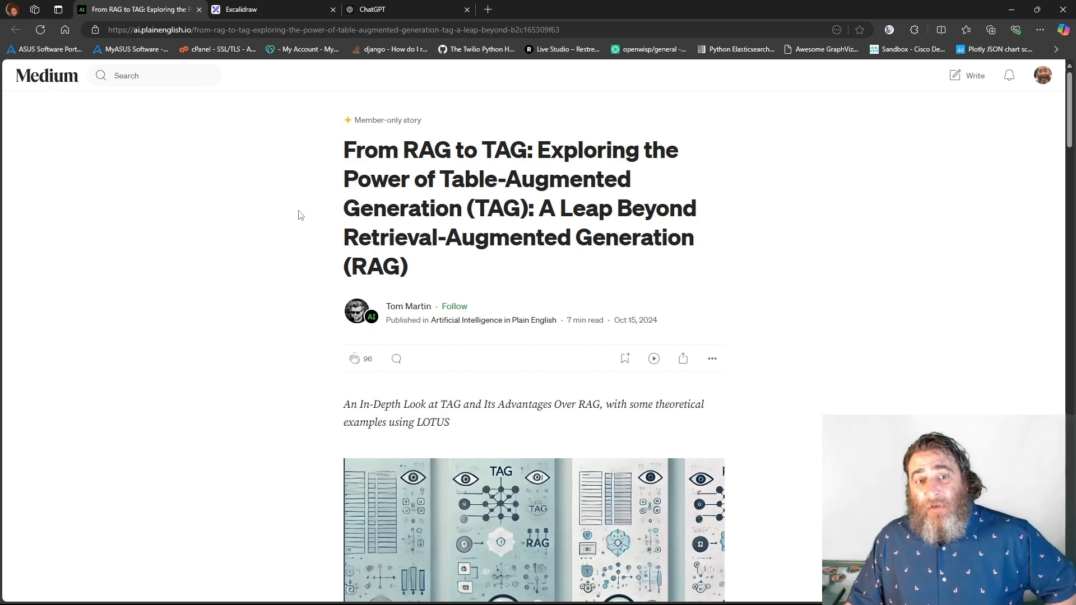
{"action": "mouse_move", "coordinate": [195, 19]}
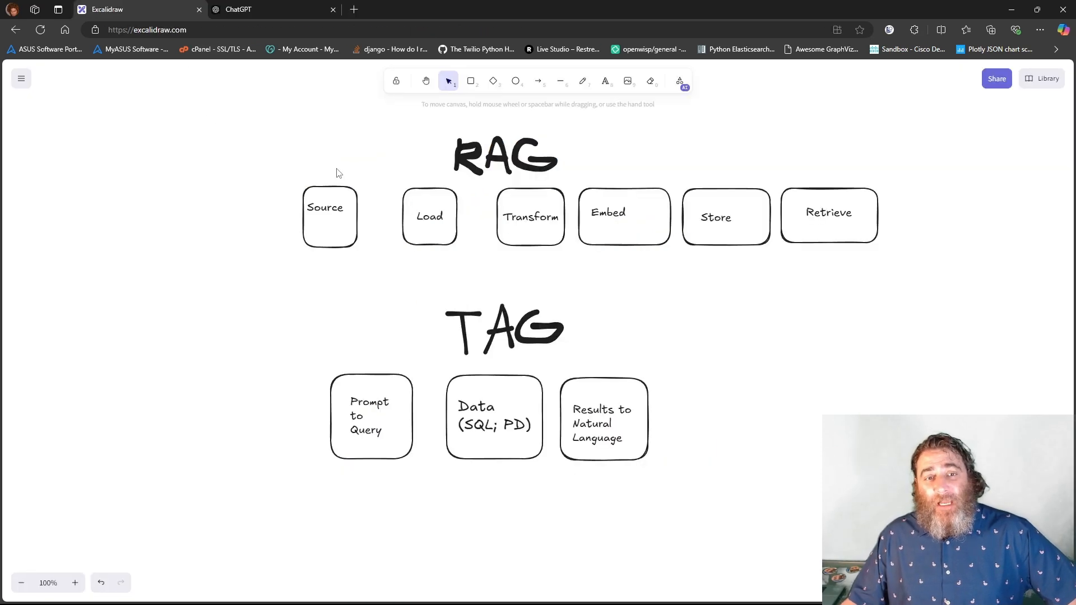
{"action": "mouse_move", "coordinate": [554, 99]}
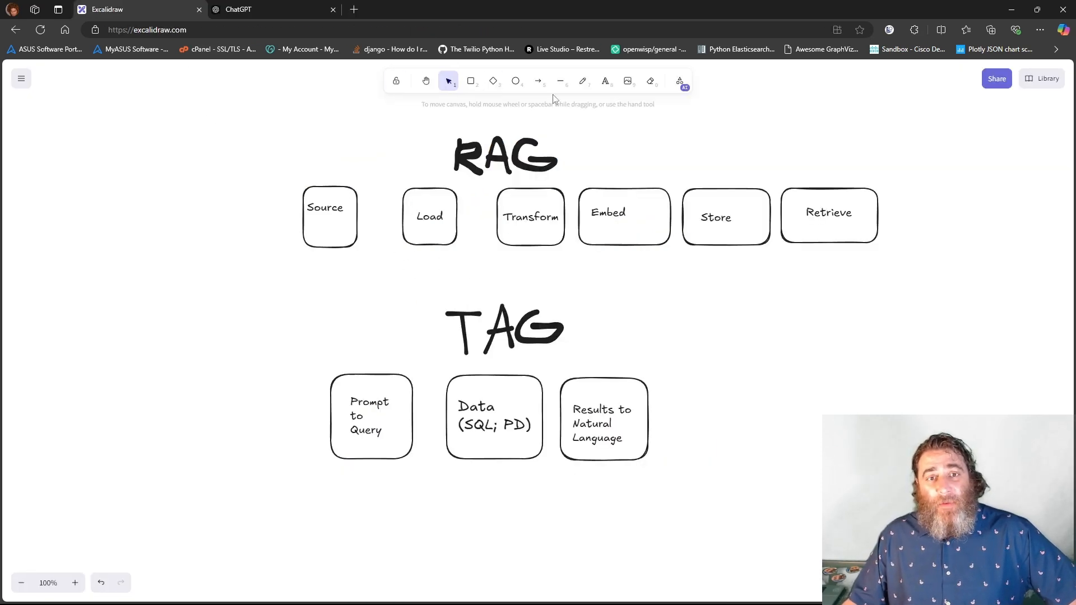
- With the pencil, underline RAG and sketch a question mark under Source and a document under Load
{"action": "left_click", "coordinate": [581, 81]}
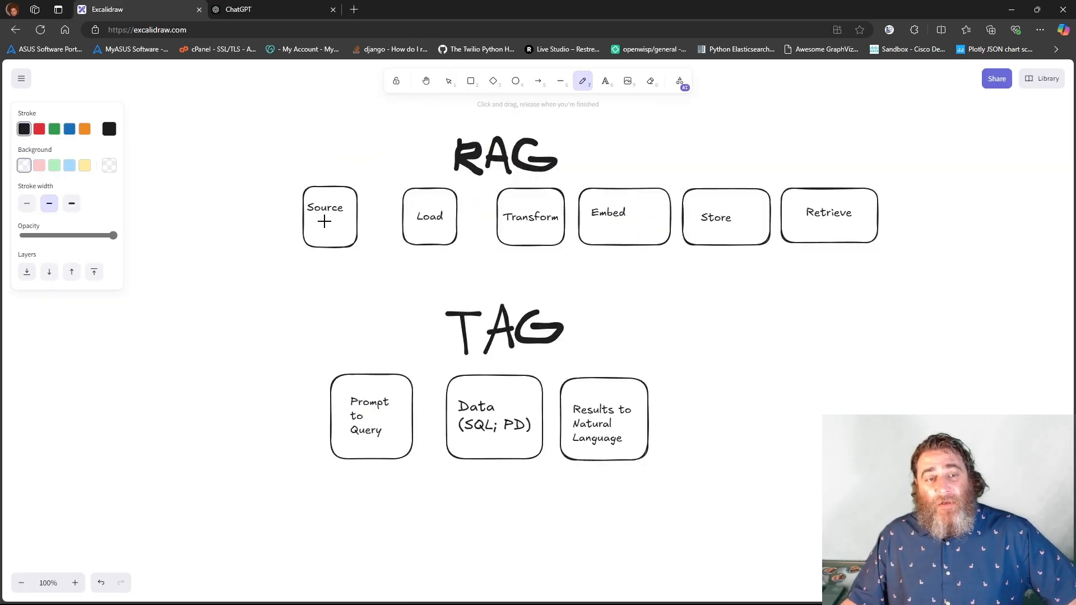
{"action": "left_click_drag", "start_coordinate": [453, 177], "coordinate": [549, 177]}
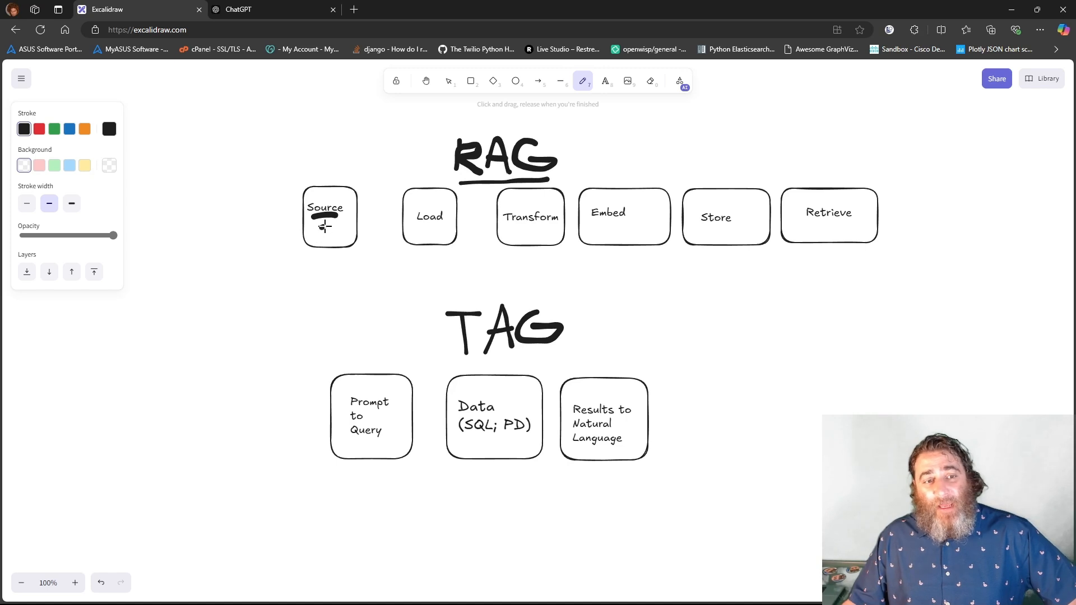
{"action": "left_click_drag", "start_coordinate": [323, 224], "coordinate": [319, 258]}
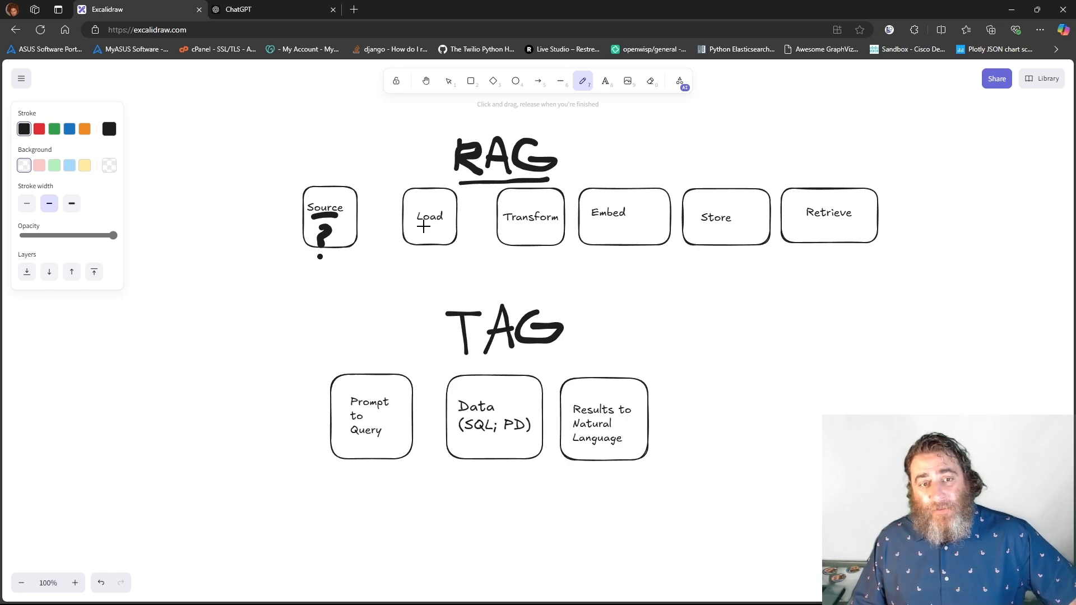
{"action": "left_click_drag", "start_coordinate": [415, 227], "coordinate": [443, 227]}
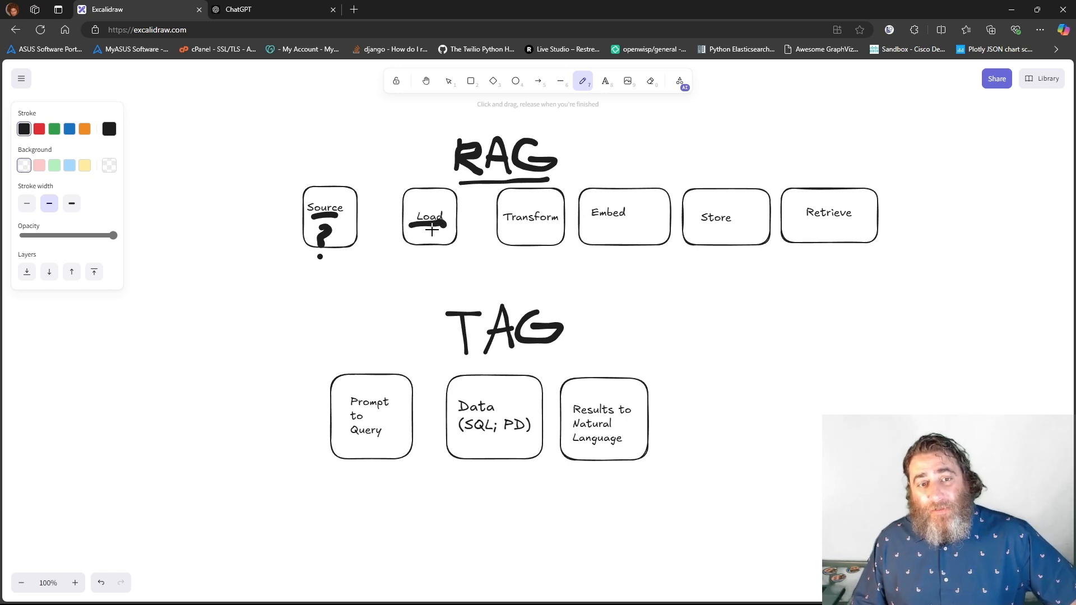
{"action": "mouse_move", "coordinate": [517, 232]}
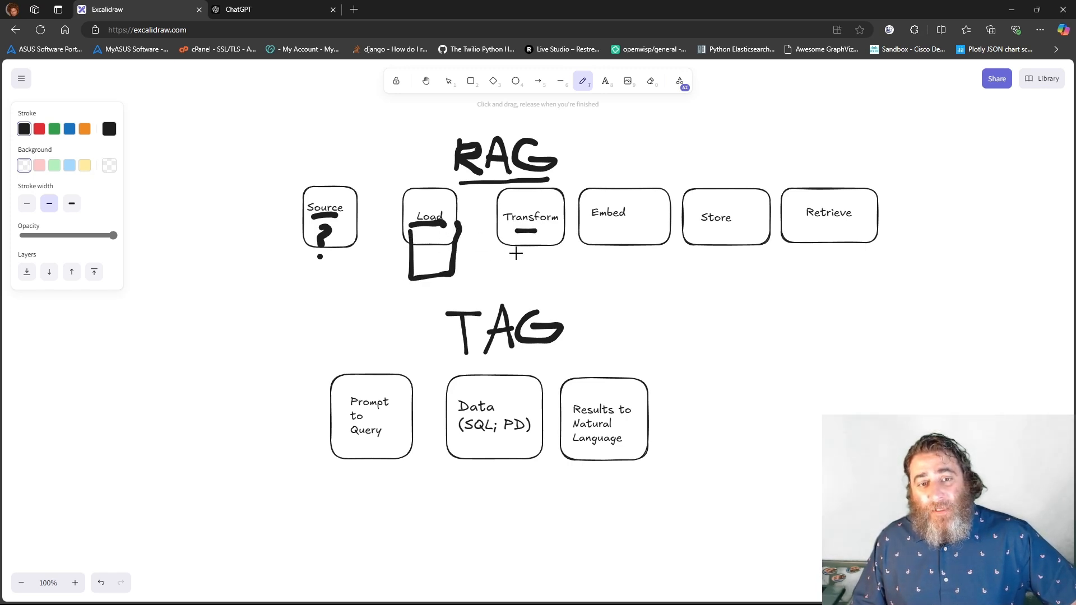
- Draw text lines under Transform, an arrow, and write MATH under Embed
{"action": "left_click_drag", "start_coordinate": [525, 247], "coordinate": [532, 257]}
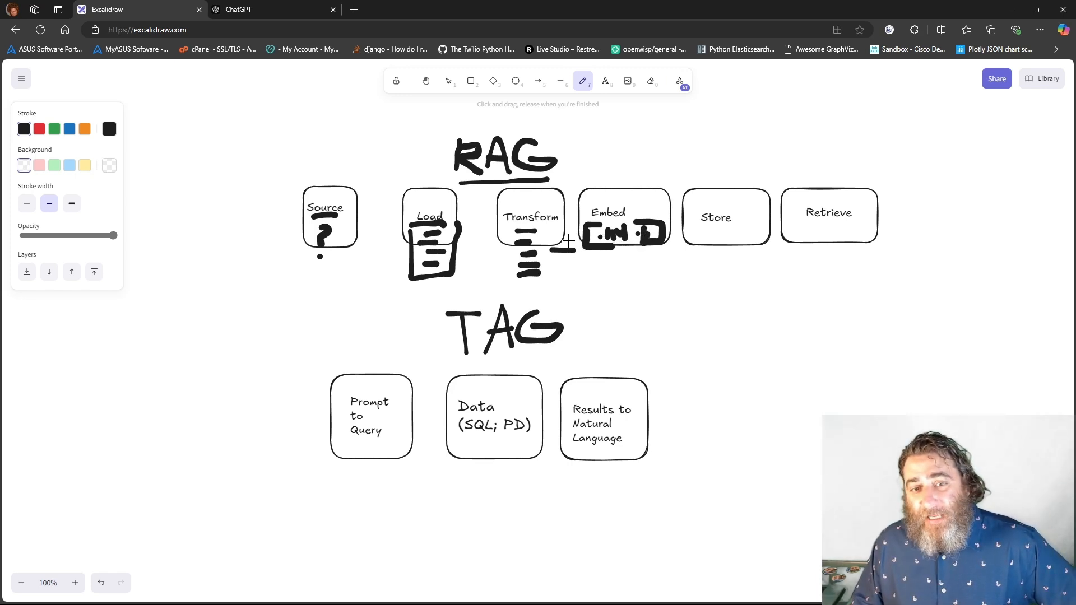
{"action": "left_click_drag", "start_coordinate": [542, 253], "coordinate": [577, 254]}
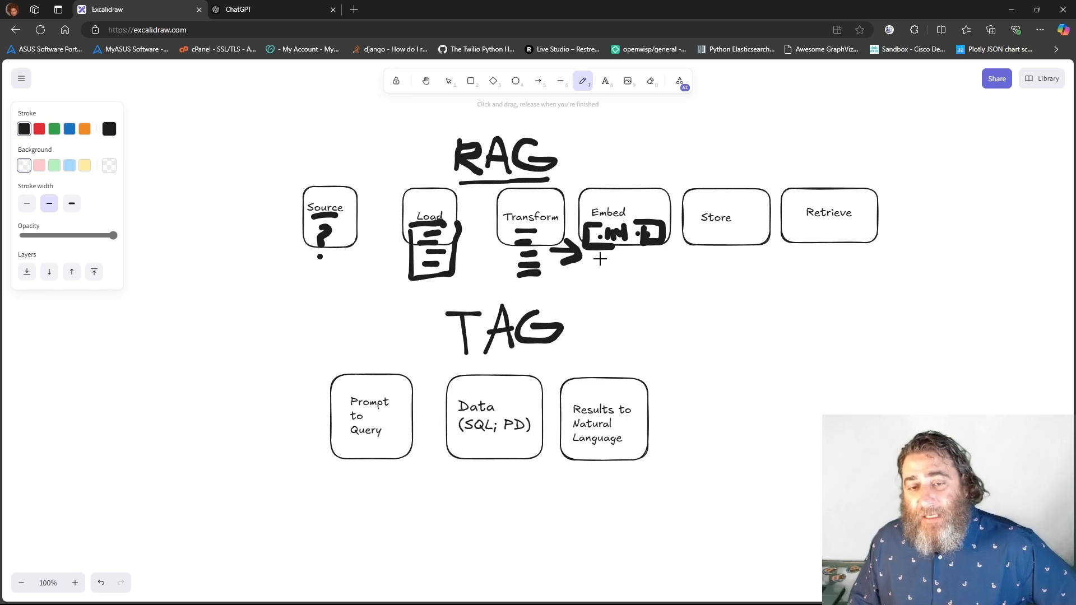
{"action": "left_click_drag", "start_coordinate": [601, 258], "coordinate": [621, 282]}
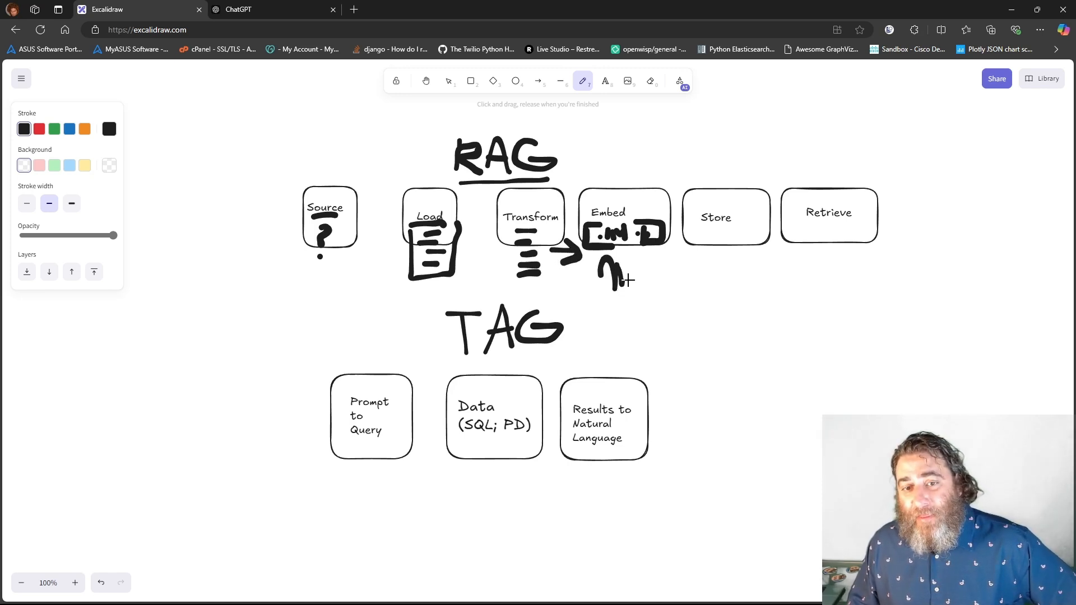
{"action": "left_click_drag", "start_coordinate": [615, 278], "coordinate": [645, 268]}
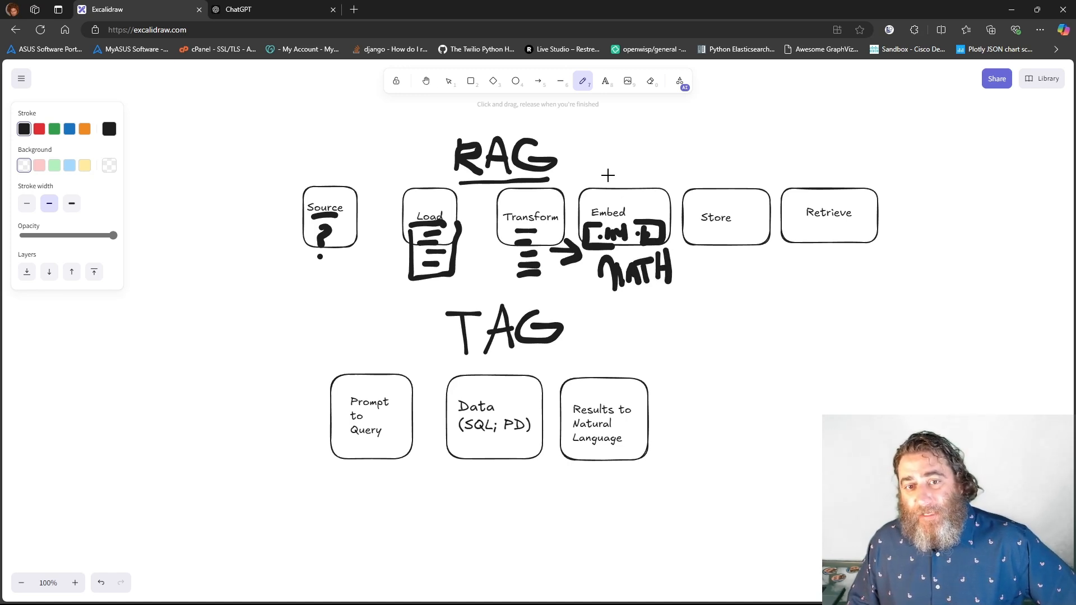
- Write MODEL above Embed, draw a storage box under Store, and write LLM under Retrieve
{"action": "left_click_drag", "start_coordinate": [594, 171], "coordinate": [621, 168]}
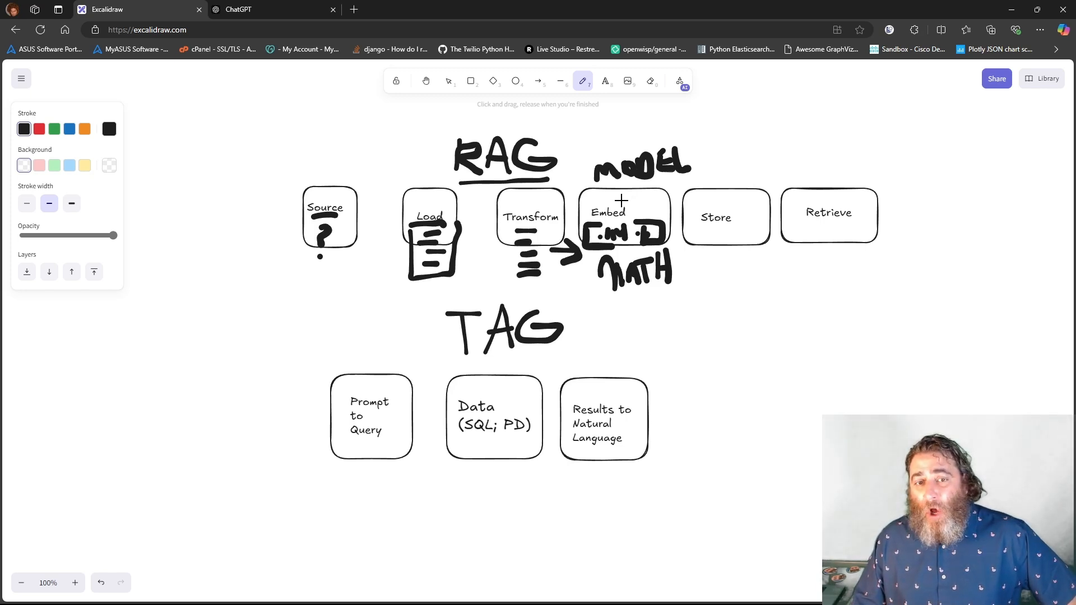
{"action": "mouse_move", "coordinate": [633, 201]}
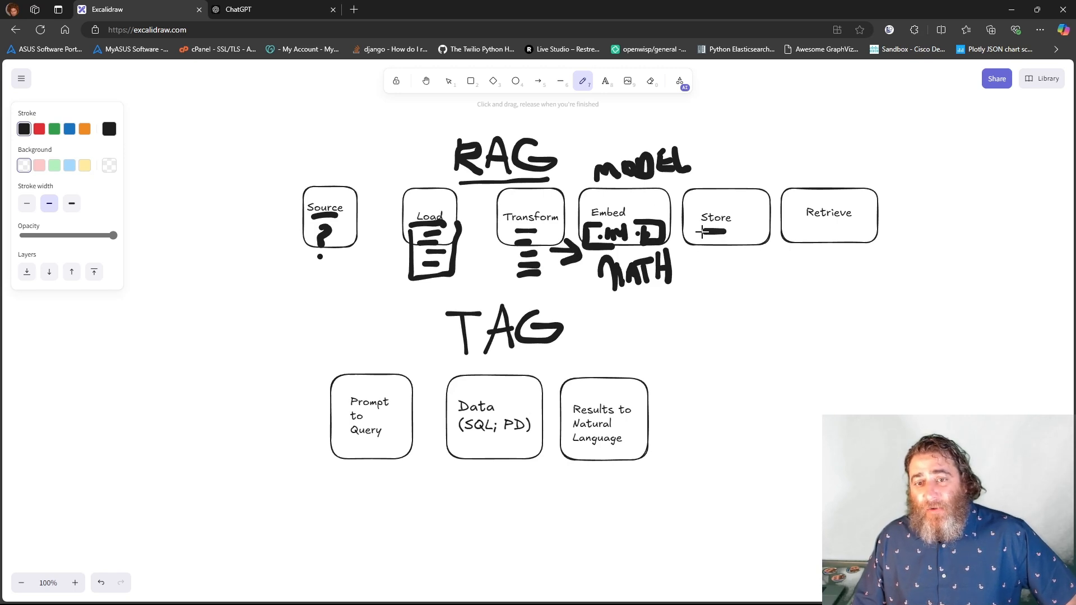
{"action": "left_click_drag", "start_coordinate": [703, 236], "coordinate": [731, 268]}
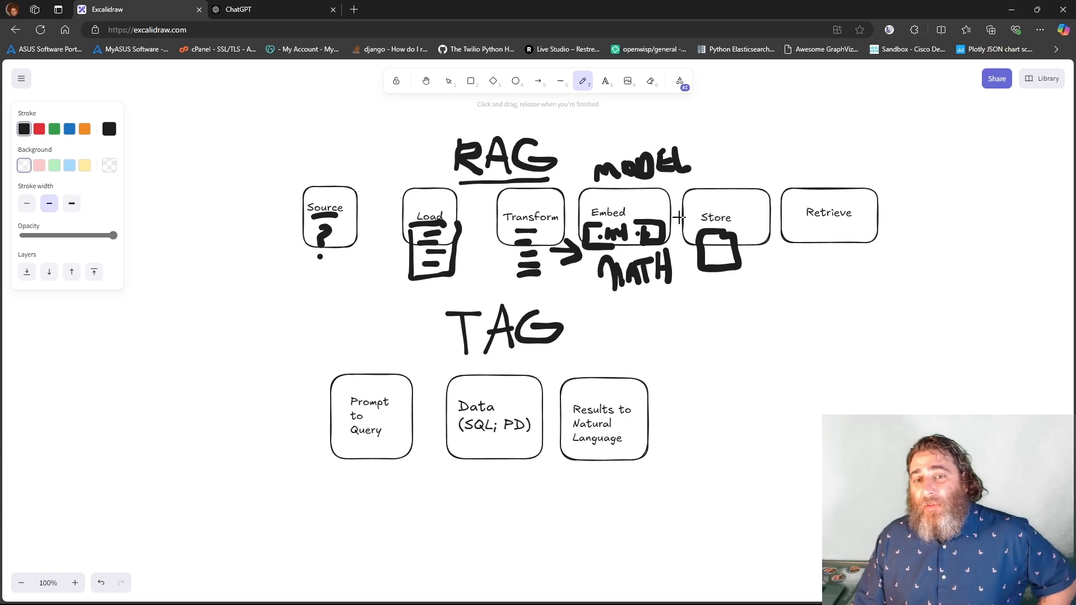
{"action": "mouse_move", "coordinate": [818, 233]}
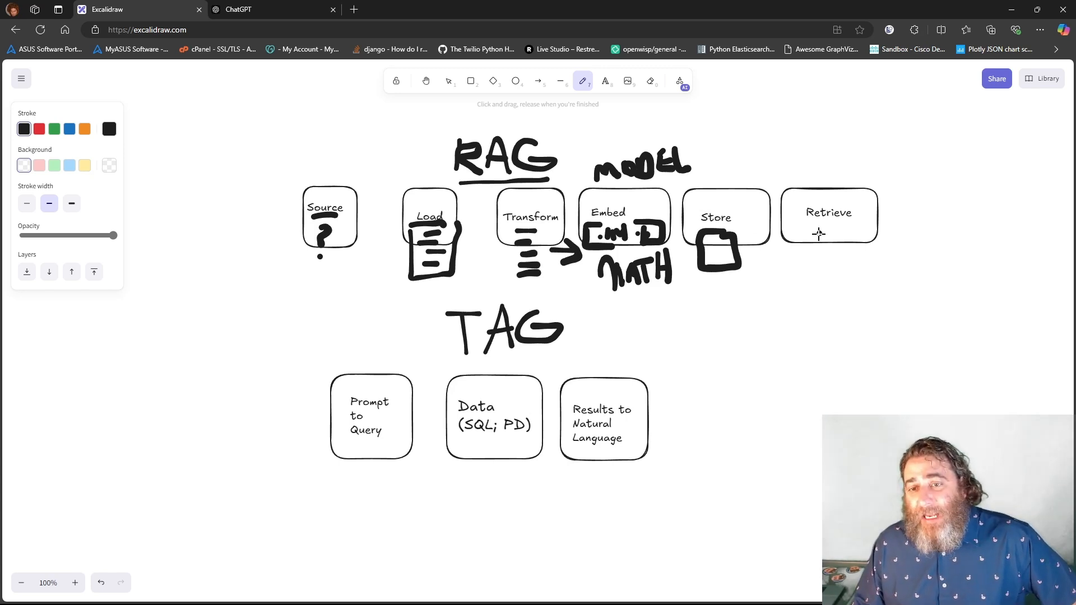
{"action": "left_click_drag", "start_coordinate": [817, 236], "coordinate": [859, 248]}
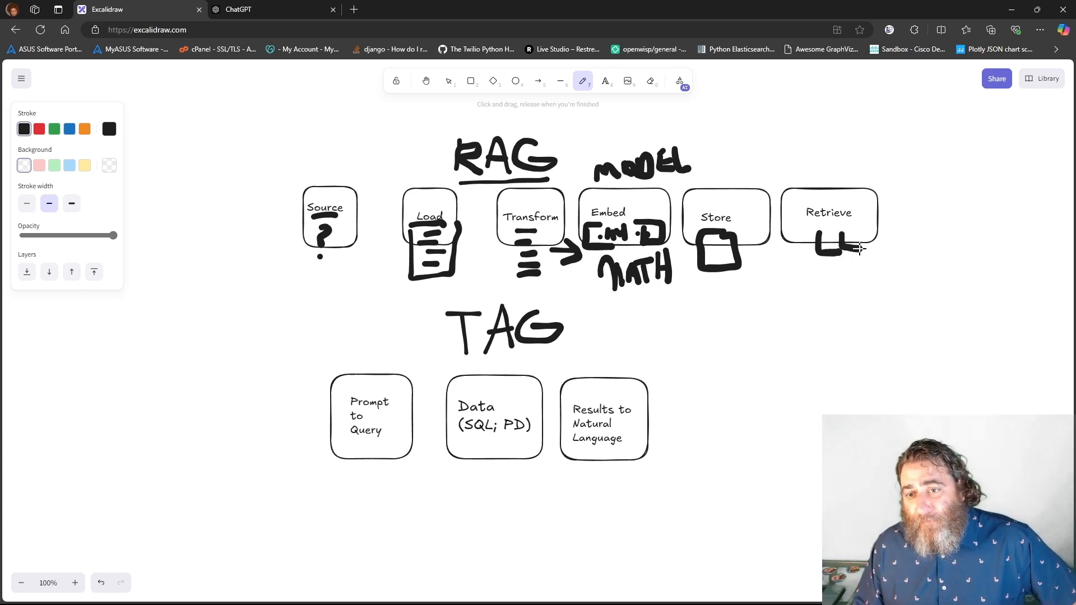
{"action": "left_click_drag", "start_coordinate": [844, 247], "coordinate": [889, 236]}
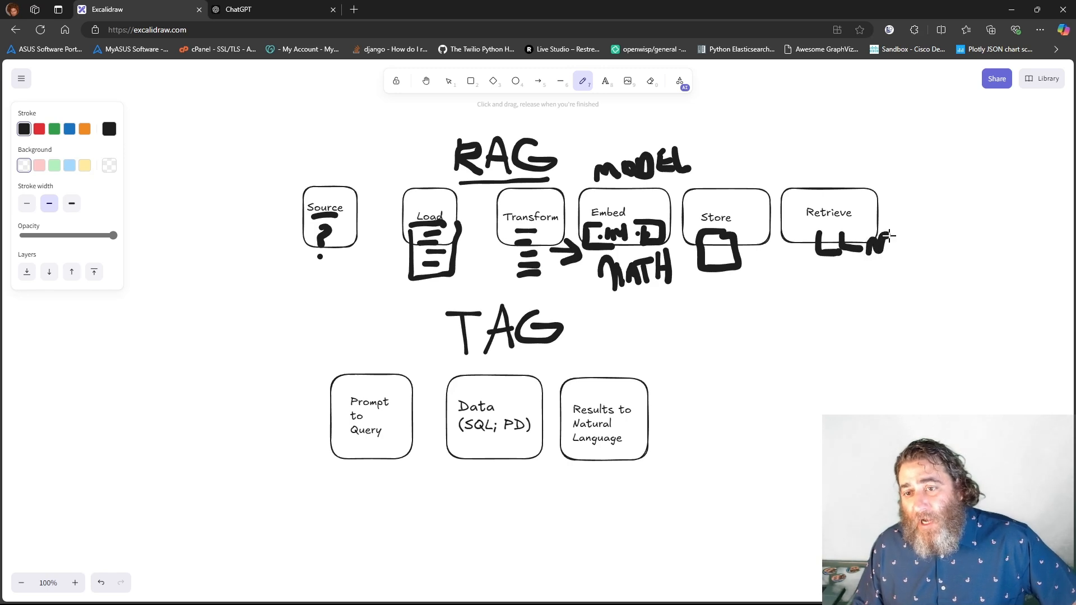
- Add an arrow from LLM to the store, a K-labelled arrow below, and a check mark
{"action": "left_click_drag", "start_coordinate": [755, 243], "coordinate": [813, 244]}
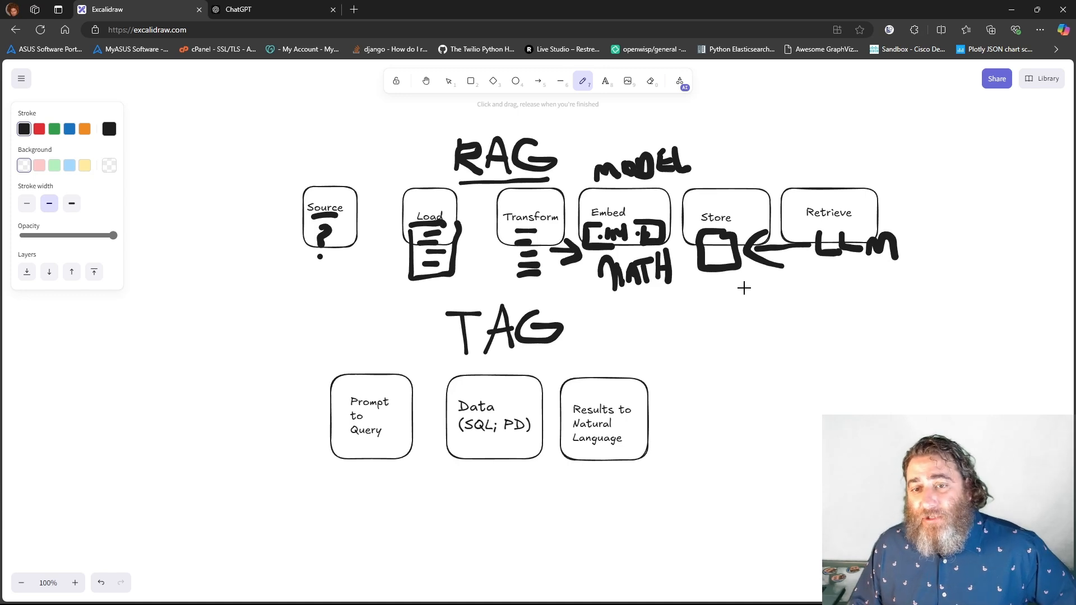
{"action": "mouse_move", "coordinate": [764, 306]}
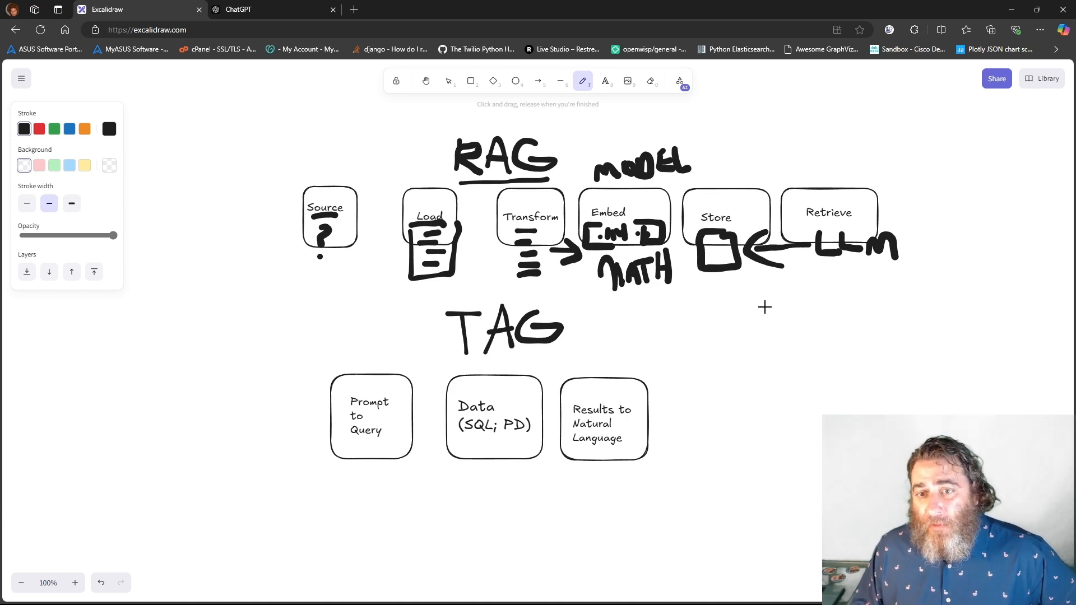
{"action": "left_click_drag", "start_coordinate": [738, 288], "coordinate": [799, 287]}
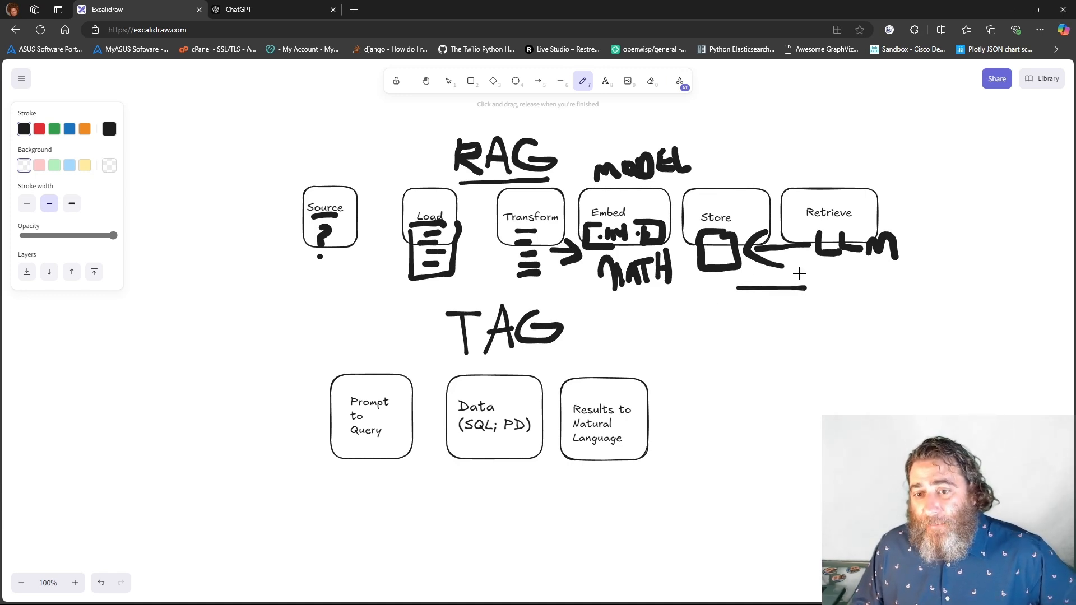
{"action": "left_click_drag", "start_coordinate": [741, 289], "coordinate": [820, 288]}
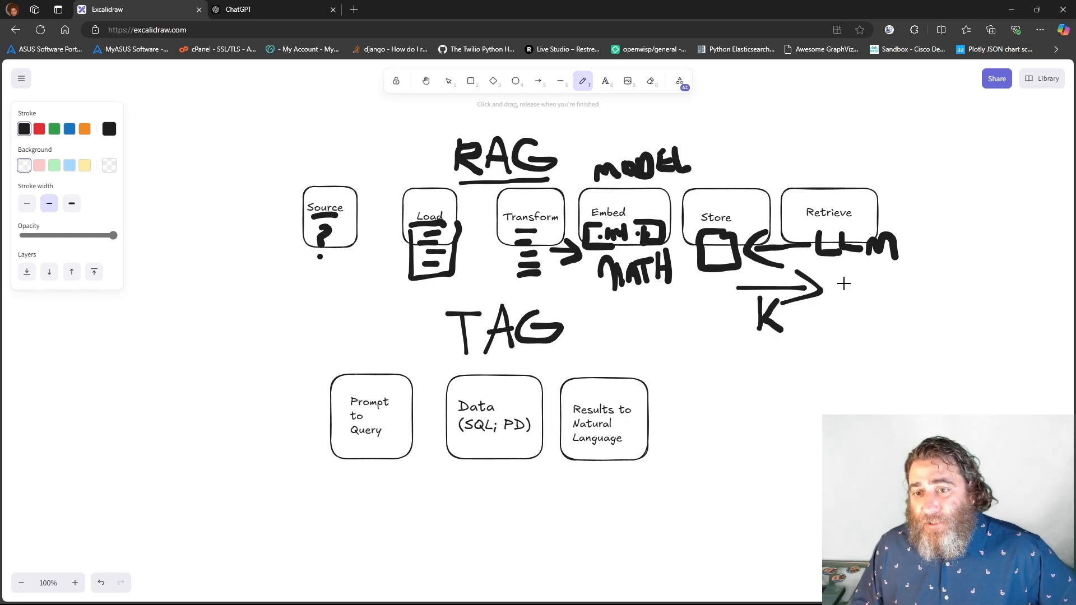
{"action": "mouse_move", "coordinate": [841, 270]}
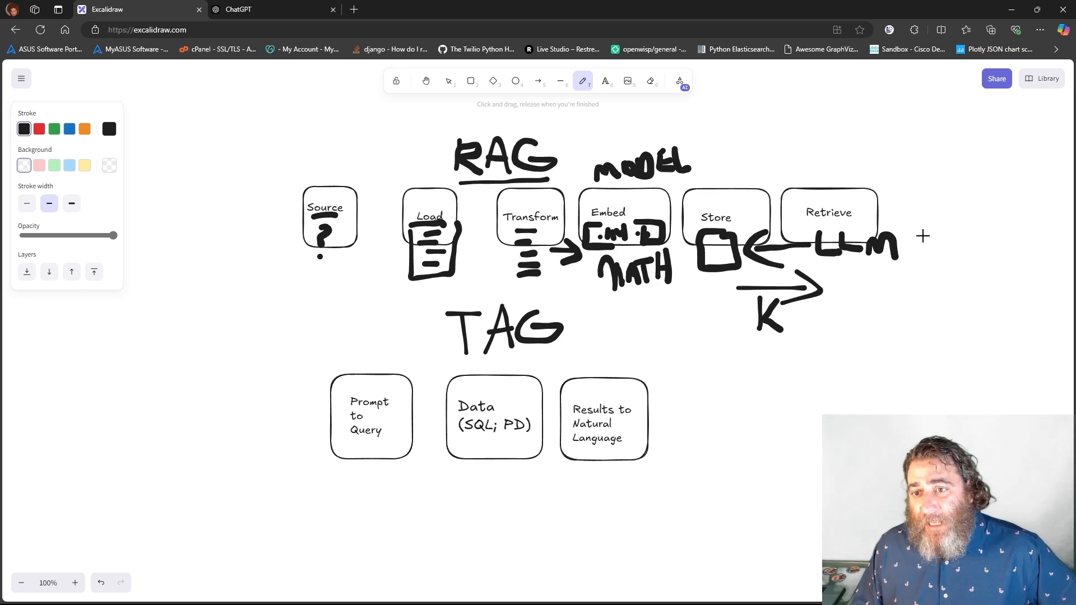
{"action": "left_click_drag", "start_coordinate": [920, 248], "coordinate": [982, 196]}
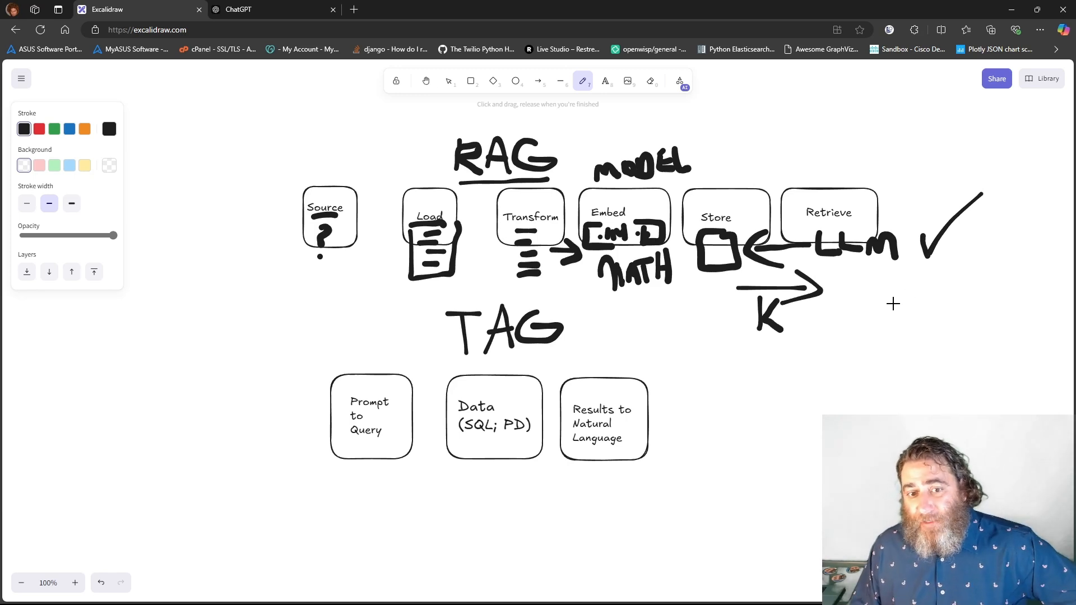
{"action": "left_click_drag", "start_coordinate": [456, 367], "coordinate": [473, 367]}
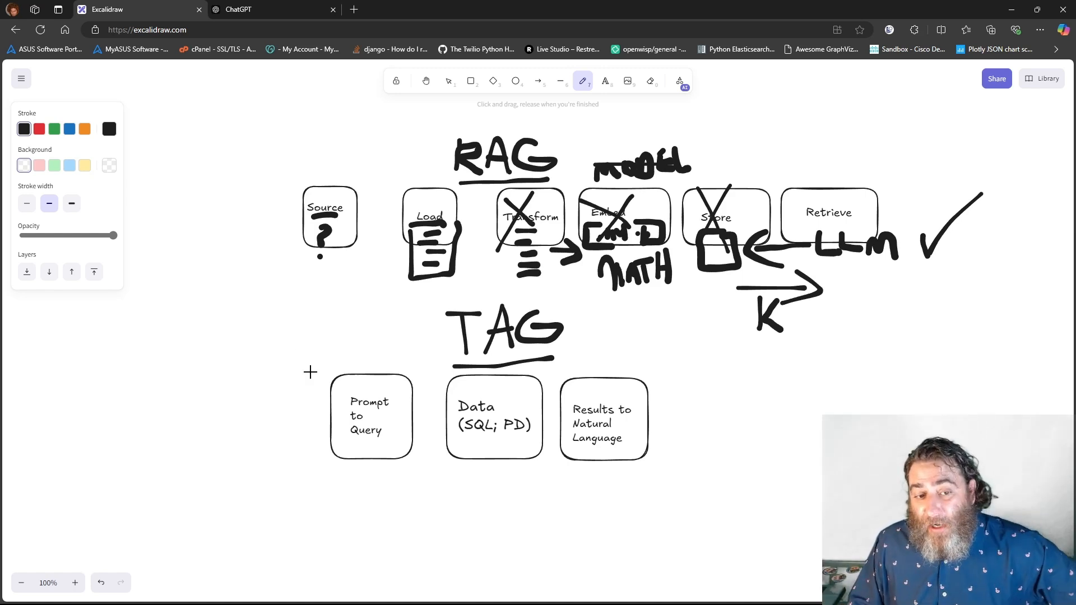
- Draw a line under the Prompt to Query step and write LLM before the Data box
{"action": "left_click_drag", "start_coordinate": [281, 473], "coordinate": [394, 473]}
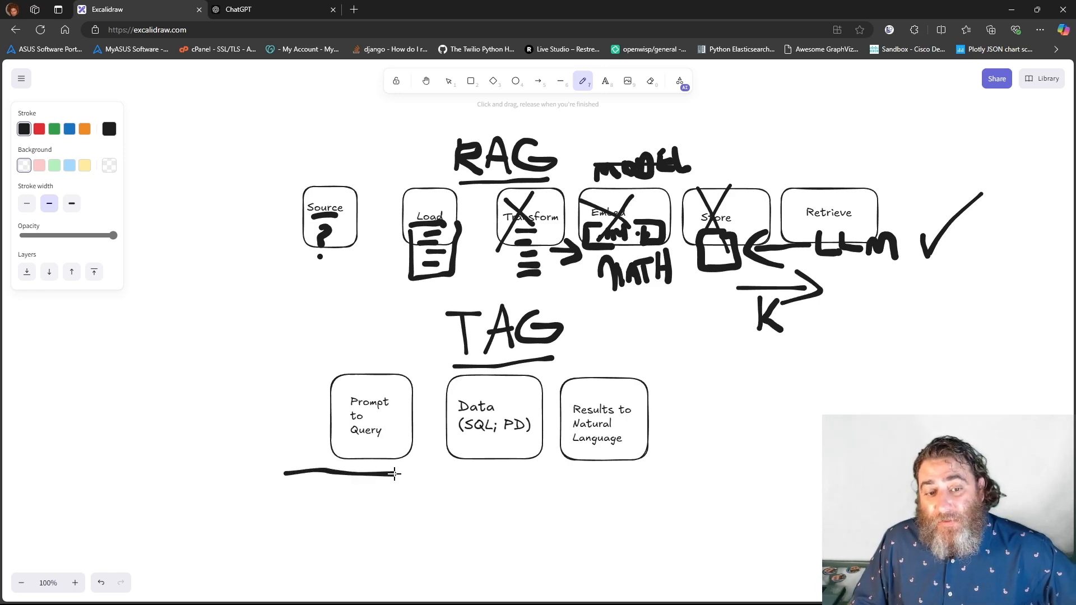
{"action": "left_click_drag", "start_coordinate": [384, 470], "coordinate": [408, 477]}
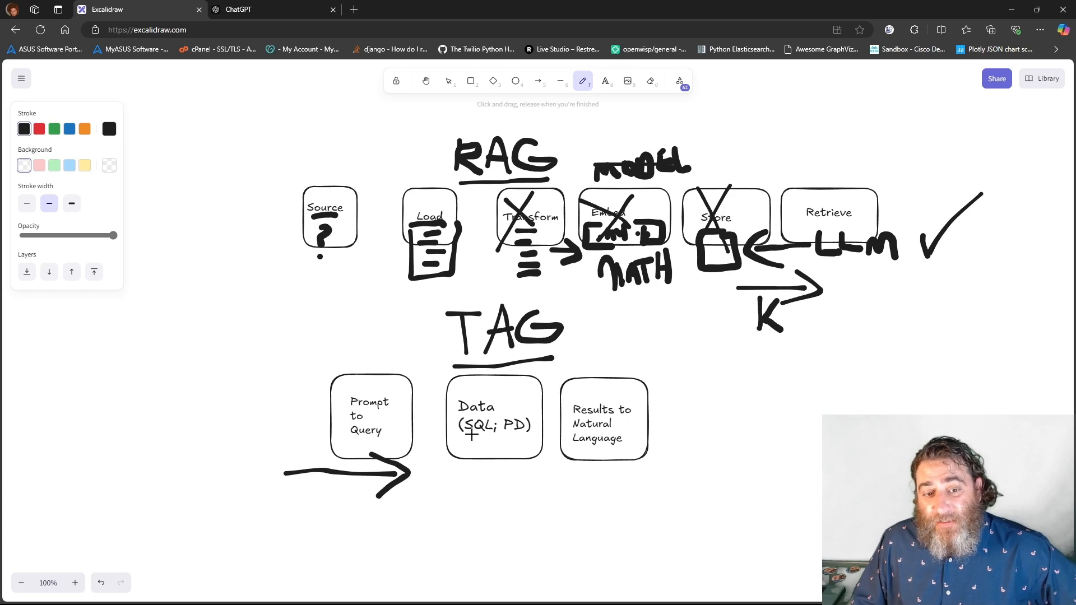
{"action": "mouse_move", "coordinate": [471, 441]}
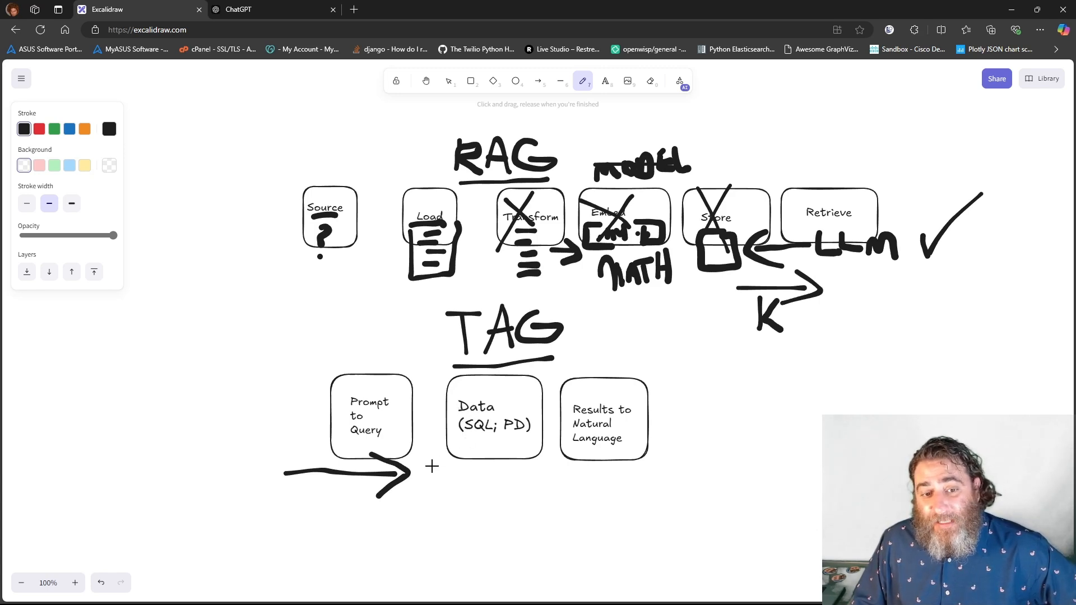
{"action": "left_click_drag", "start_coordinate": [420, 446], "coordinate": [439, 459]}
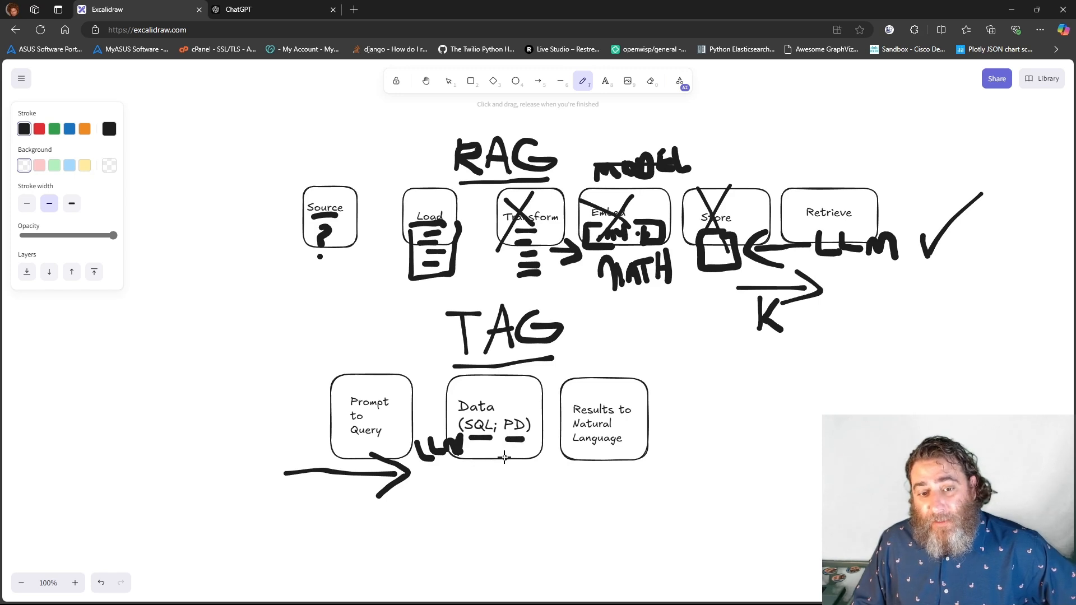
- Sketch a Q and a grid table under Data, then an LLM-labelled arrow to Results
{"action": "left_click_drag", "start_coordinate": [481, 464], "coordinate": [495, 487]}
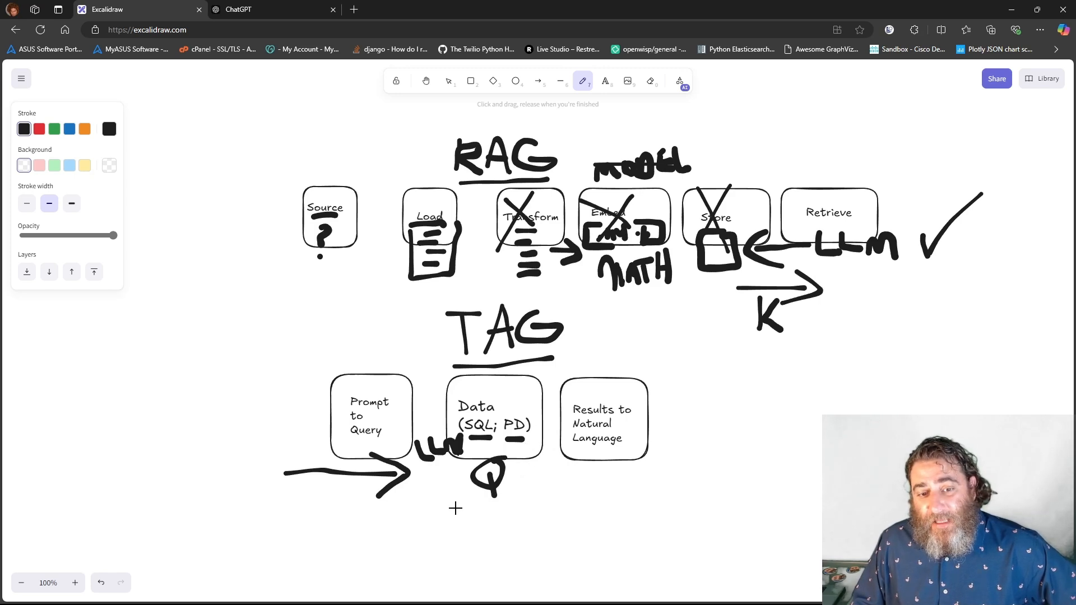
{"action": "left_click_drag", "start_coordinate": [446, 512], "coordinate": [522, 511]}
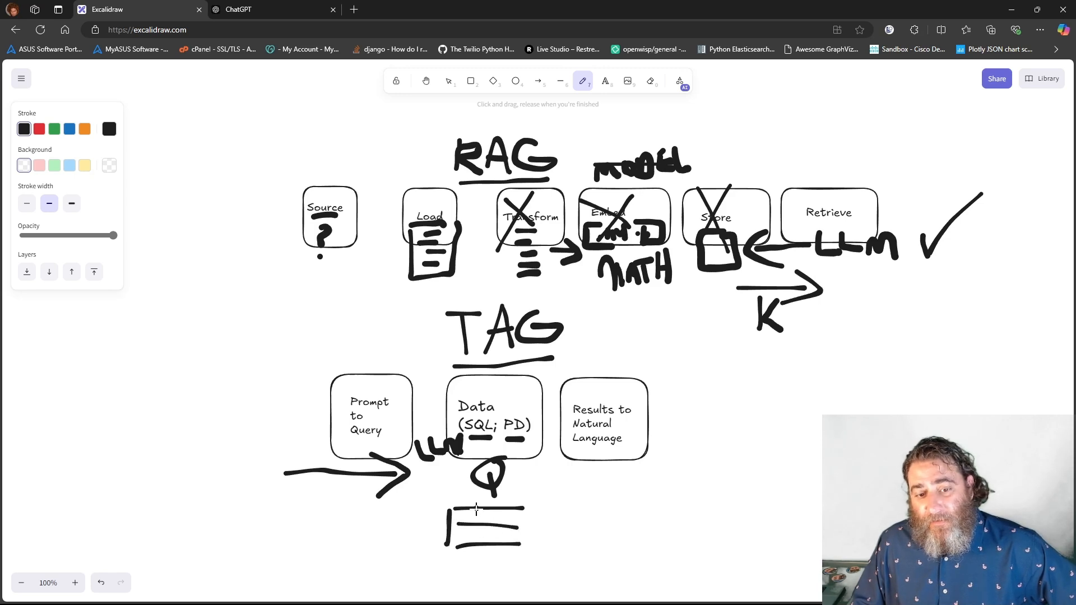
{"action": "left_click_drag", "start_coordinate": [474, 511], "coordinate": [474, 546]}
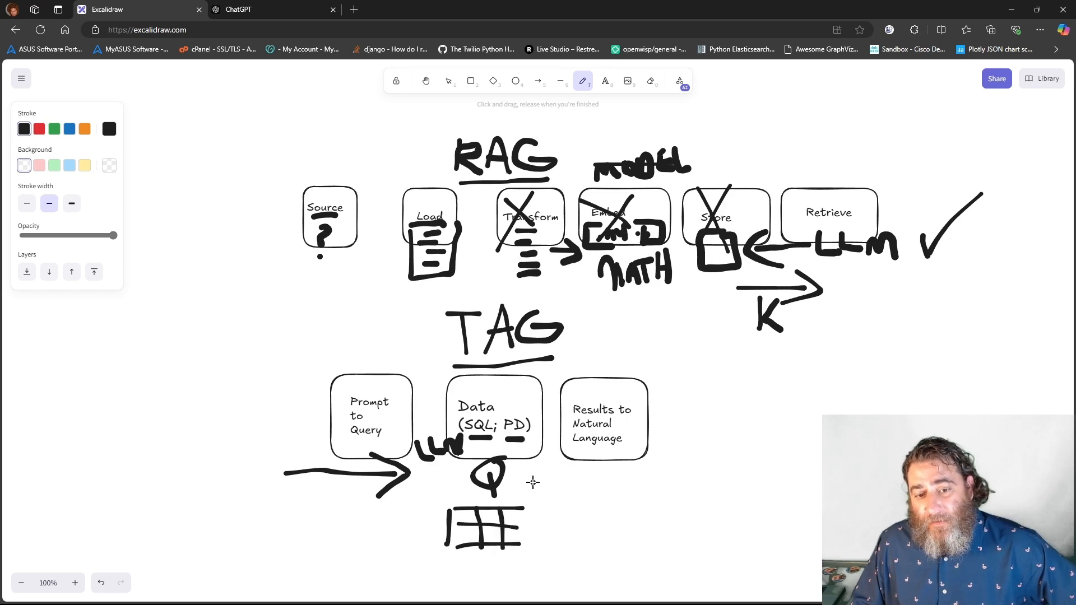
{"action": "left_click_drag", "start_coordinate": [550, 467], "coordinate": [539, 498]}
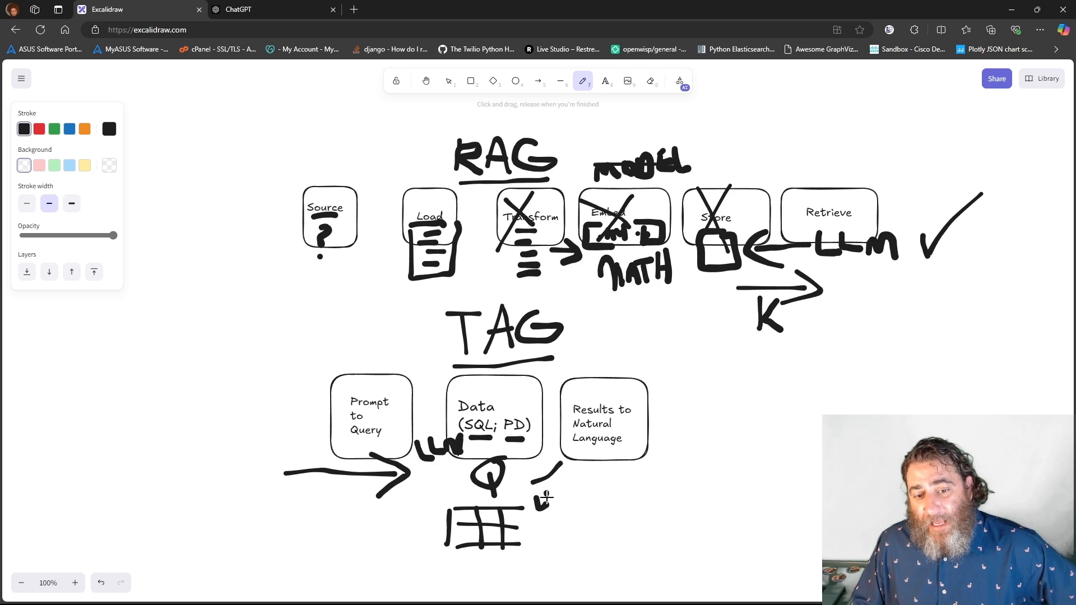
{"action": "left_click_drag", "start_coordinate": [539, 494], "coordinate": [577, 498]}
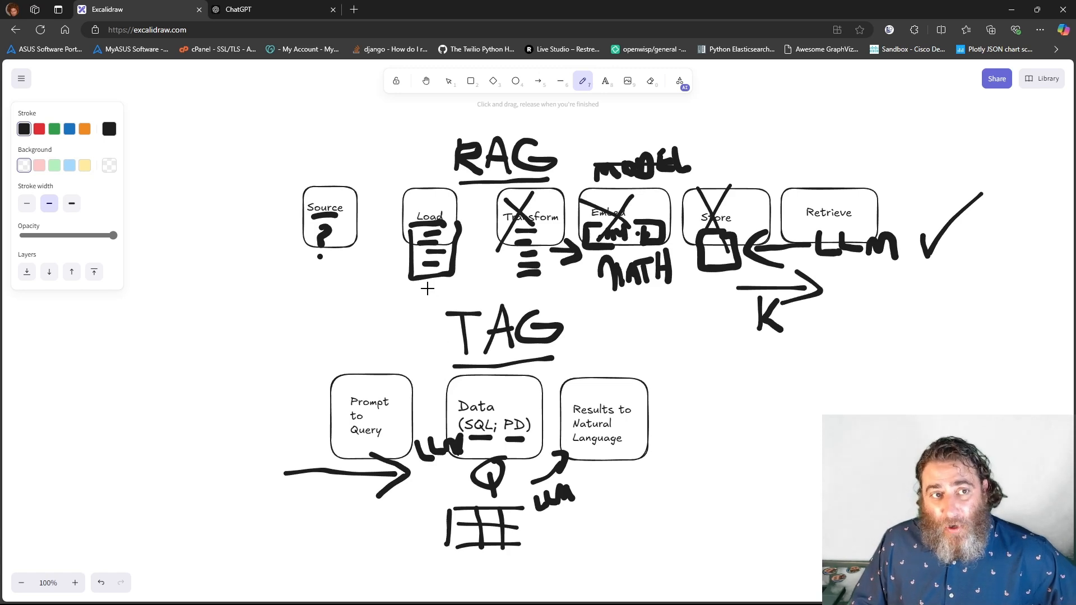
{"action": "mouse_move", "coordinate": [318, 118]}
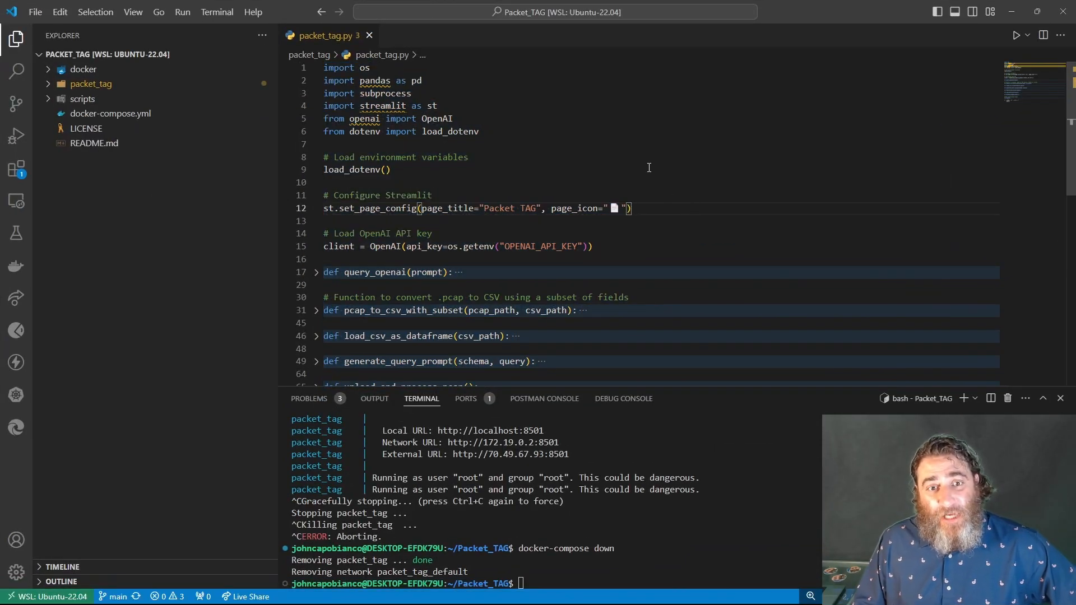
- Fold and unfold pcap_to_csv_with_subset and query_openai, then scroll to generate_query_prompt's template
{"action": "left_click", "coordinate": [392, 170]}
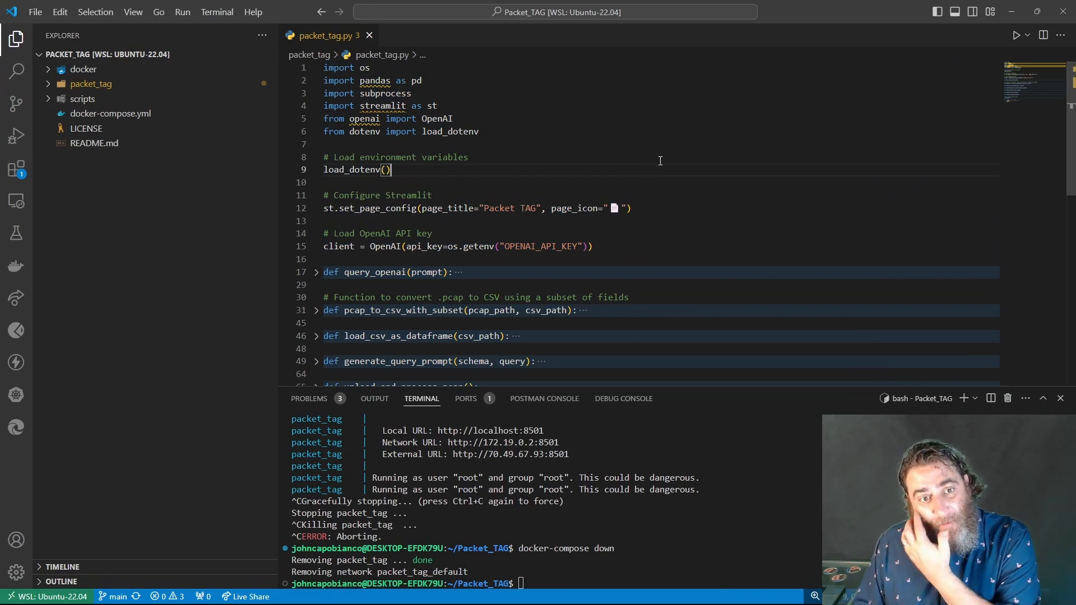
{"action": "scroll", "scroll_direction": "down", "scroll_amount": 3}
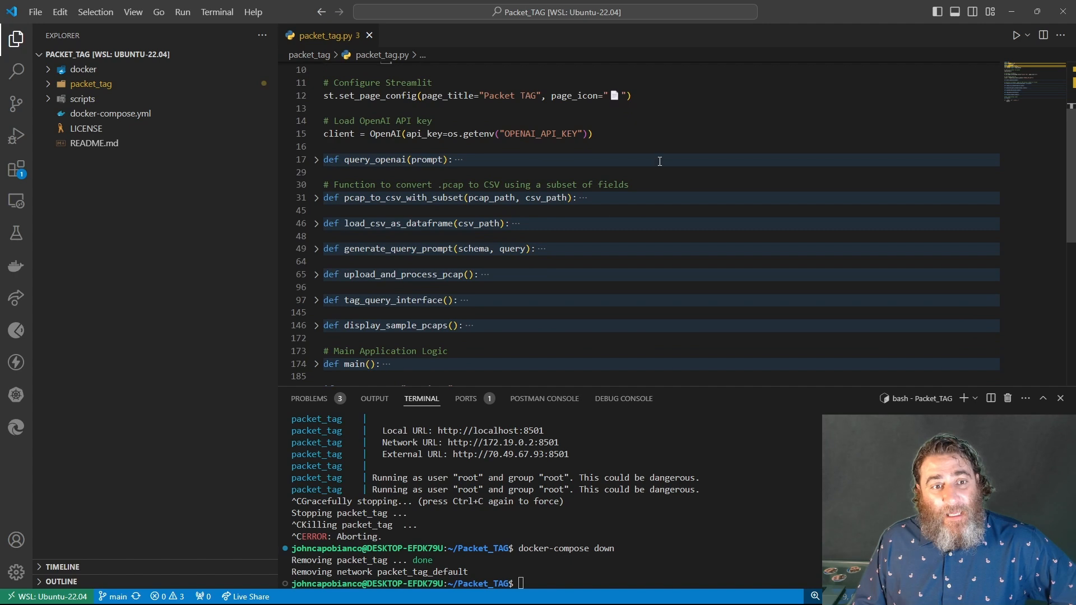
{"action": "left_click", "coordinate": [316, 198]}
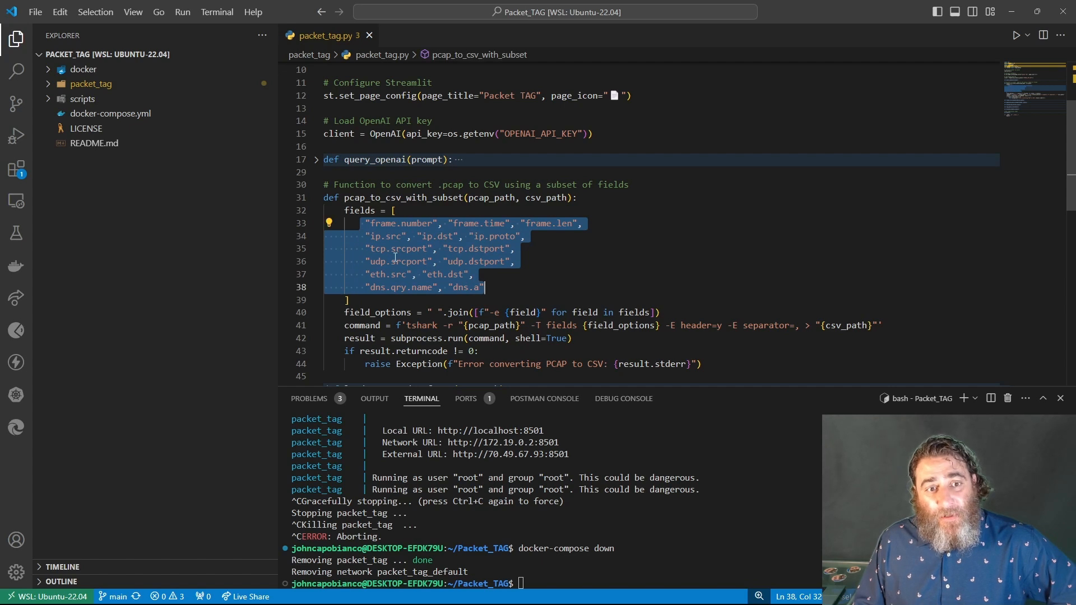
{"action": "mouse_move", "coordinate": [354, 228]}
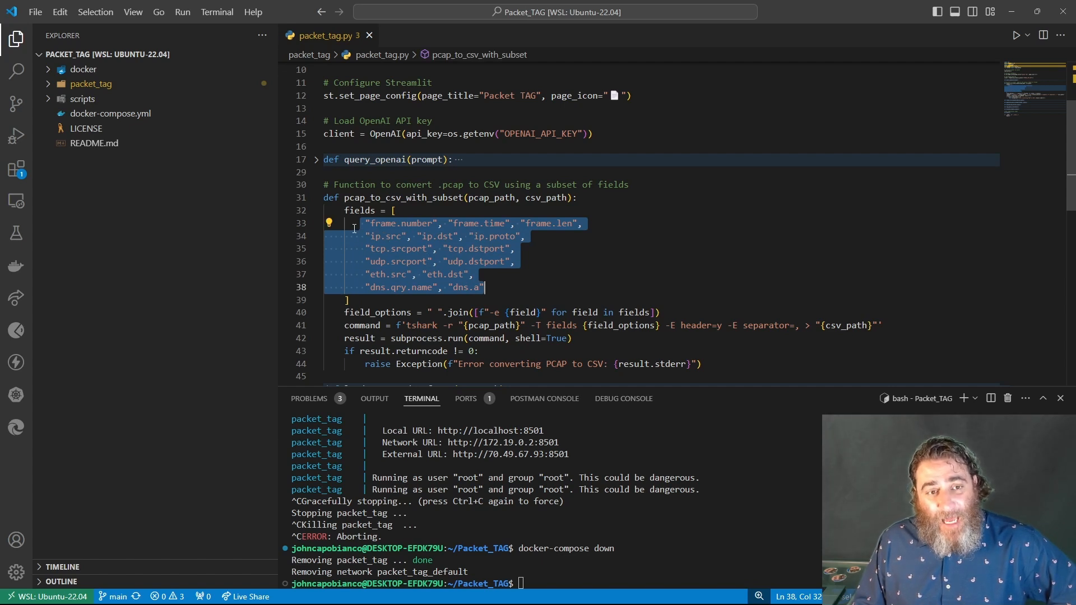
{"action": "left_click", "coordinate": [316, 198]}
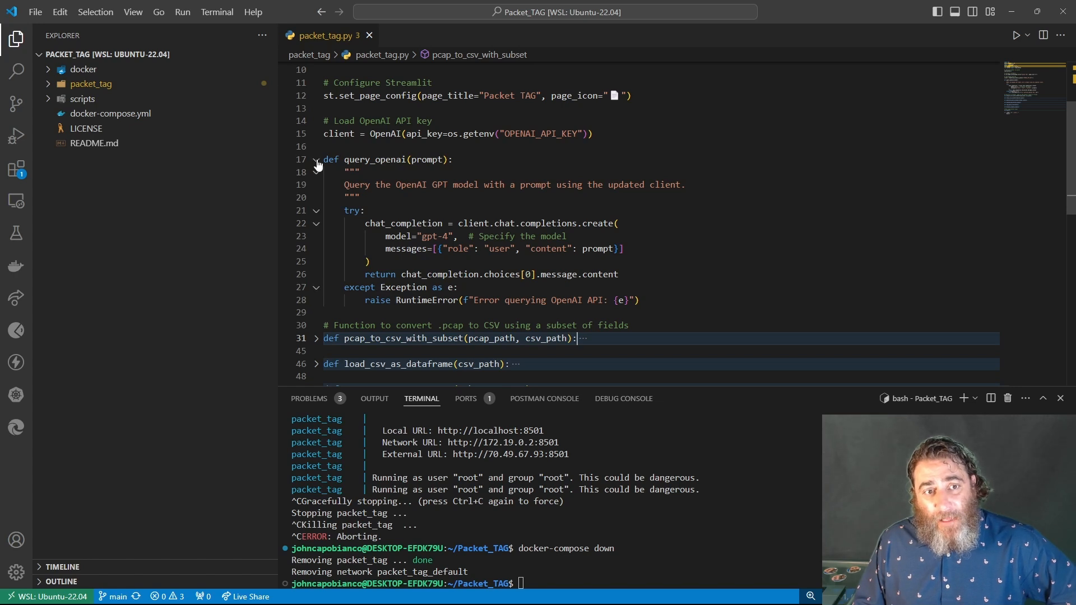
{"action": "left_click", "coordinate": [316, 159]}
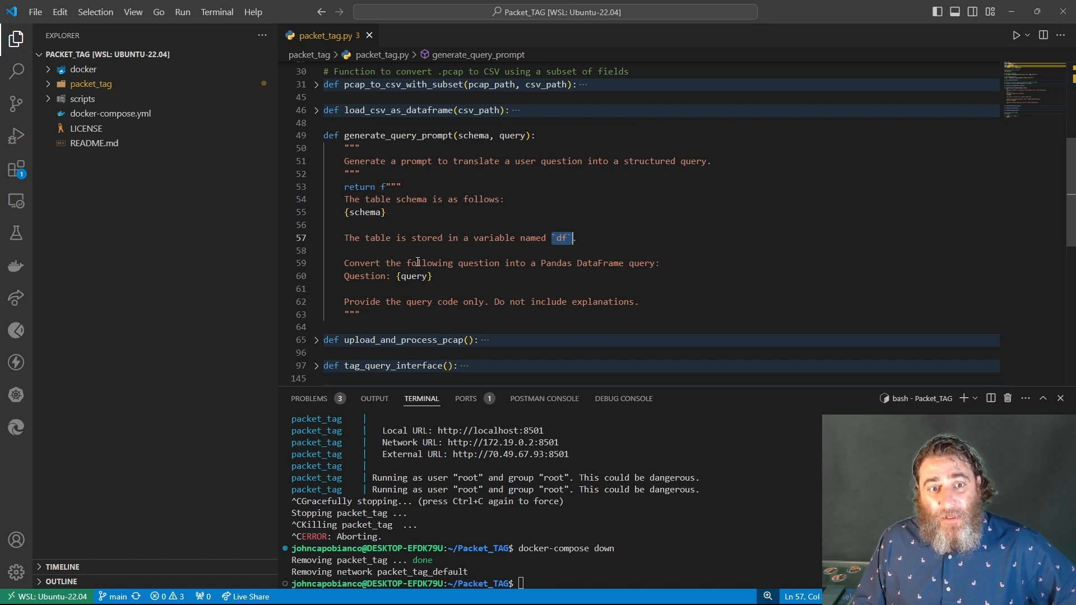
{"action": "mouse_move", "coordinate": [554, 263]}
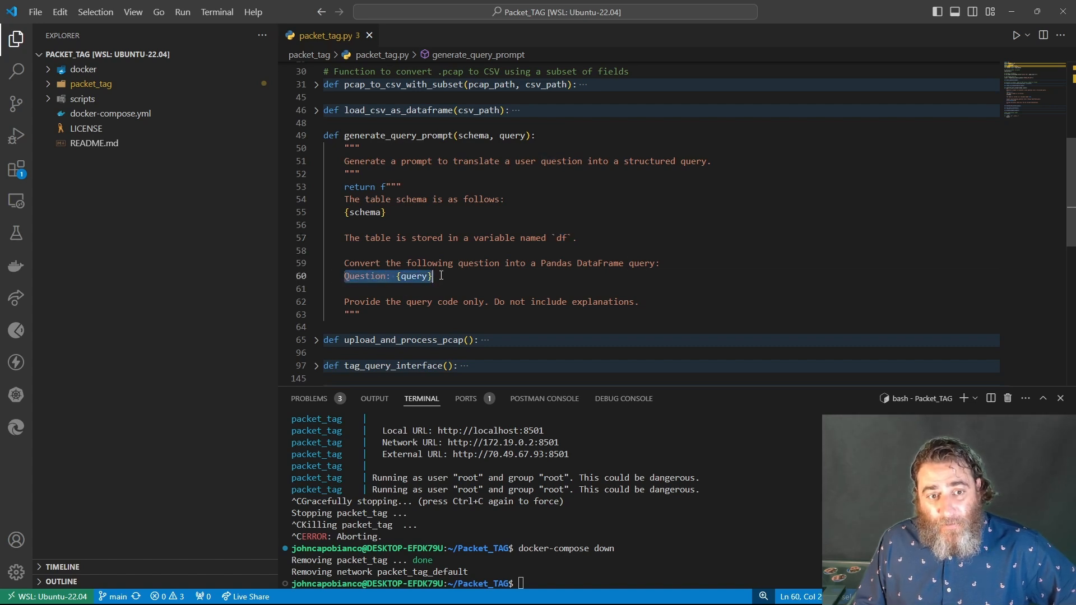
{"action": "scroll", "scroll_direction": "down", "scroll_amount": 3}
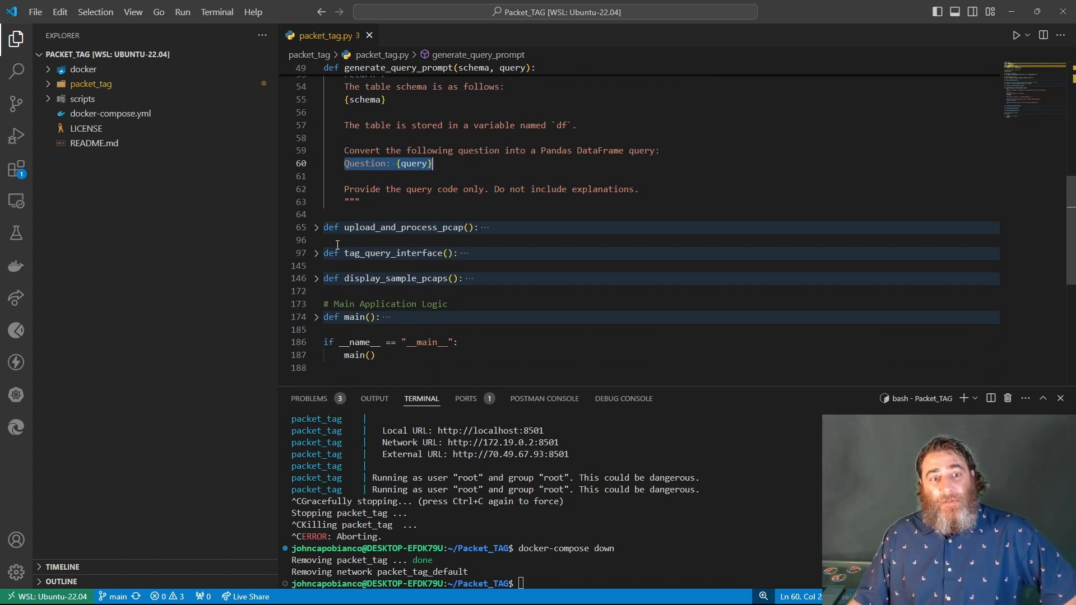
- Expand upload_and_process_pcap, scroll through tag_query_interface, and highlight the conversational prompt
{"action": "left_click", "coordinate": [316, 227]}
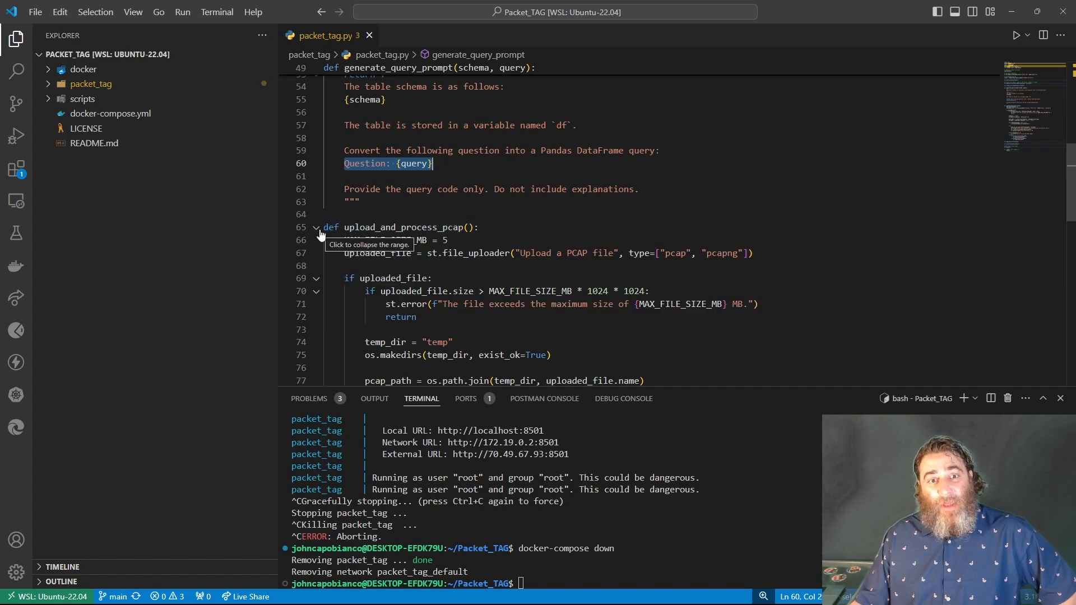
{"action": "scroll", "scroll_direction": "down", "scroll_amount": 3}
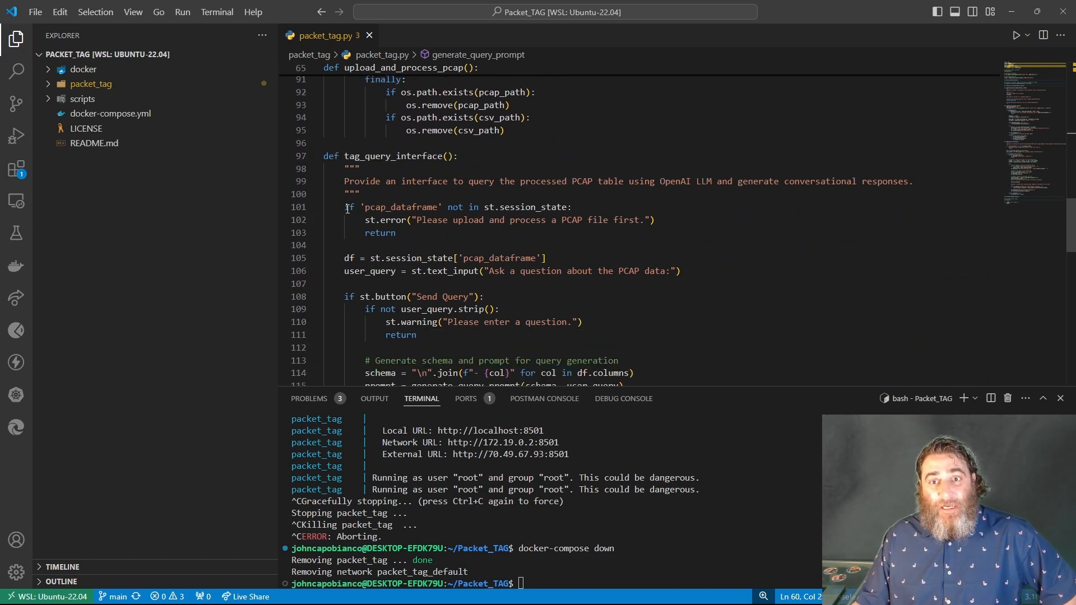
{"action": "scroll", "scroll_direction": "down", "scroll_amount": 3}
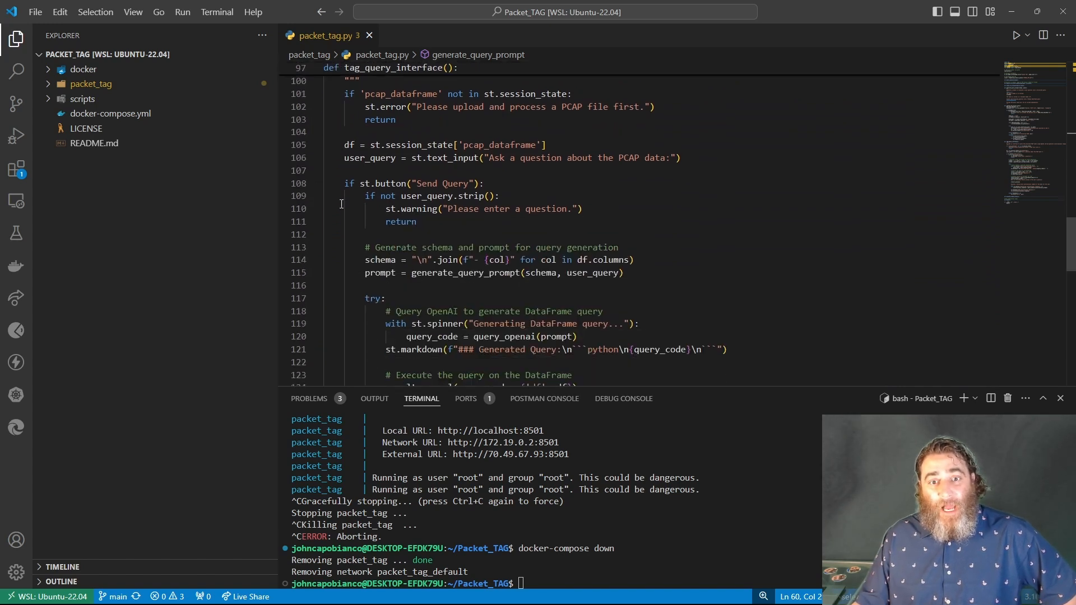
{"action": "scroll", "scroll_direction": "down", "scroll_amount": 3}
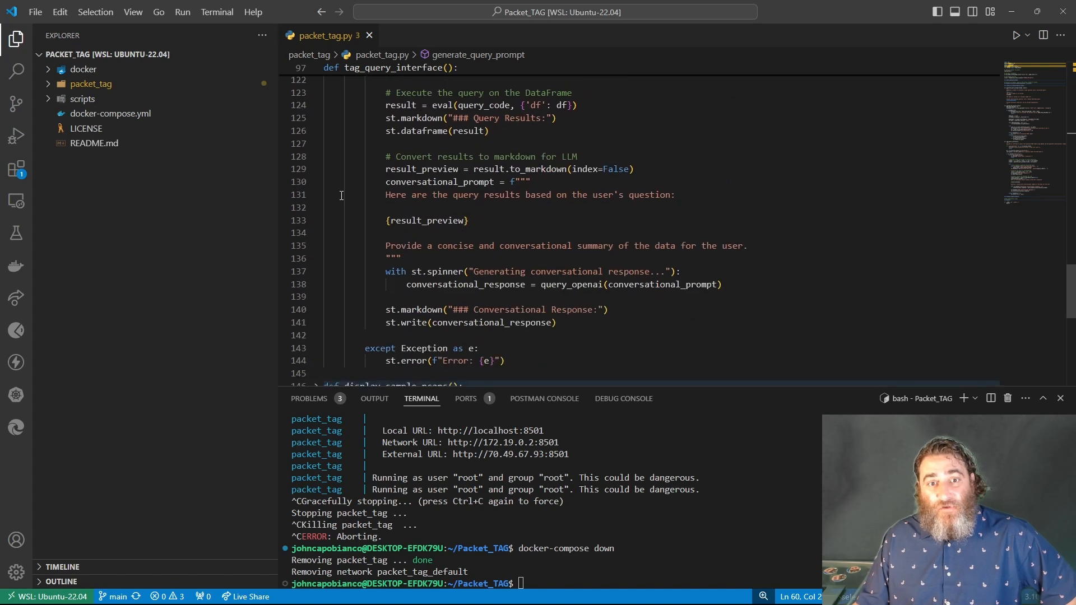
{"action": "scroll", "scroll_direction": "down", "scroll_amount": 3}
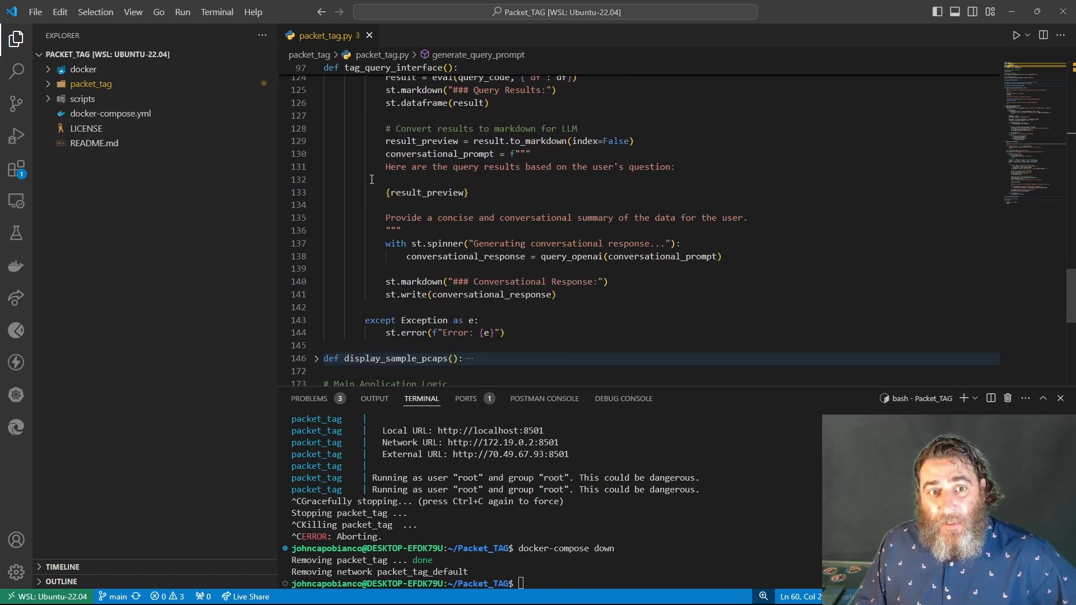
{"action": "left_click_drag", "start_coordinate": [385, 154], "coordinate": [563, 167]}
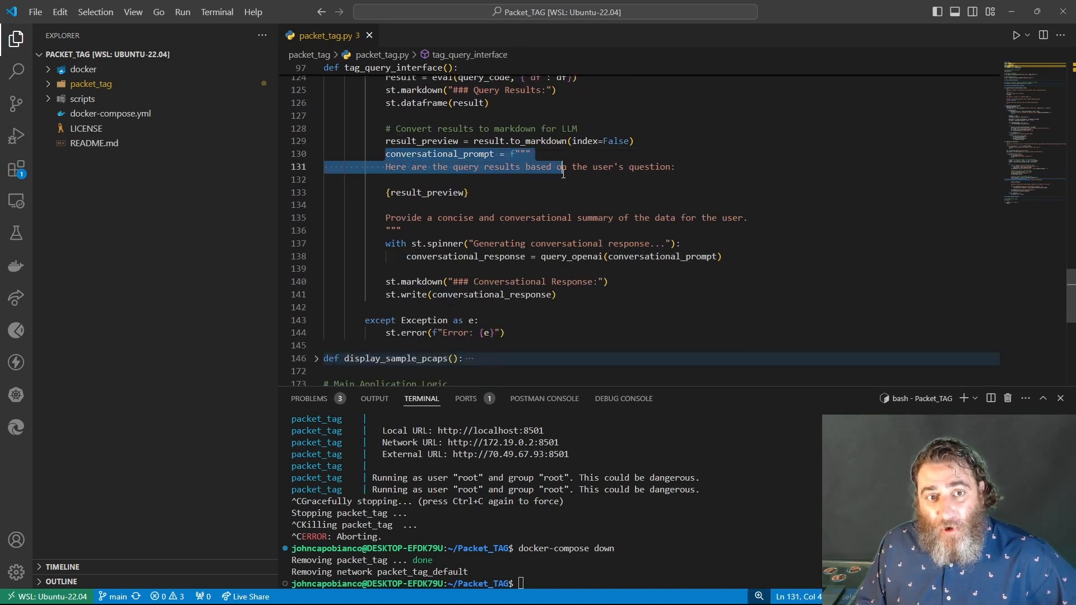
{"action": "left_click_drag", "start_coordinate": [561, 167], "coordinate": [607, 282]}
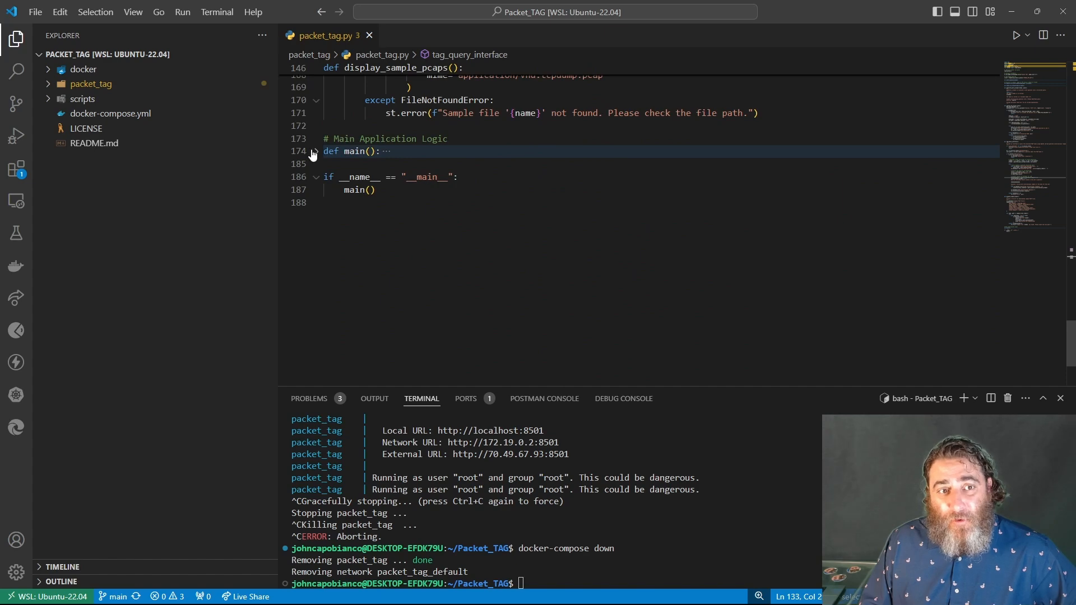
- Expand the main function and select 'Analysis' in the app title
{"action": "left_click", "coordinate": [315, 151]}
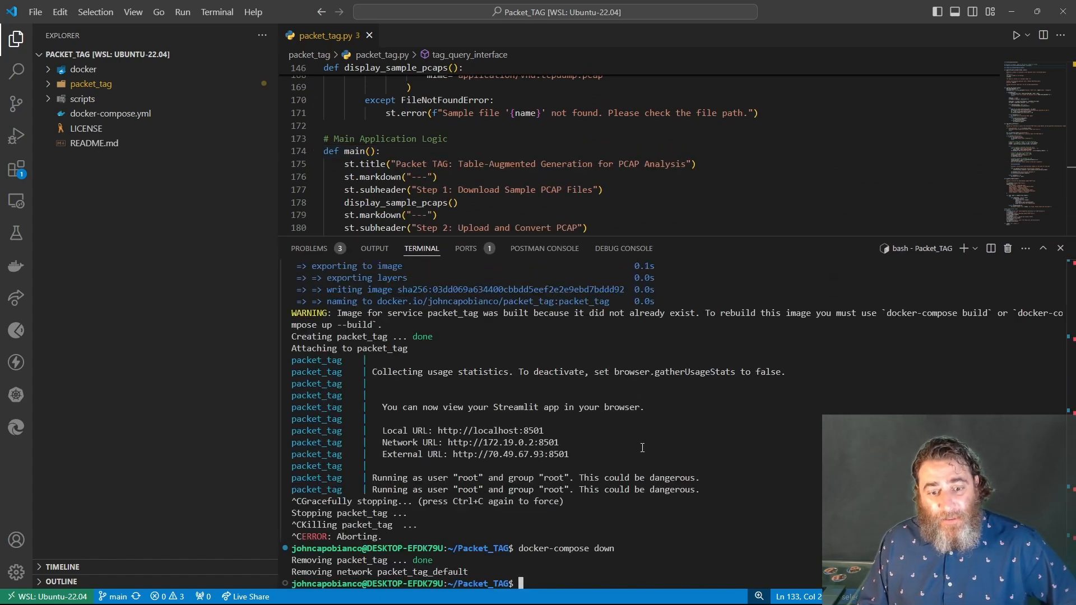
{"action": "double_click", "coordinate": [664, 163]}
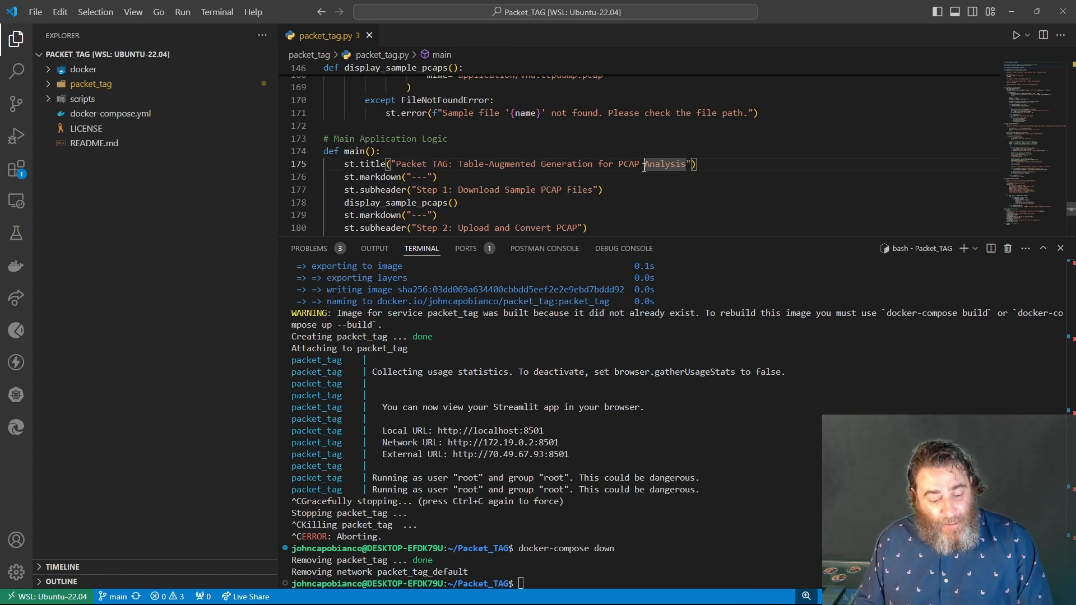
{"action": "left_click", "coordinate": [68, 592]}
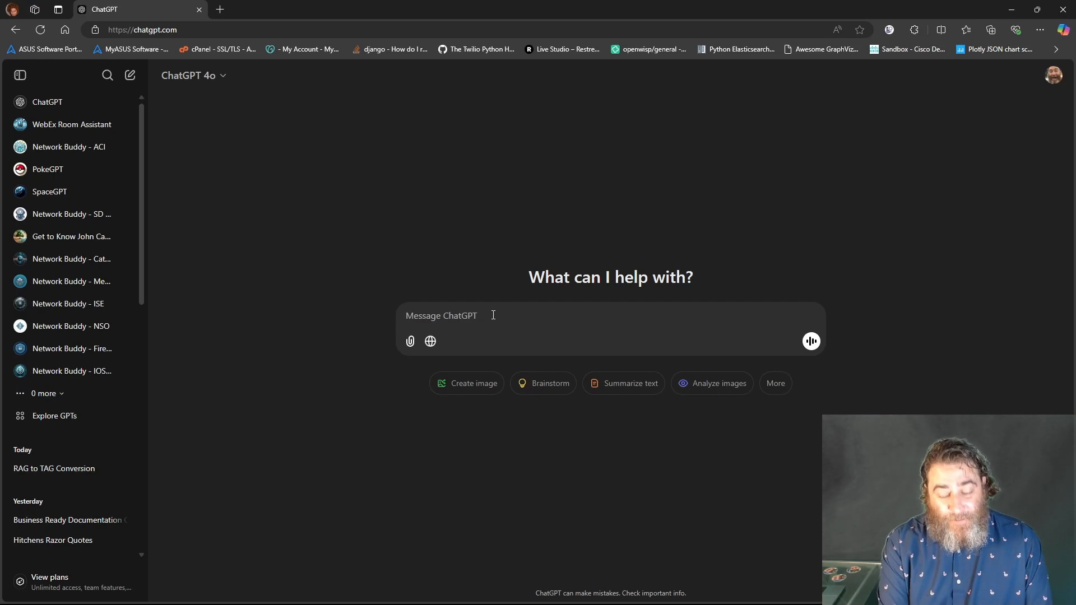
- Ask ChatGPT to explain the pasted packet_tag.py code for a YouTube video audience
{"action": "type", "text": "I am recording a"}
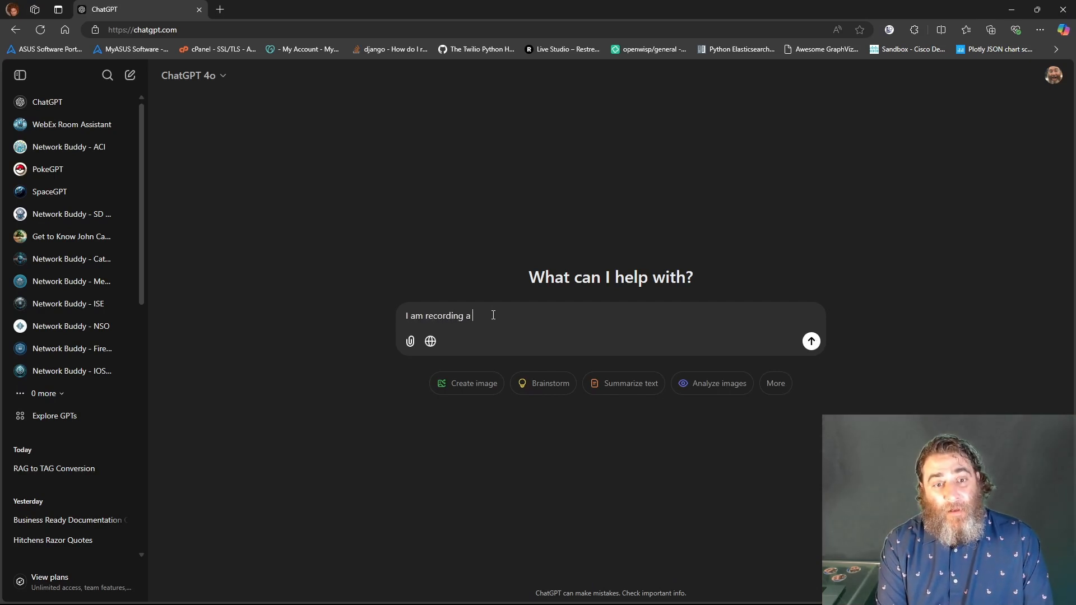
{"action": "type", "text": "YouTube video"}
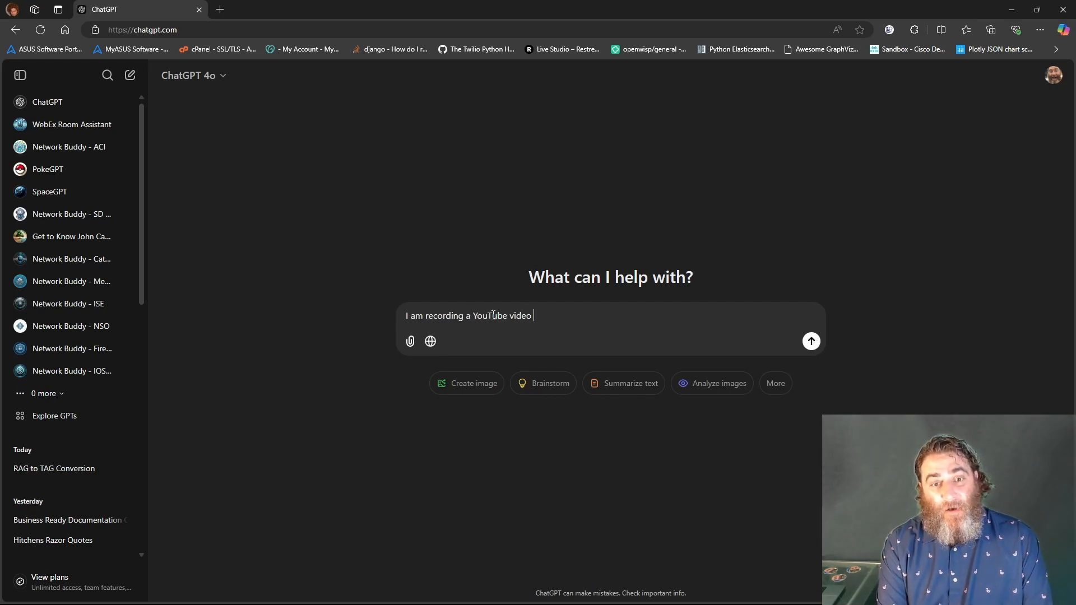
{"action": "type", "text": "can you please"}
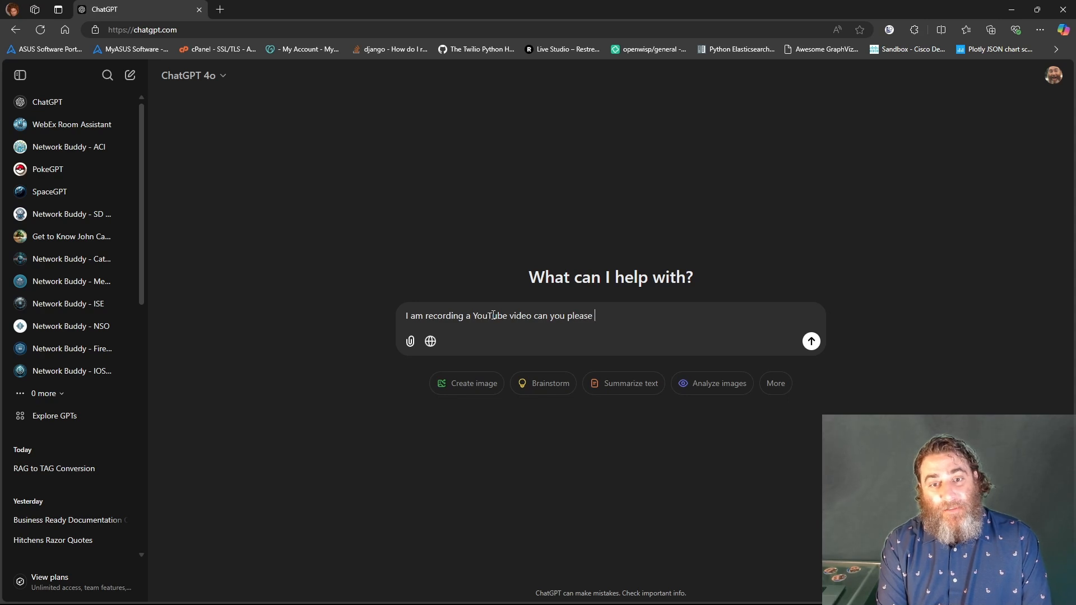
{"action": "type", "text": "explain the following code to the viewer regardless of their skill level"}
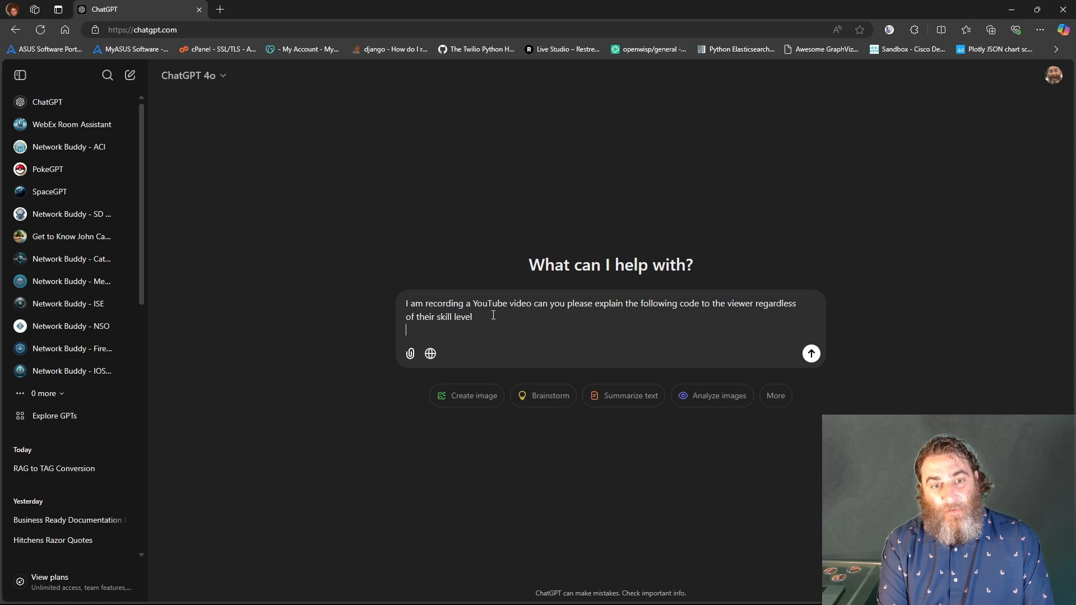
{"action": "left_click", "coordinate": [810, 353]}
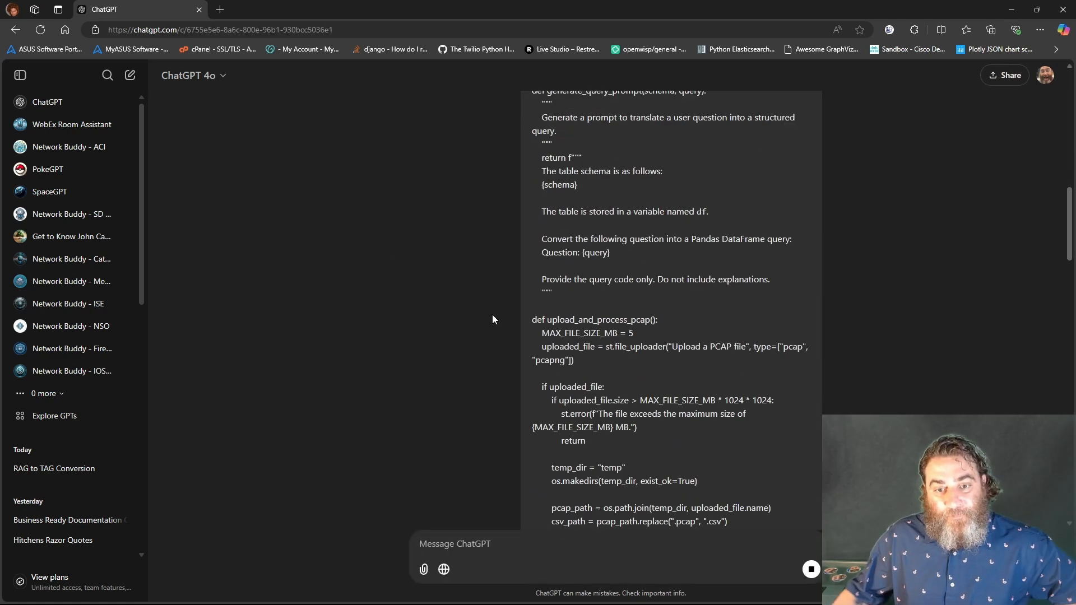
- Read through ChatGPT's Overview and Step-by-Step Walkthrough of the Packet TAG script
{"action": "scroll", "scroll_direction": "down", "scroll_amount": 3}
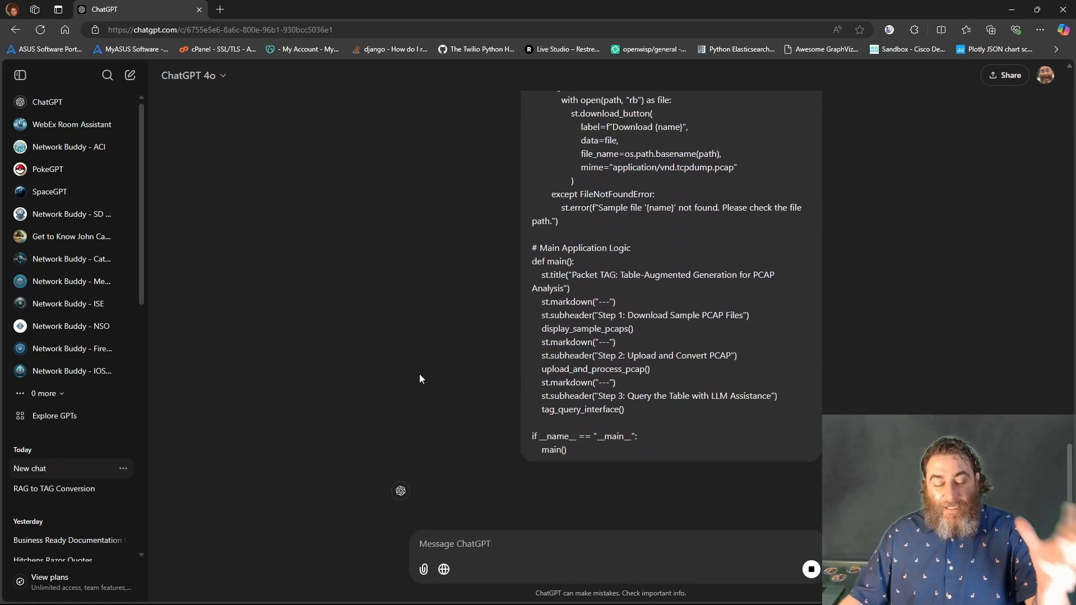
{"action": "mouse_move", "coordinate": [130, 74]}
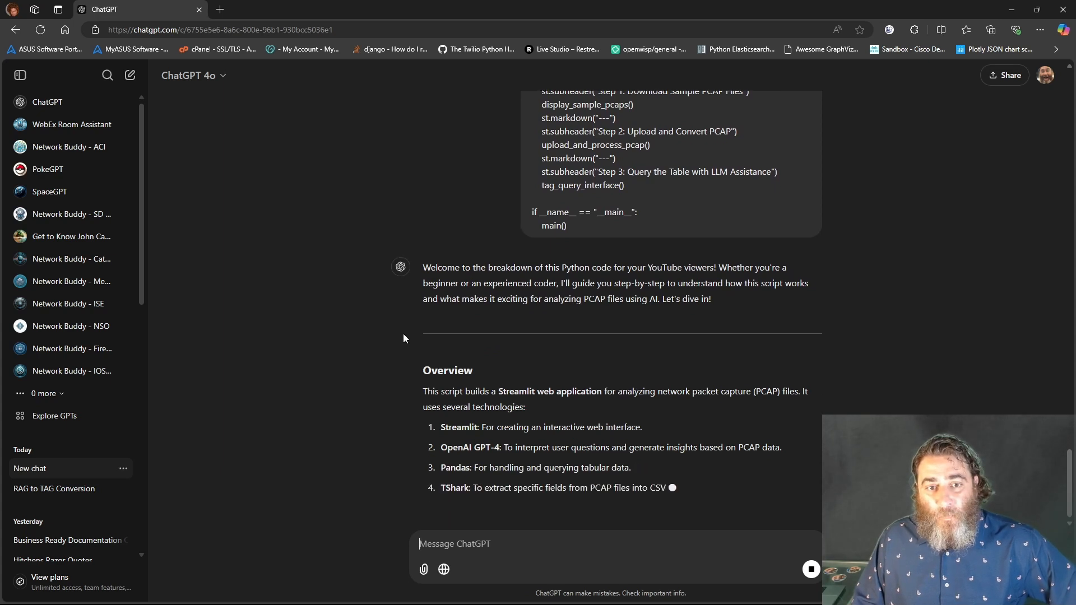
{"action": "scroll", "scroll_direction": "down", "scroll_amount": 3}
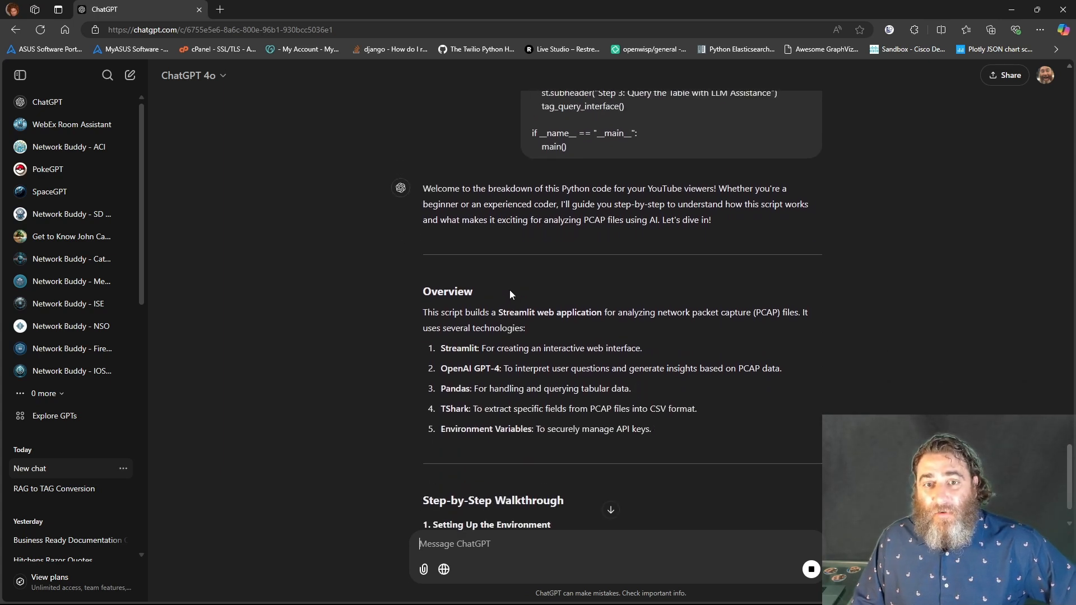
{"action": "scroll", "scroll_direction": "down", "scroll_amount": 3}
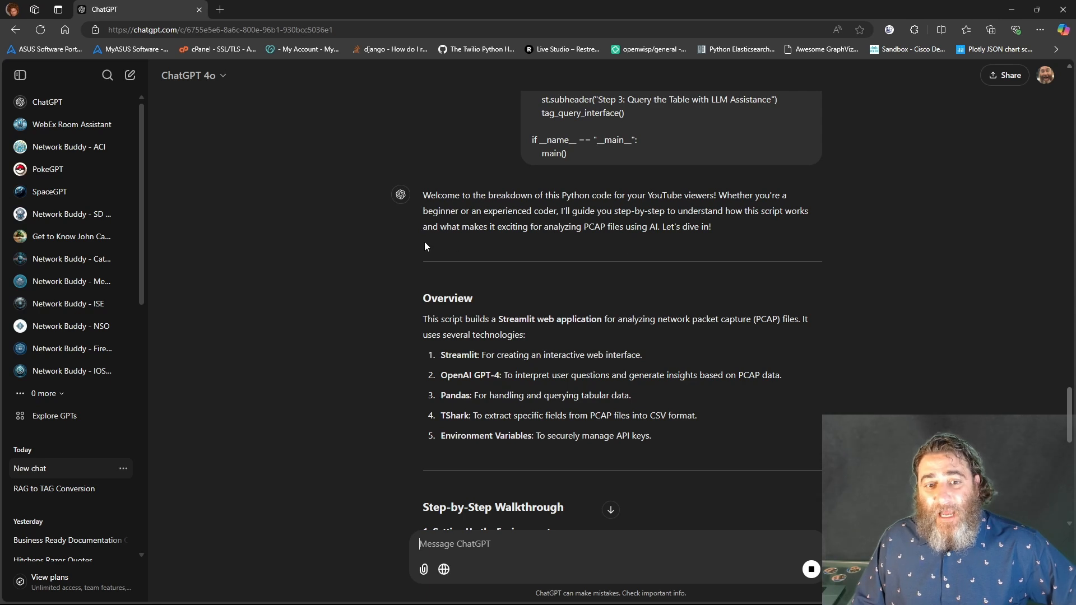
{"action": "scroll", "scroll_direction": "down", "scroll_amount": 3}
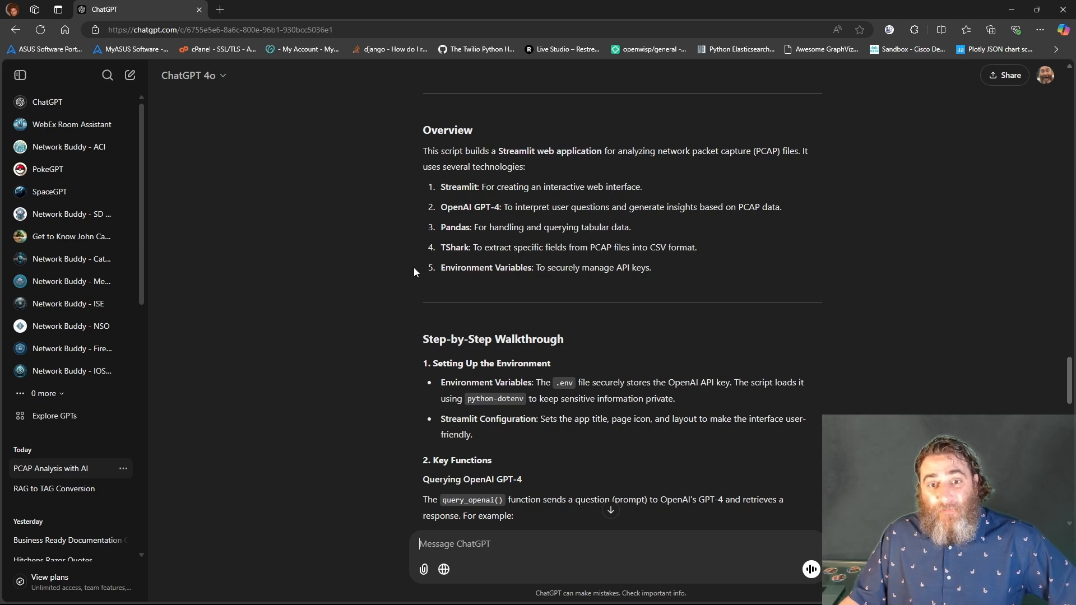
{"action": "scroll", "scroll_direction": "down", "scroll_amount": 3}
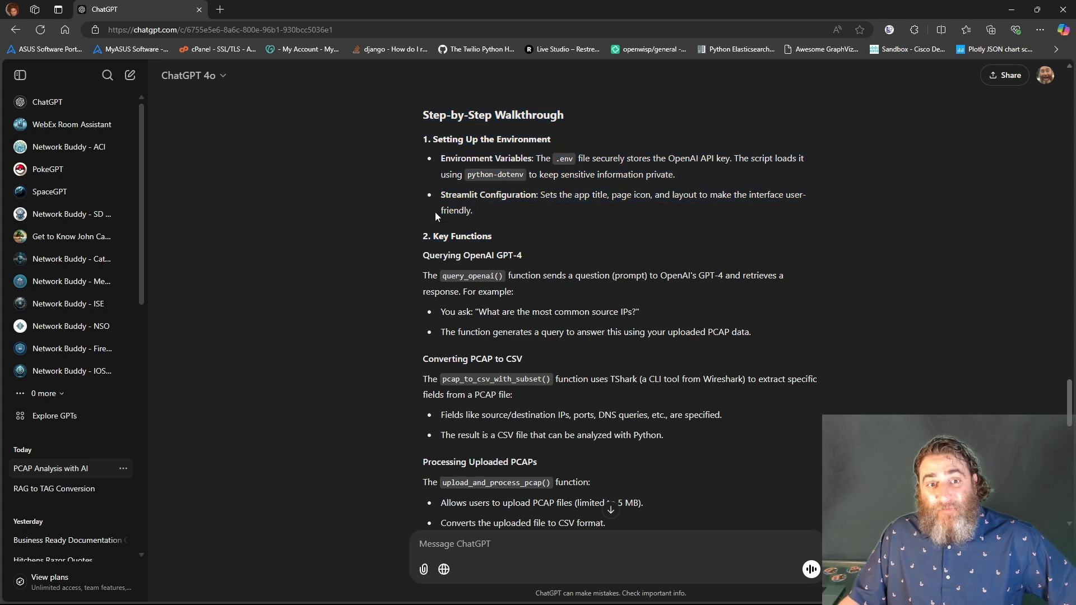
{"action": "mouse_move", "coordinate": [407, 222]}
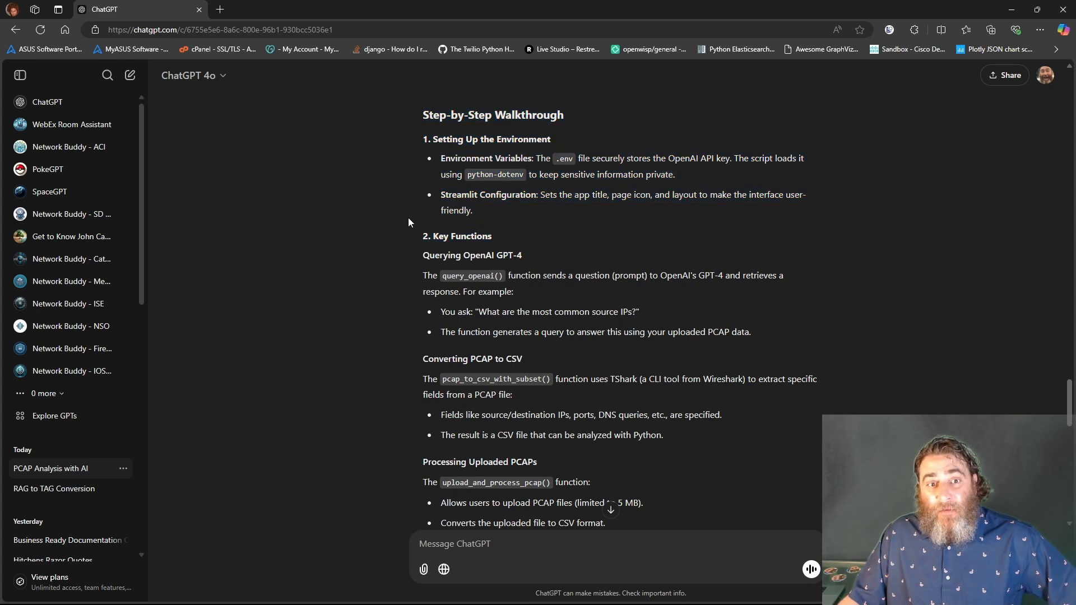
{"action": "scroll", "scroll_direction": "down", "scroll_amount": 3}
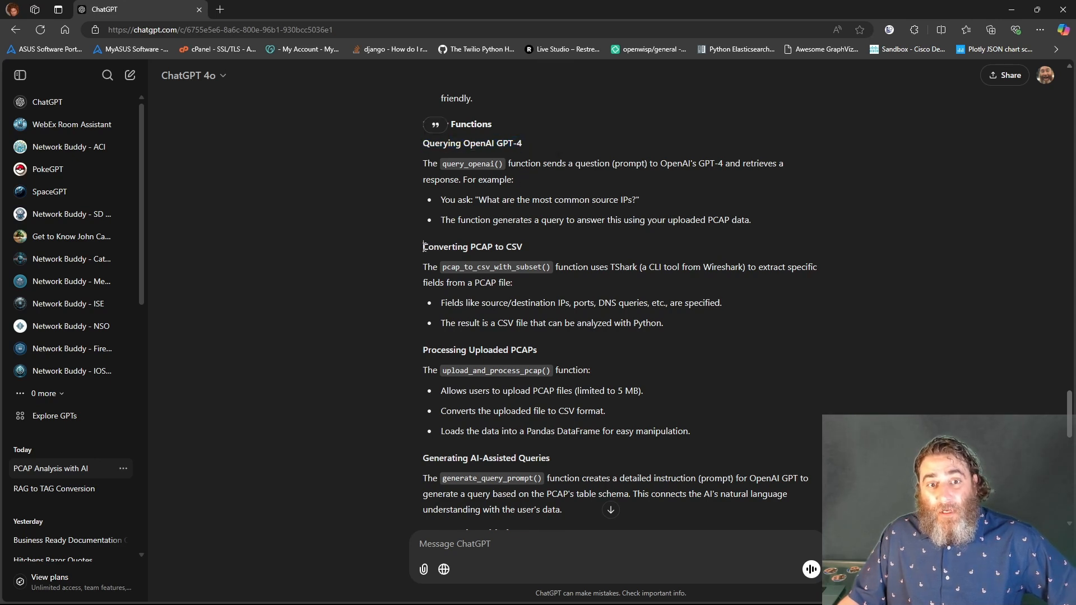
{"action": "double_click", "coordinate": [472, 246]}
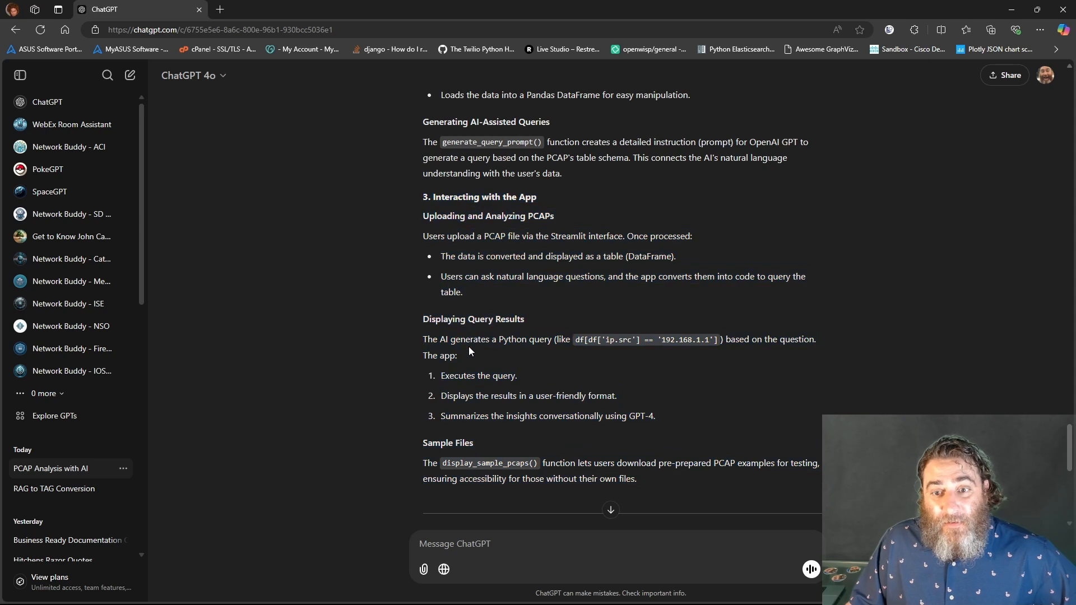
{"action": "scroll", "scroll_direction": "down", "scroll_amount": 3}
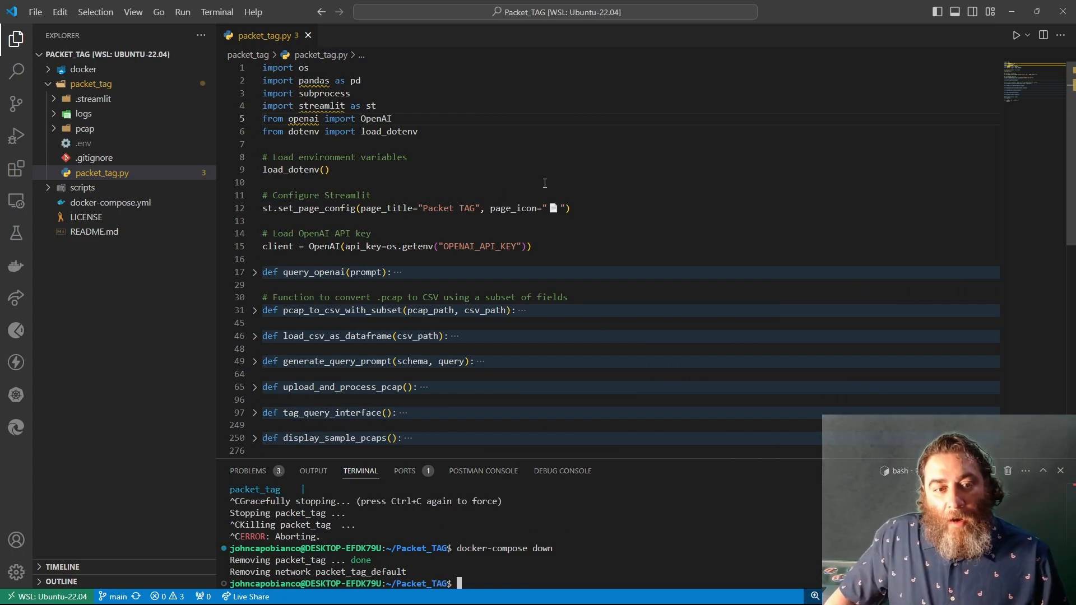
- Unfold tag_query_interface and highlight the start of its expert-assistant prompt
{"action": "scroll", "scroll_direction": "down", "scroll_amount": 3}
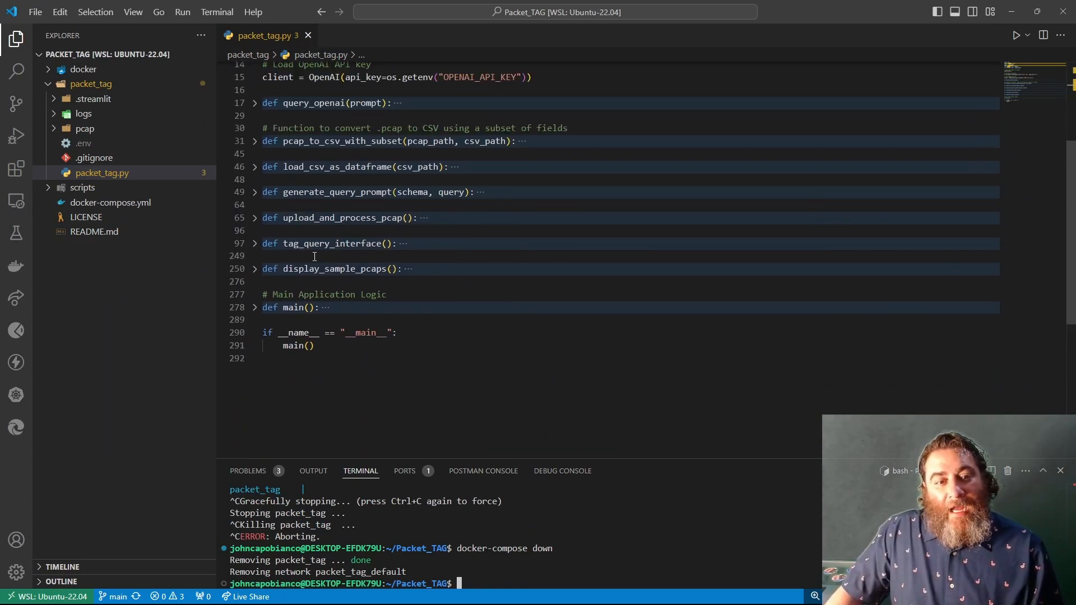
{"action": "left_click", "coordinate": [254, 243]}
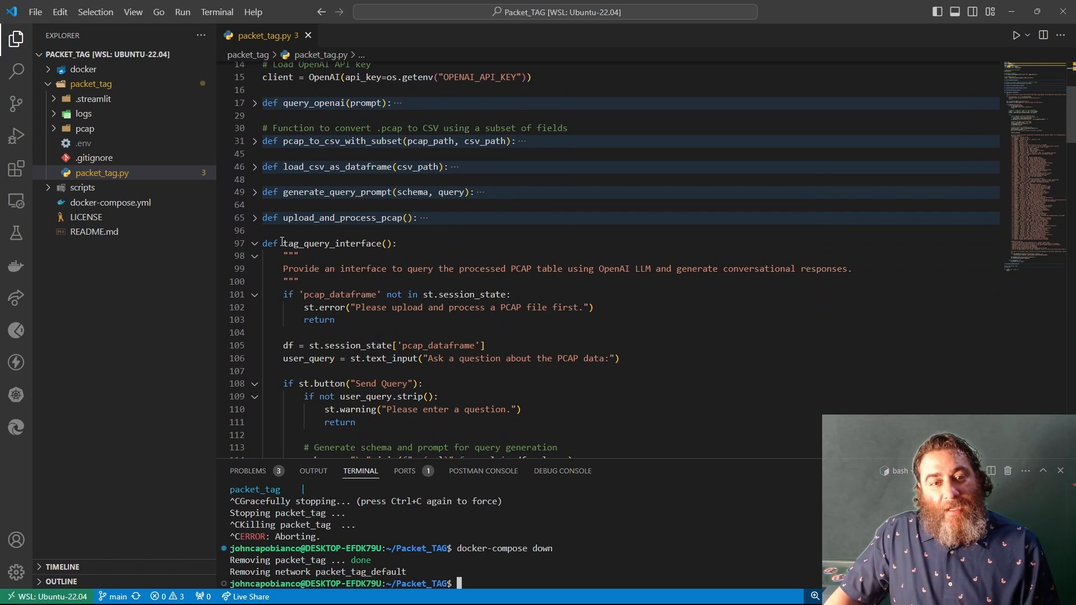
{"action": "scroll", "scroll_direction": "down", "scroll_amount": 3}
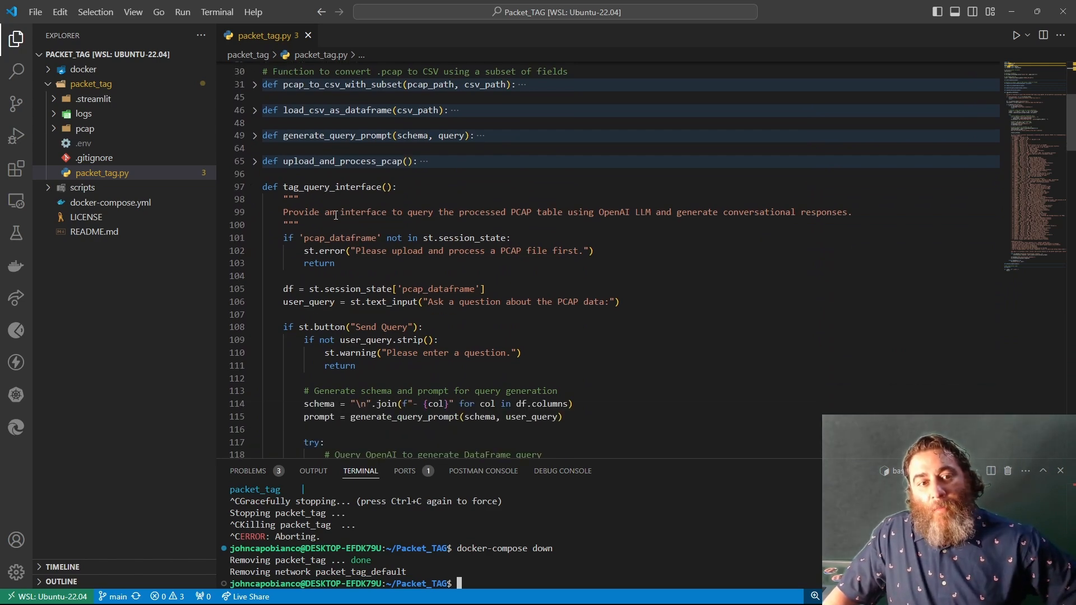
{"action": "scroll", "scroll_direction": "down", "scroll_amount": 3}
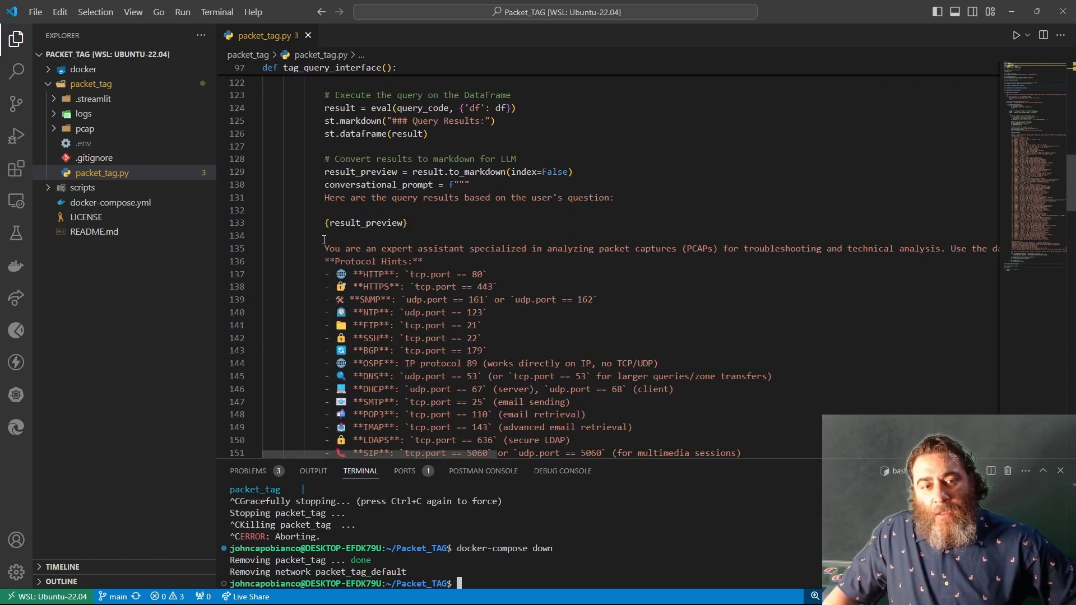
{"action": "left_click_drag", "start_coordinate": [324, 247], "coordinate": [487, 274]}
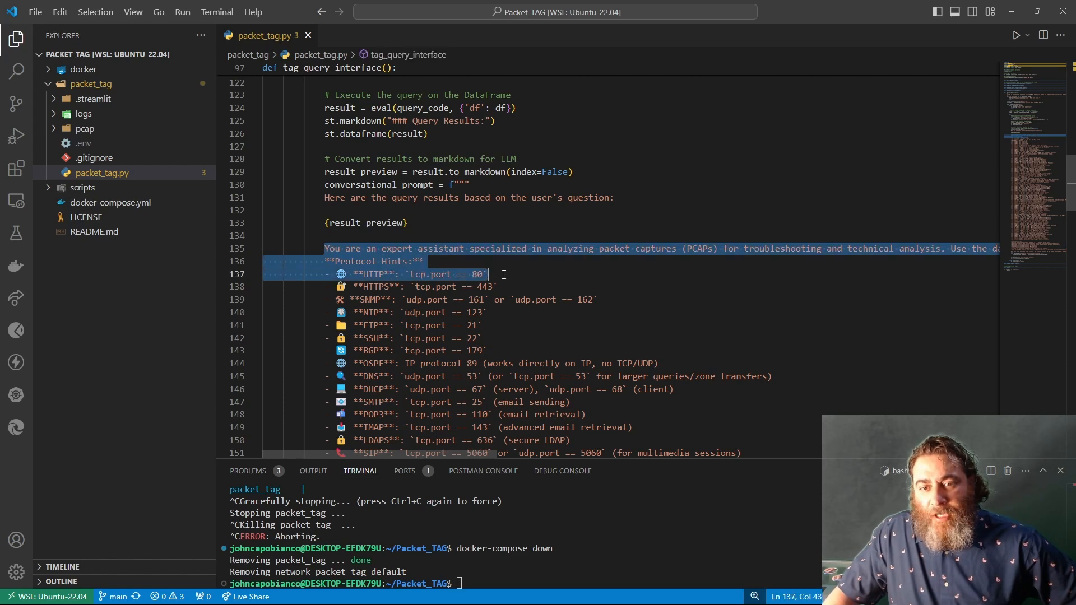
- Scroll through the rest of the query flow and run docker-compose up
{"action": "scroll", "scroll_direction": "down", "scroll_amount": 3}
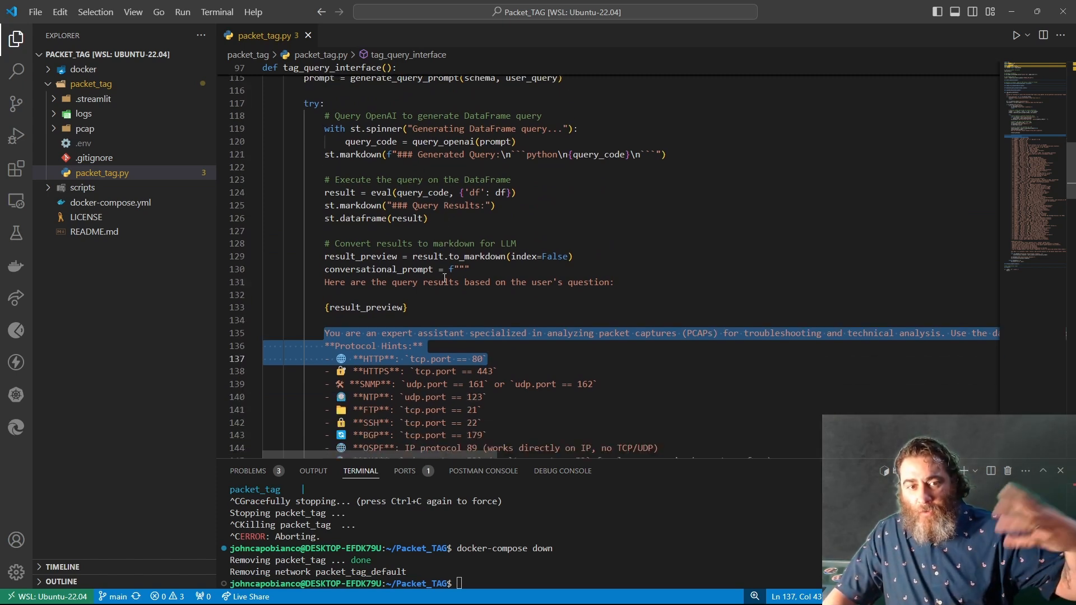
{"action": "scroll", "scroll_direction": "down", "scroll_amount": 3}
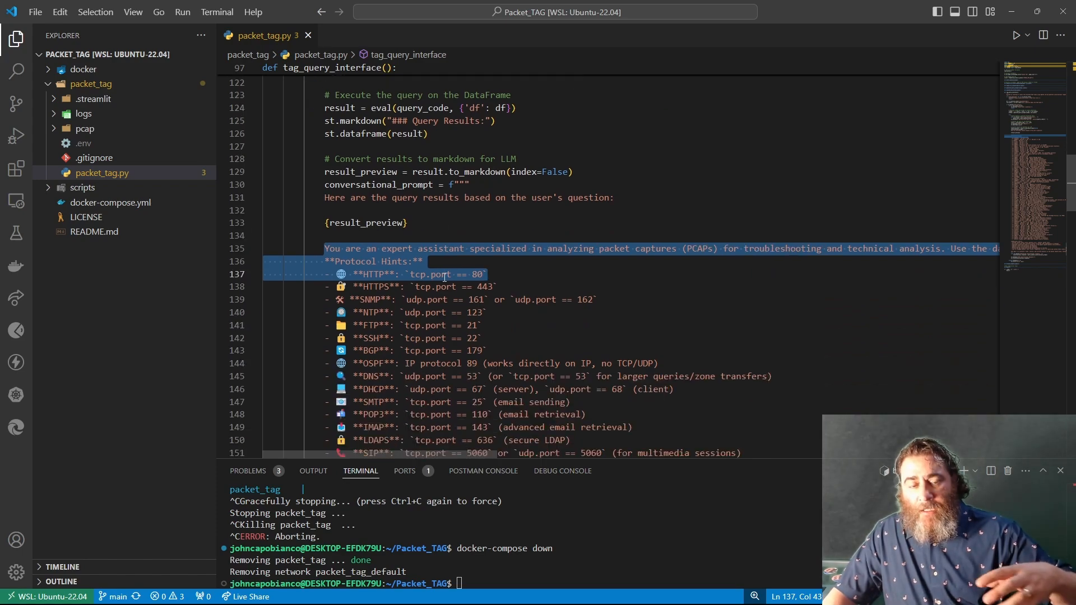
{"action": "scroll", "scroll_direction": "down", "scroll_amount": 3}
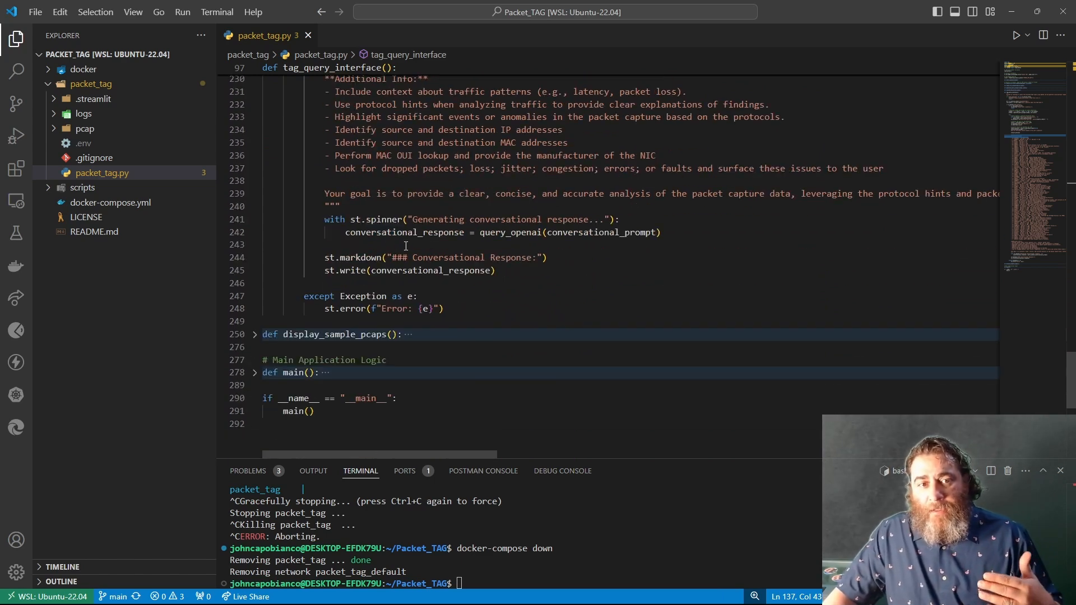
{"action": "scroll", "scroll_direction": "down", "scroll_amount": 3}
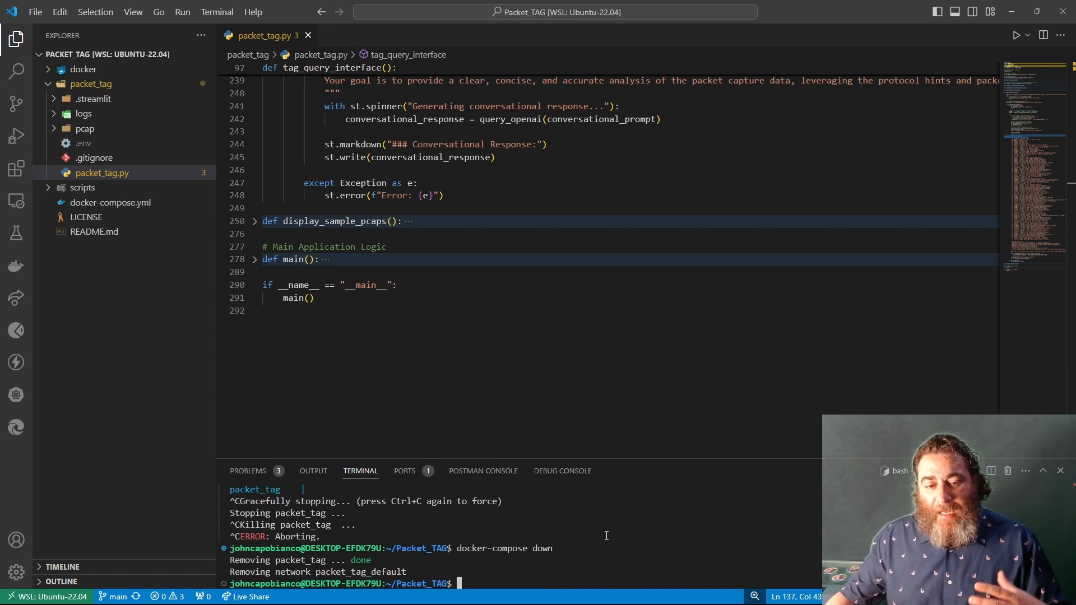
{"action": "type", "text": "docker-compose up"}
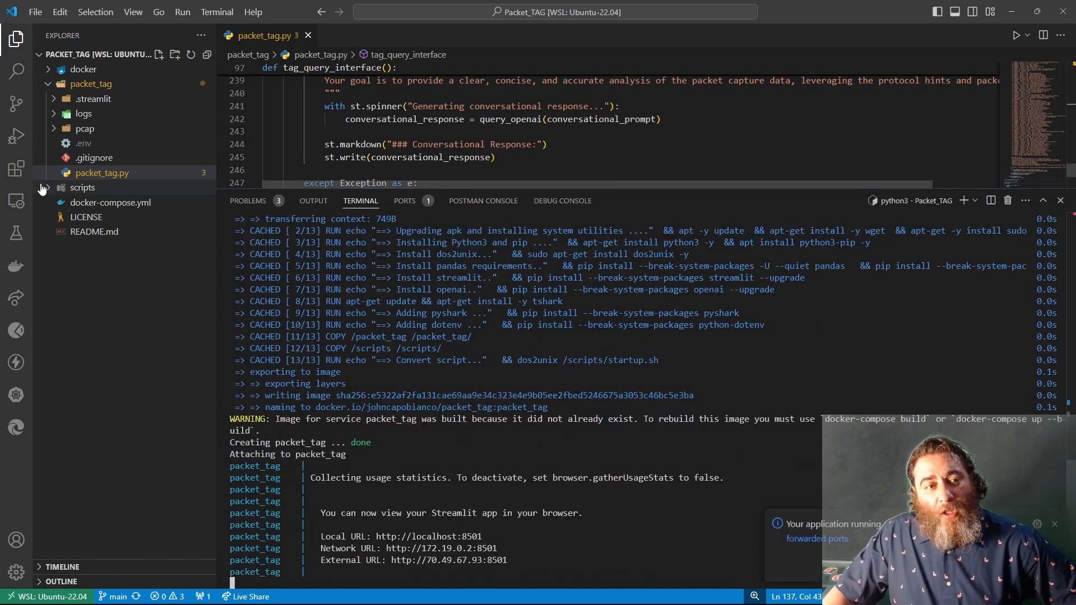
{"action": "mouse_move", "coordinate": [82, 144]}
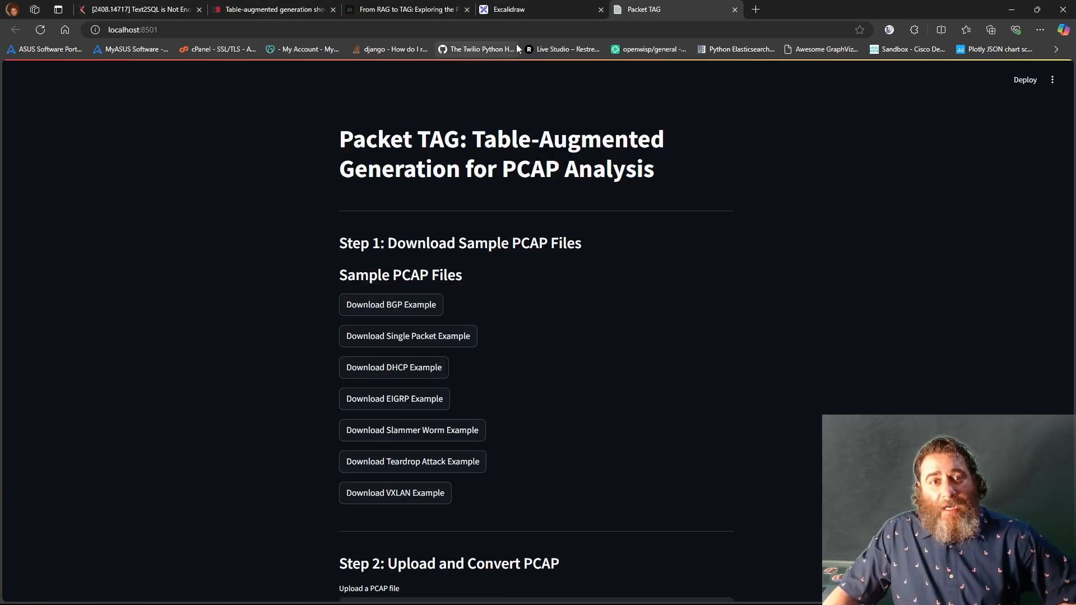
{"action": "mouse_move", "coordinate": [319, 227]}
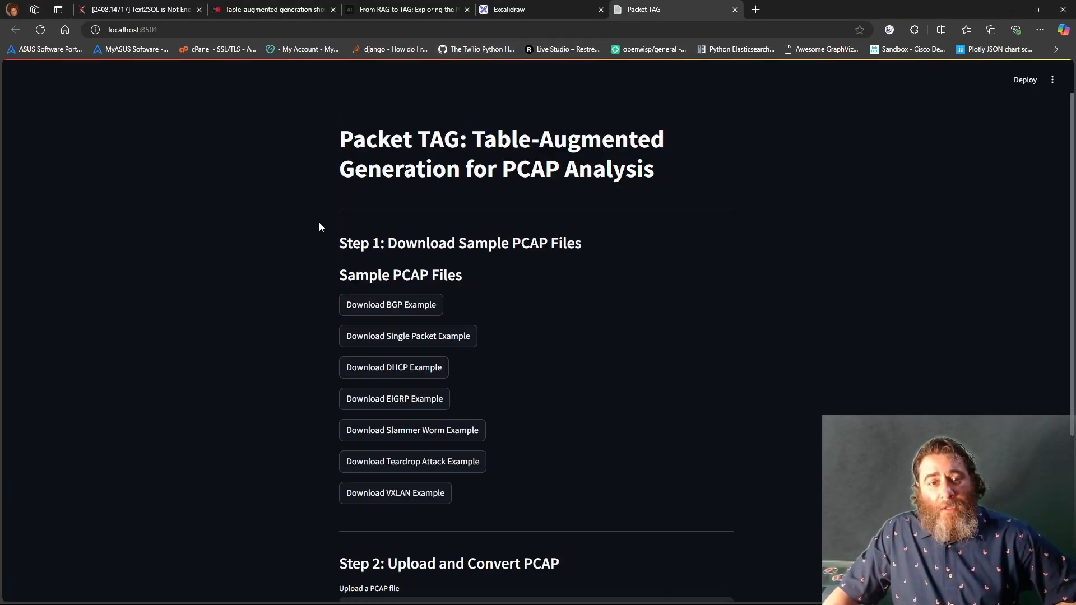
- Ask Packet TAG which source and destination IP pairs appear in the capture
{"action": "left_click", "coordinate": [694, 395]}
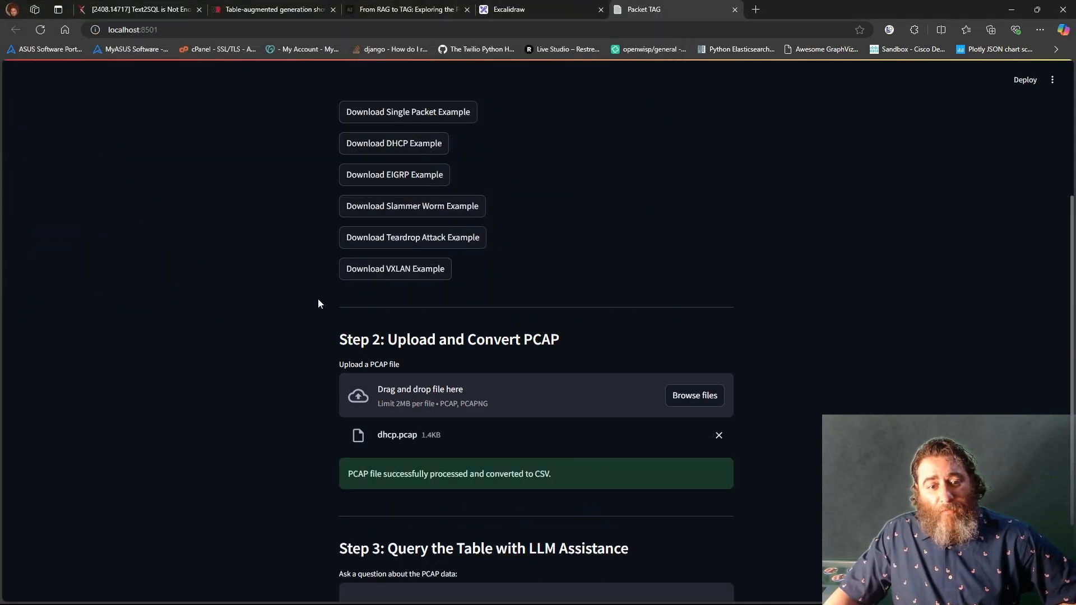
{"action": "left_click", "coordinate": [536, 470]}
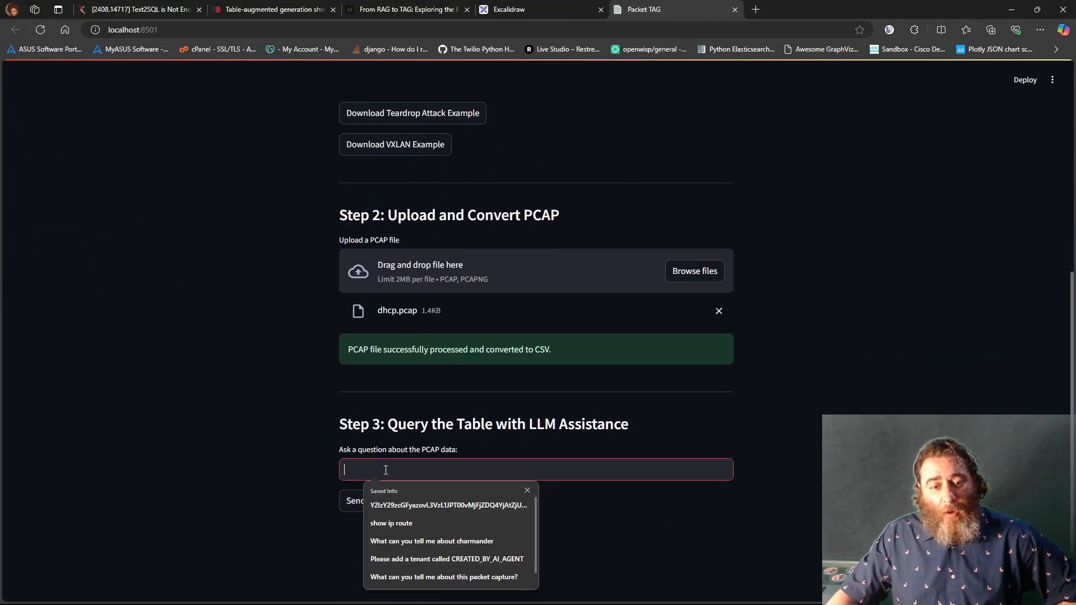
{"action": "type", "text": "What are the source and destination IP addresses?"}
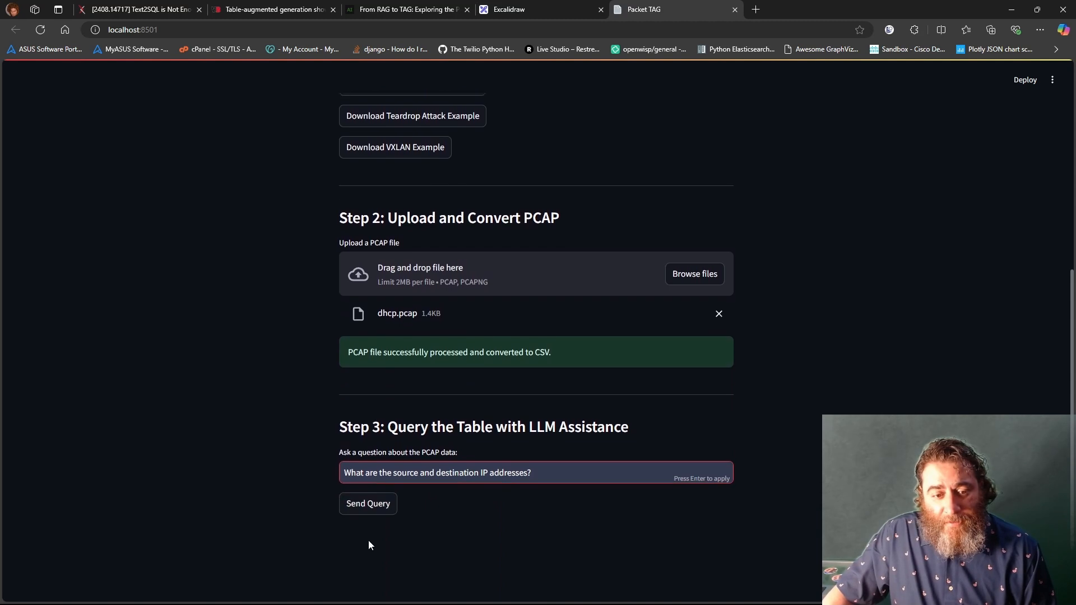
{"action": "left_click", "coordinate": [368, 503]}
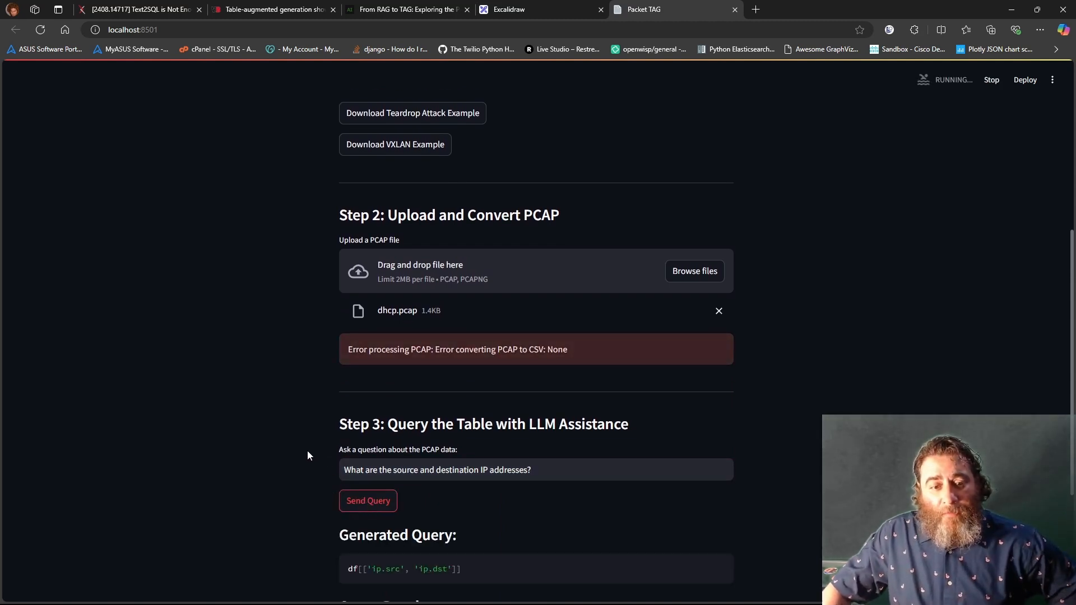
{"action": "left_click", "coordinate": [368, 501]}
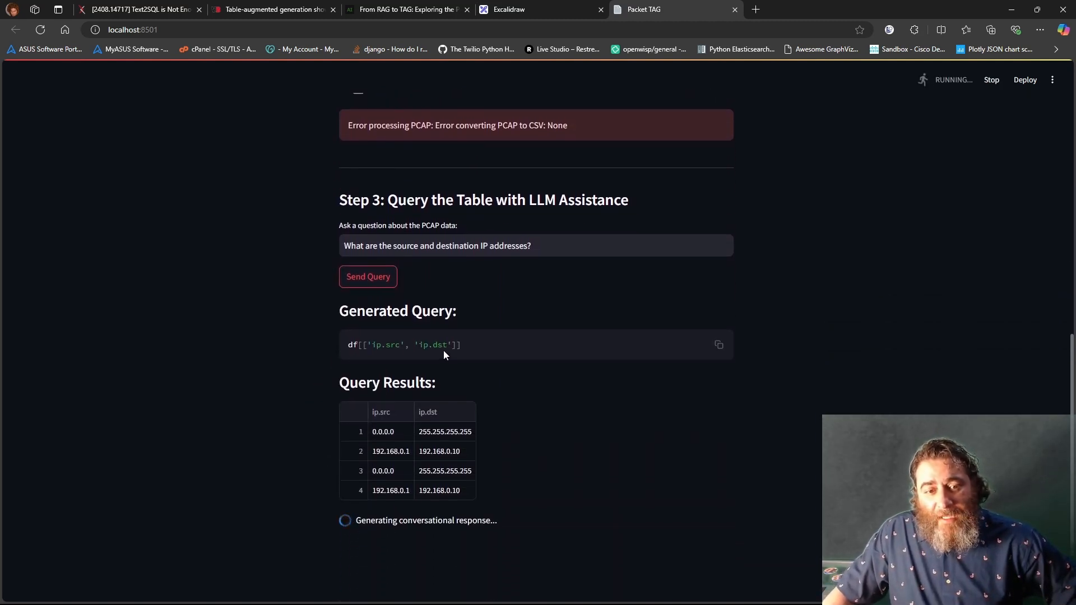
- Select the generated pandas query and sort the results table by ip.src
{"action": "double_click", "coordinate": [403, 345]}
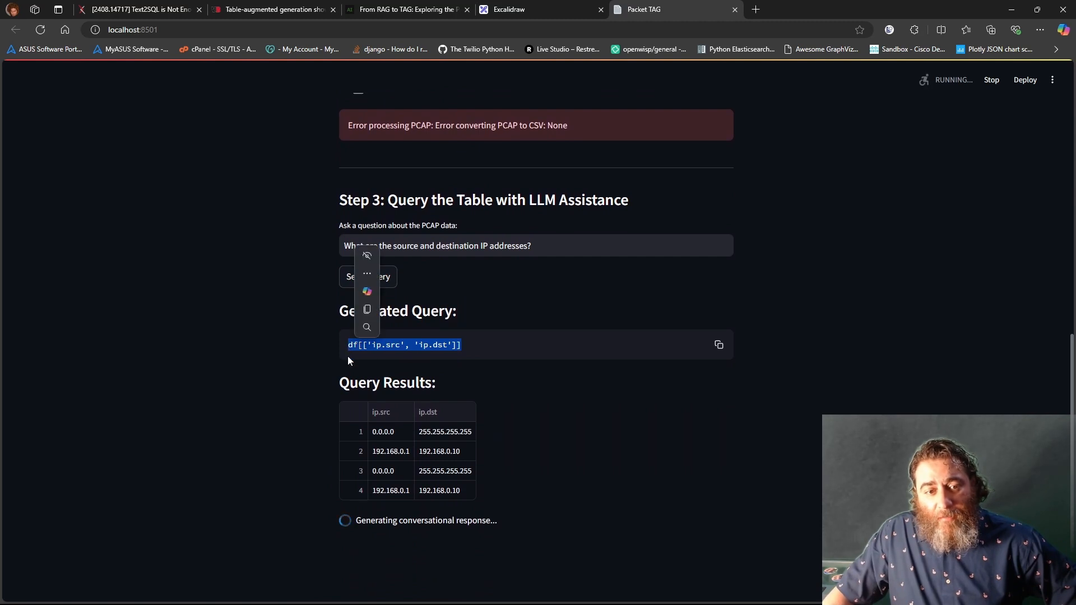
{"action": "mouse_move", "coordinate": [385, 367]}
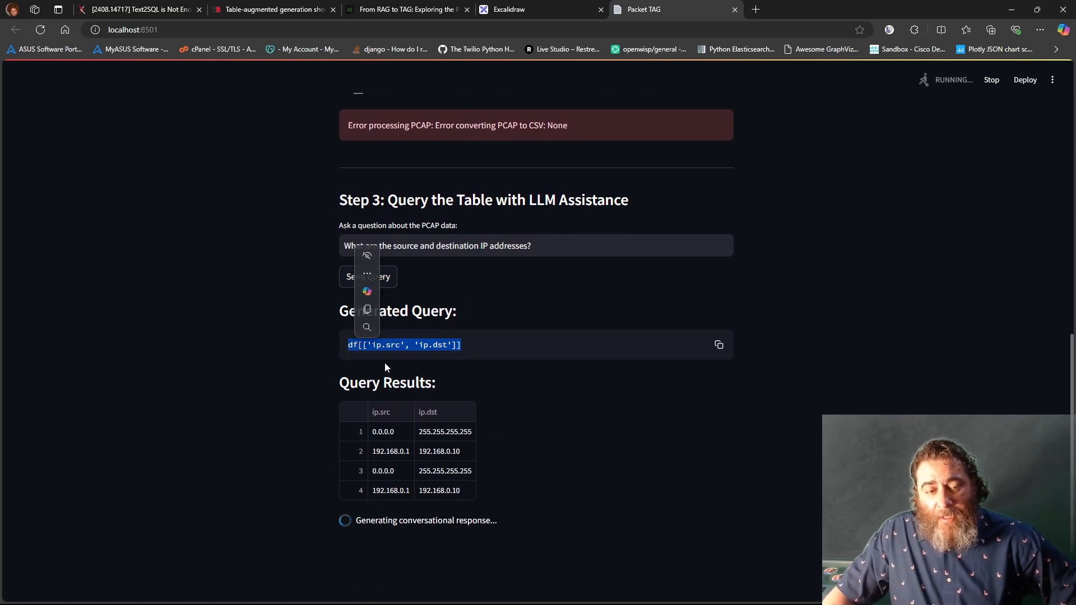
{"action": "mouse_move", "coordinate": [357, 353]}
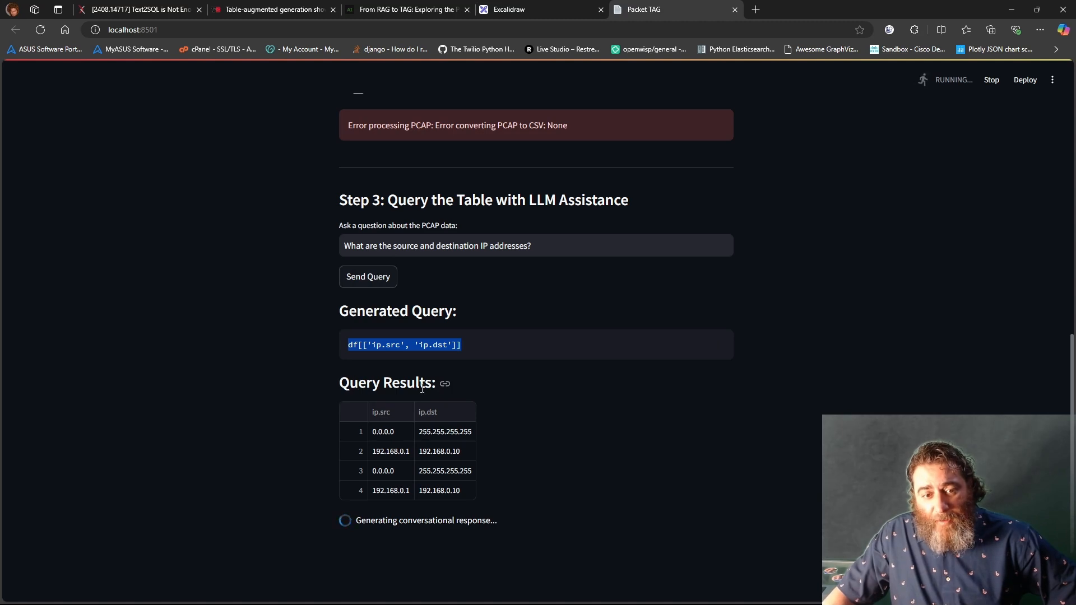
{"action": "left_click", "coordinate": [385, 412]}
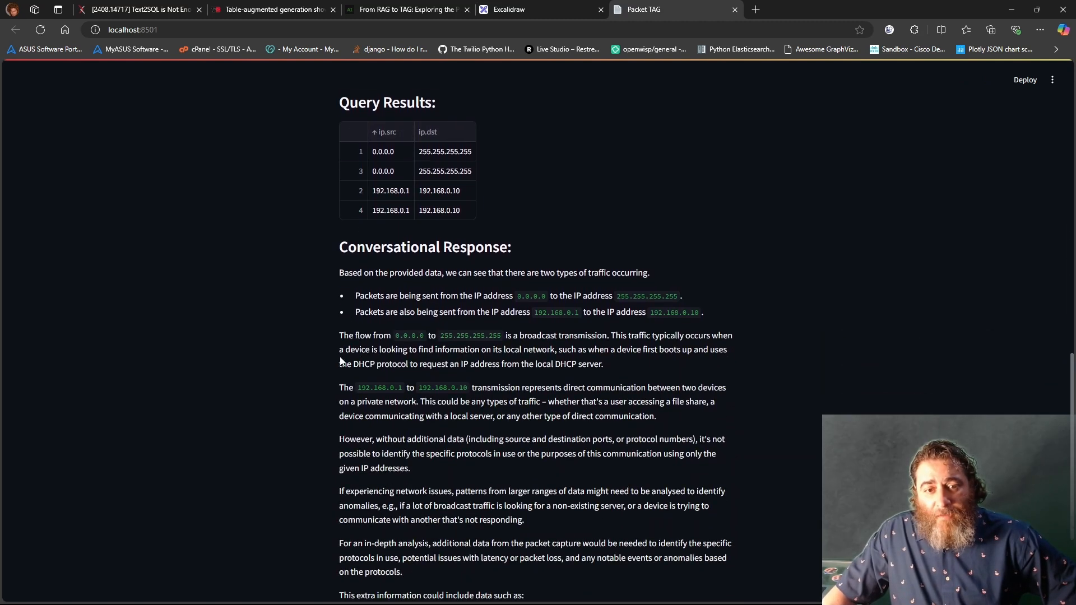
{"action": "scroll", "scroll_direction": "down", "scroll_amount": 3}
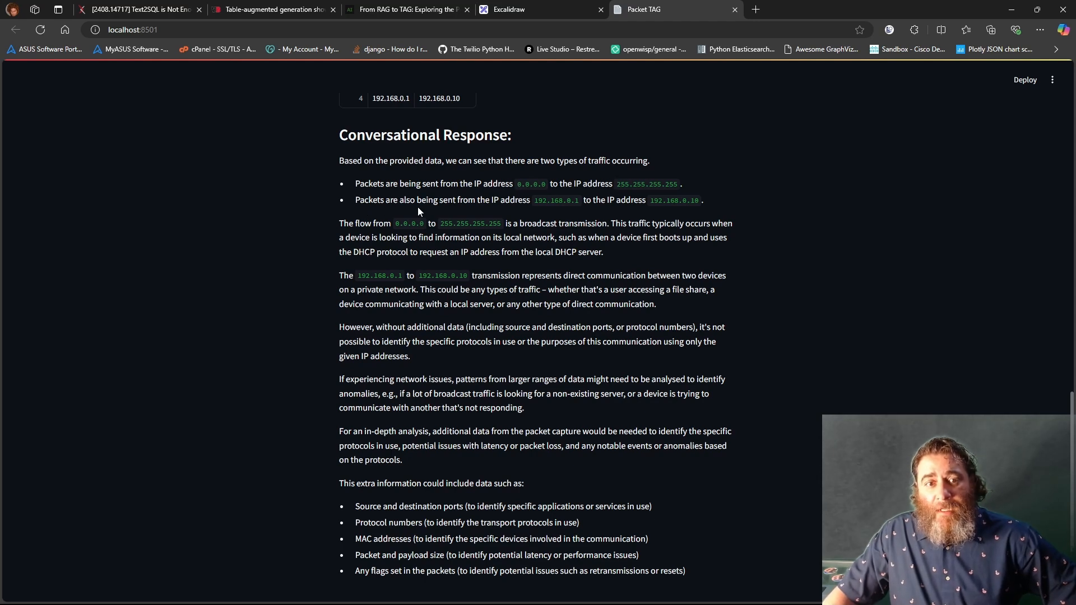
{"action": "mouse_move", "coordinate": [563, 210]}
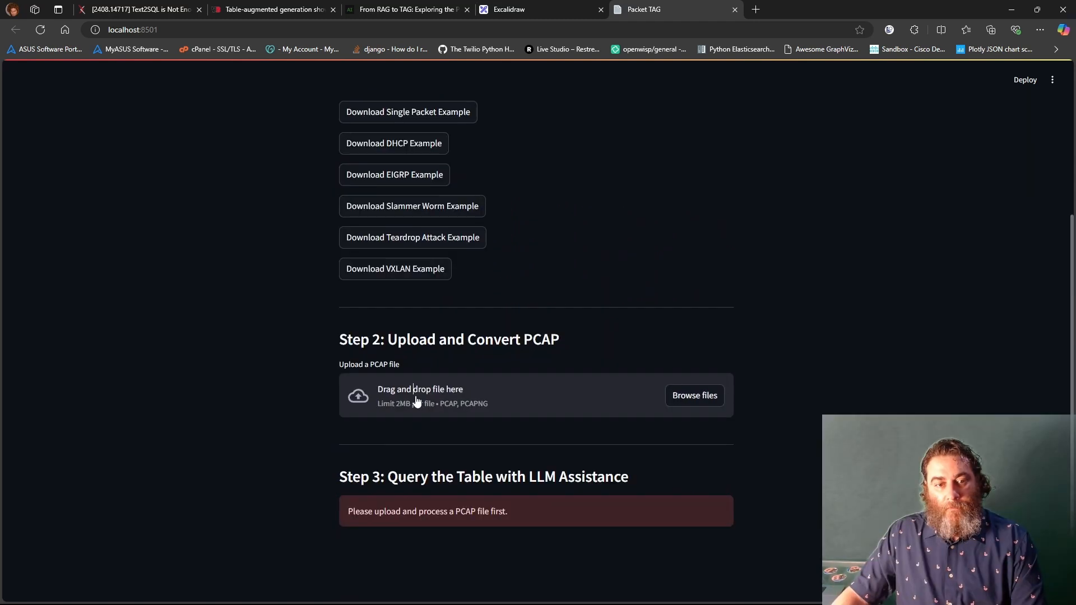
- Ask Packet TAG 'What port numbers are used in this packet capture?'
{"action": "left_click", "coordinate": [694, 395]}
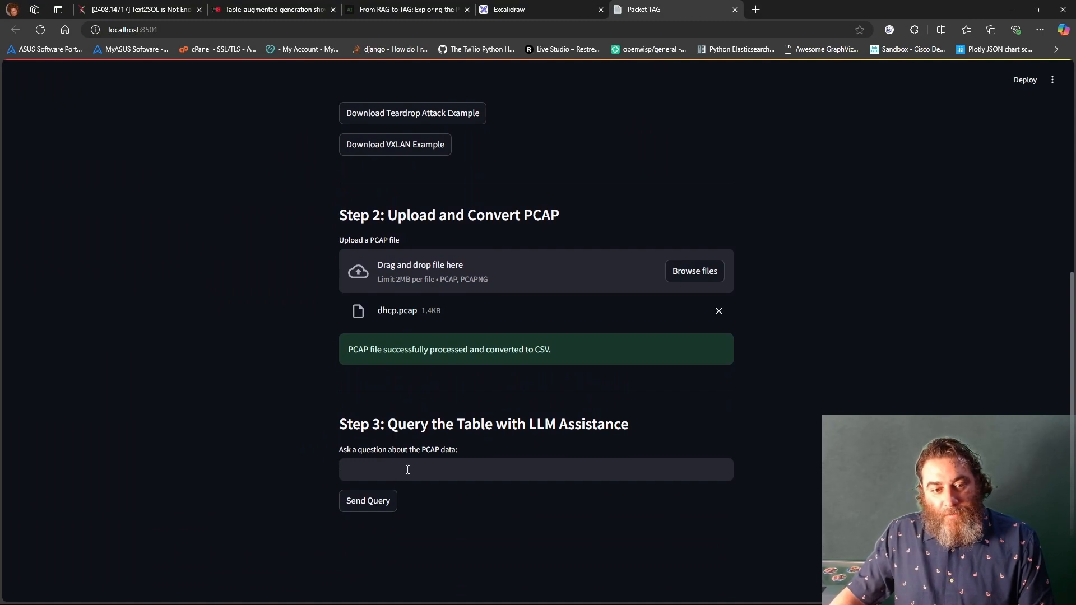
{"action": "type", "text": "What port numbers are used in"}
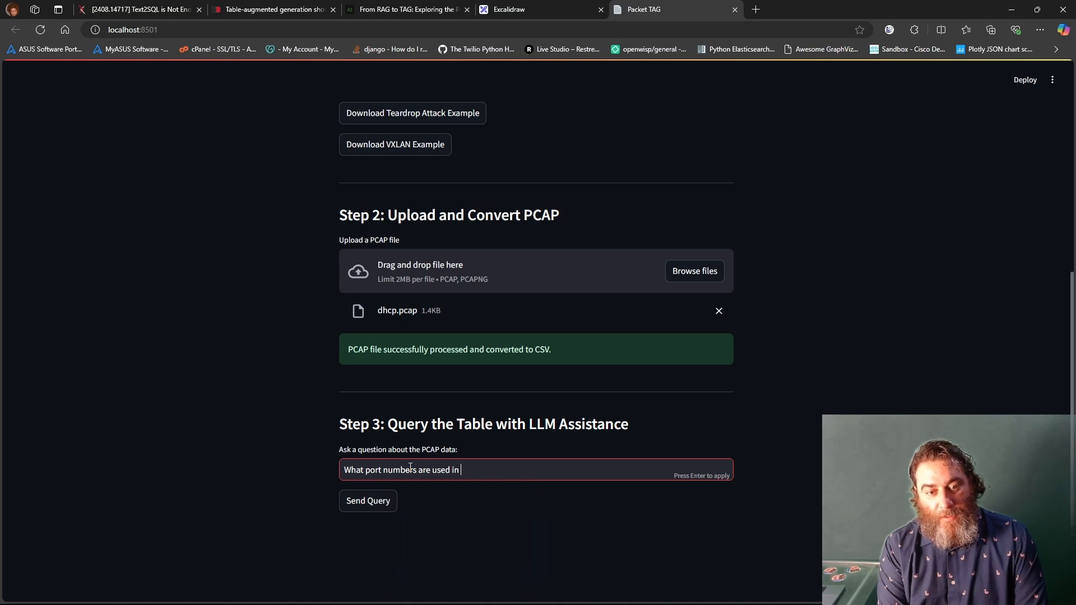
{"action": "type", "text": "this packet capture?"}
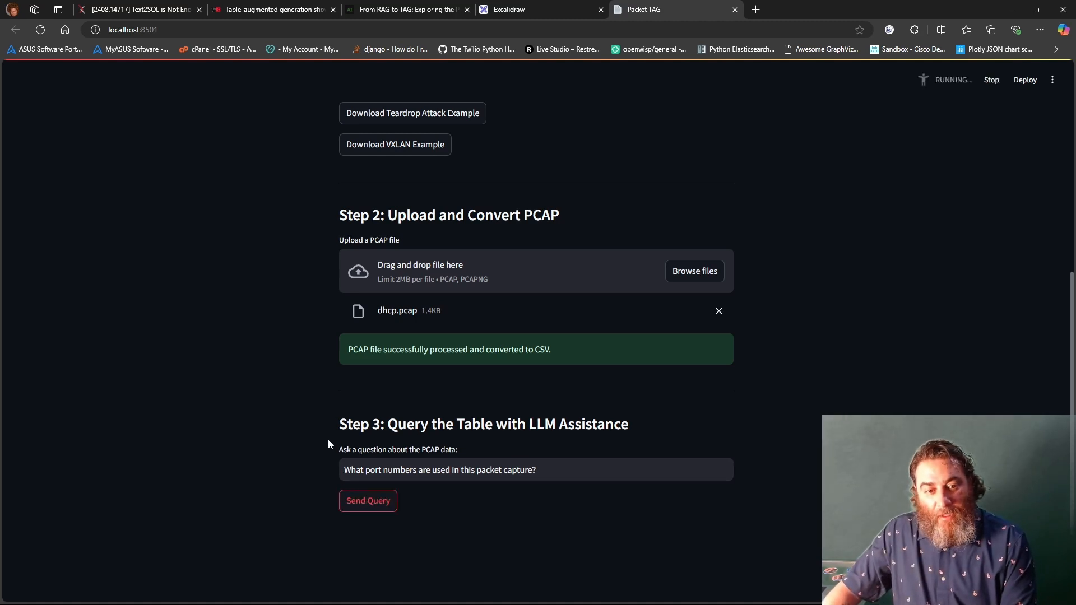
{"action": "left_click", "coordinate": [368, 500]}
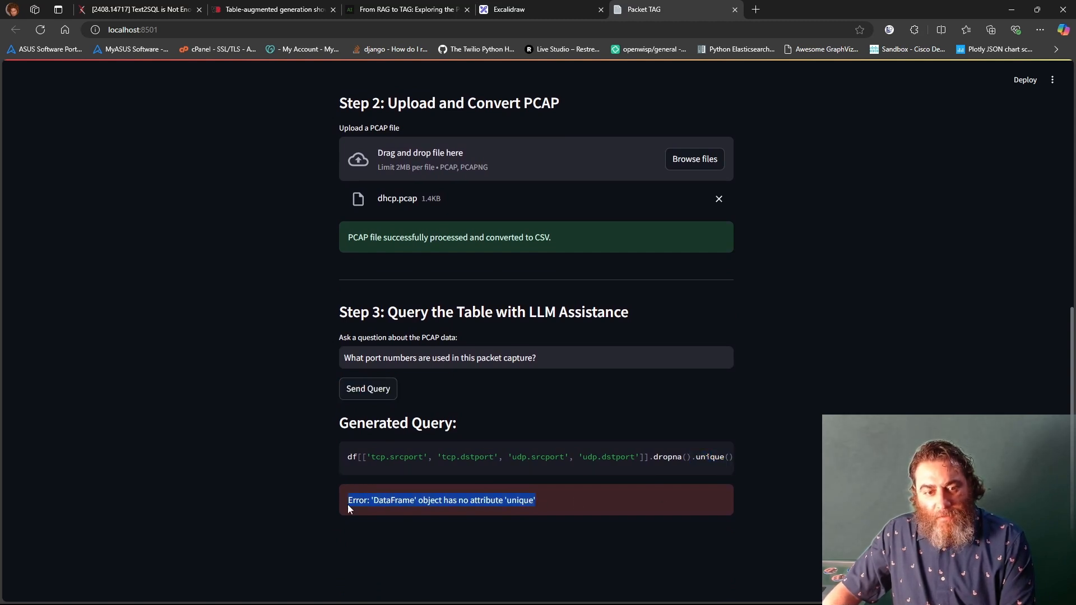
- Re-send after the error and highlight the UDP ports 67/68 DHCP explanation
{"action": "left_click", "coordinate": [367, 388]}
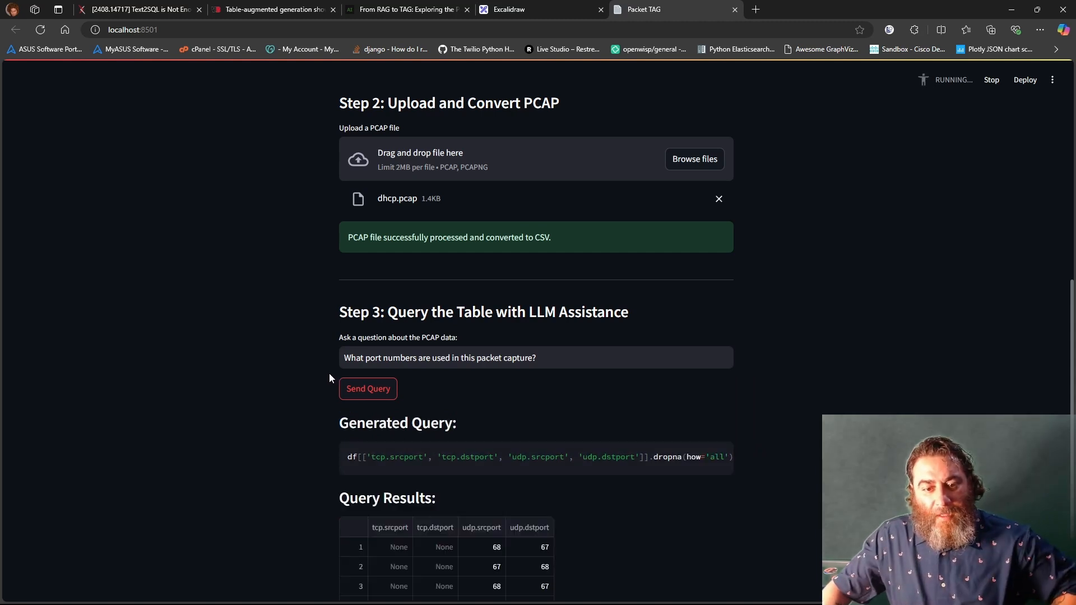
{"action": "left_click", "coordinate": [368, 389]}
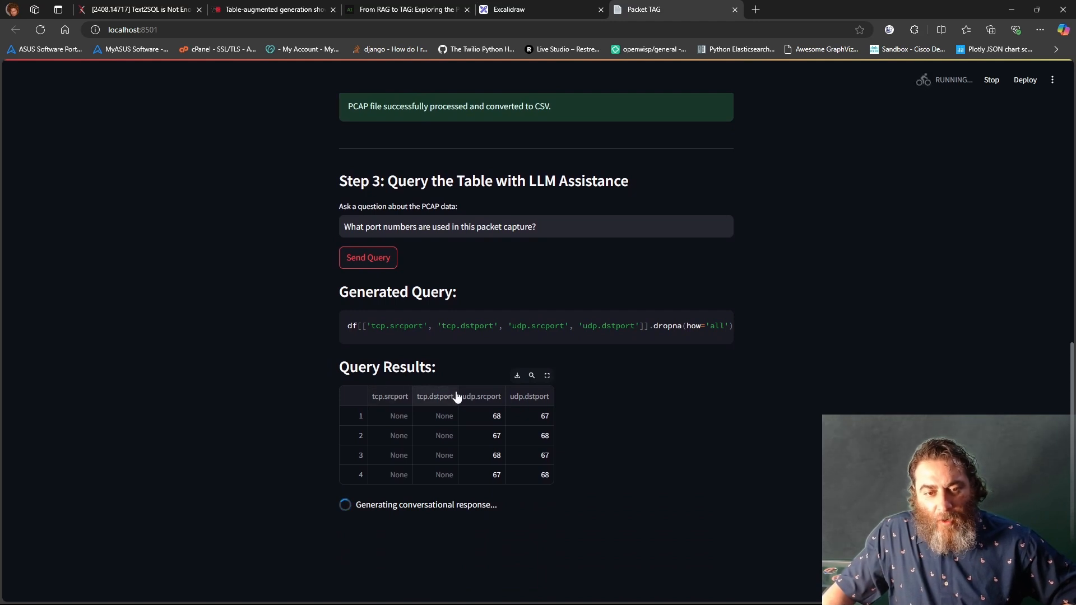
{"action": "mouse_move", "coordinate": [501, 433]}
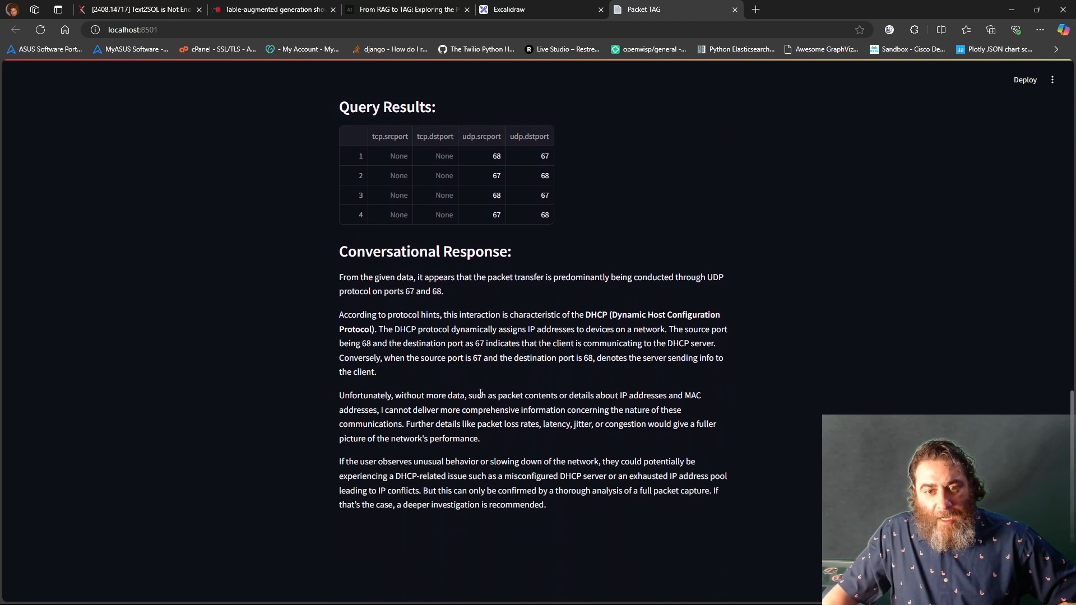
{"action": "left_click_drag", "start_coordinate": [339, 278], "coordinate": [423, 291]}
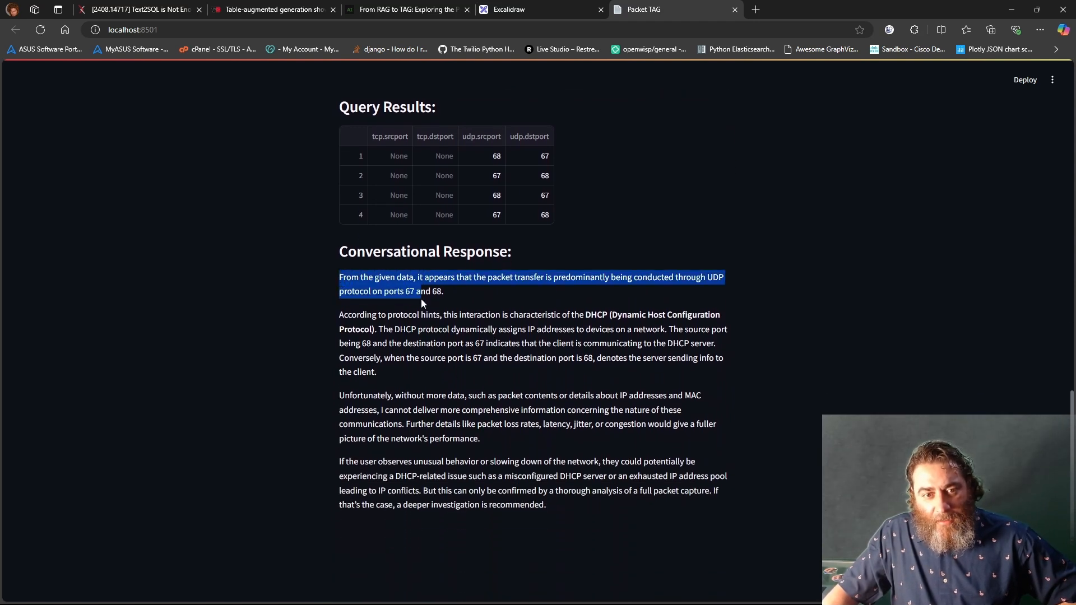
{"action": "left_click_drag", "start_coordinate": [422, 303], "coordinate": [546, 505]}
{"action": "type", "text": "What can you me a"}
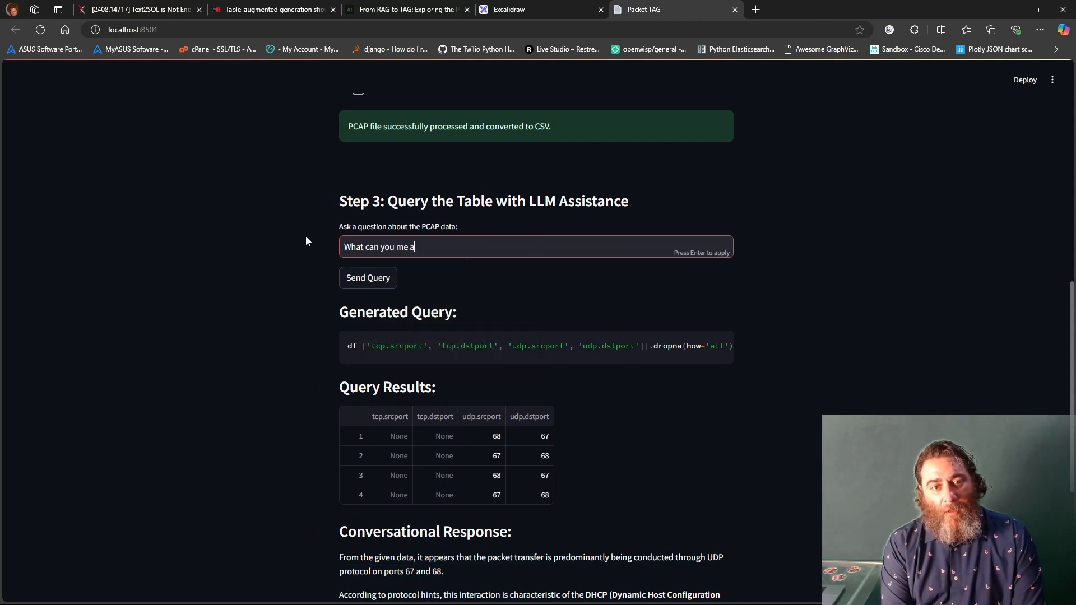
- Ask 'What can you me about this packet capture?' and re-send after the syntax error
{"action": "type", "text": "bout this packet"}
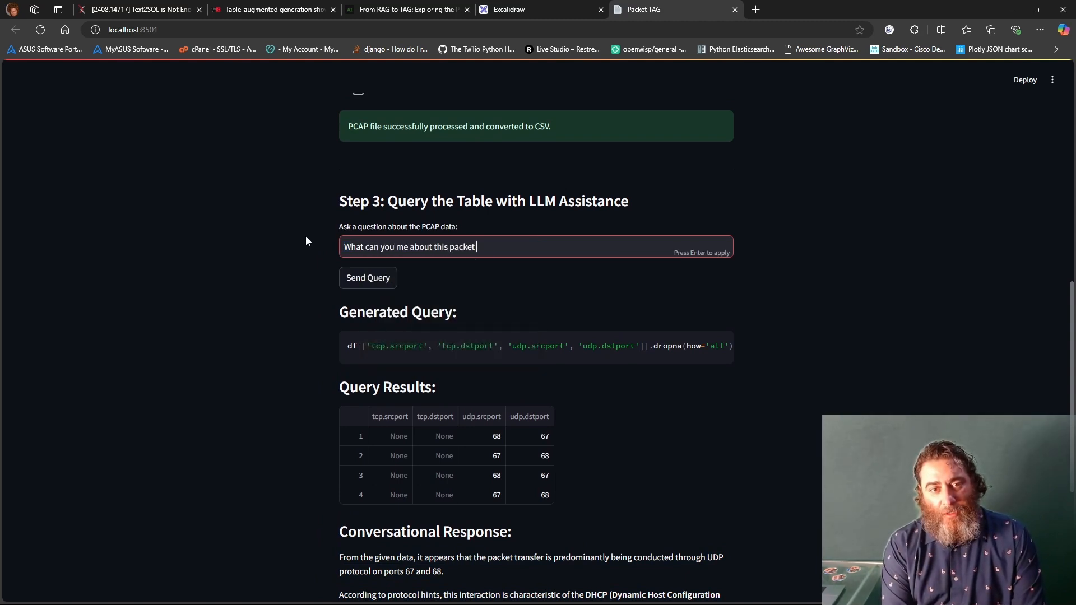
{"action": "type", "text": "capture?"}
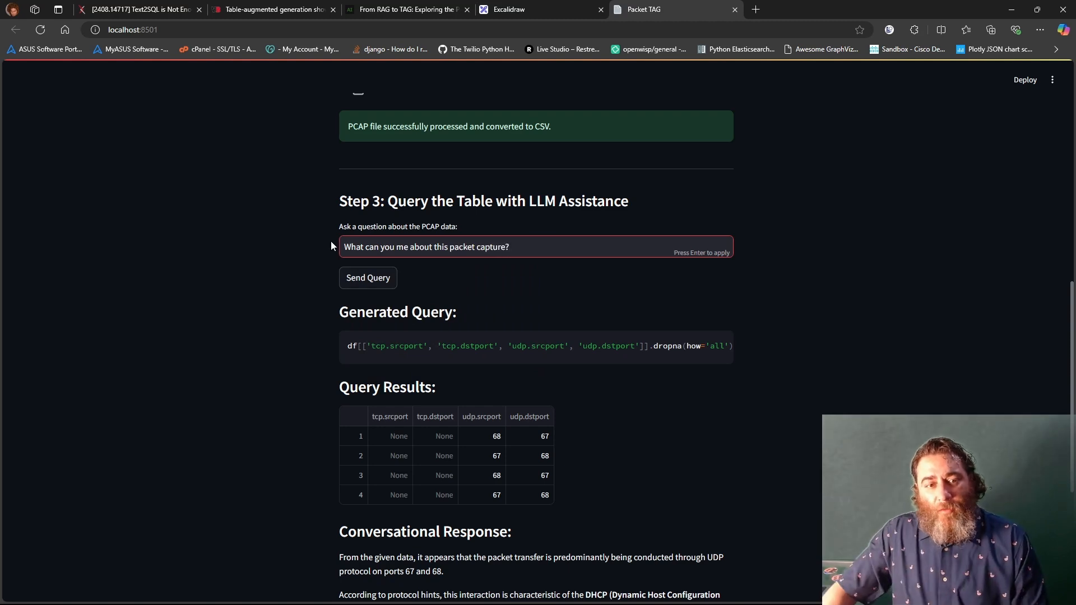
{"action": "left_click", "coordinate": [367, 278]}
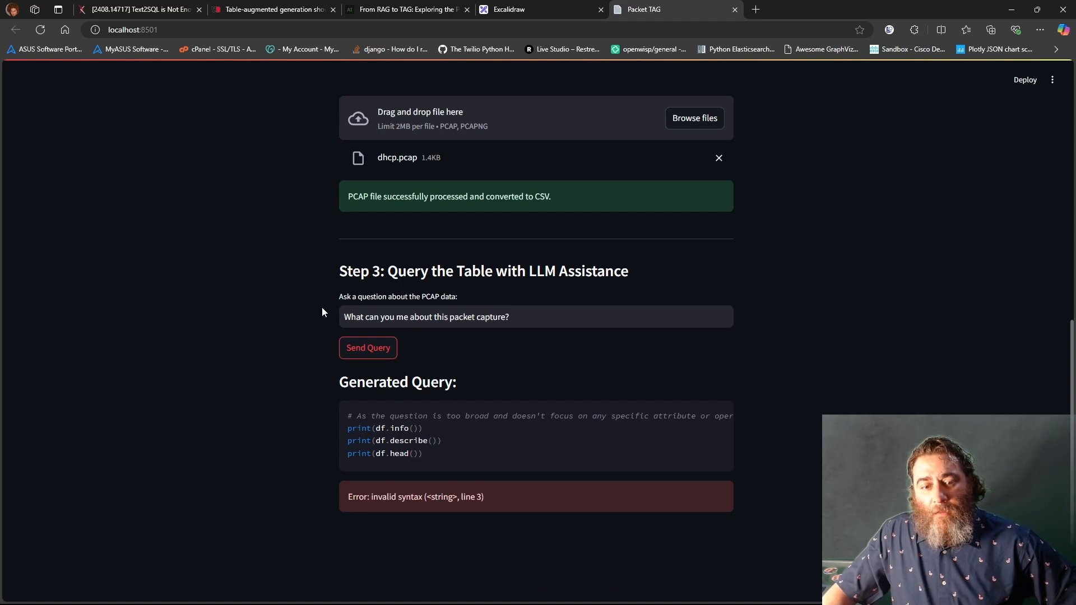
{"action": "left_click", "coordinate": [367, 348]}
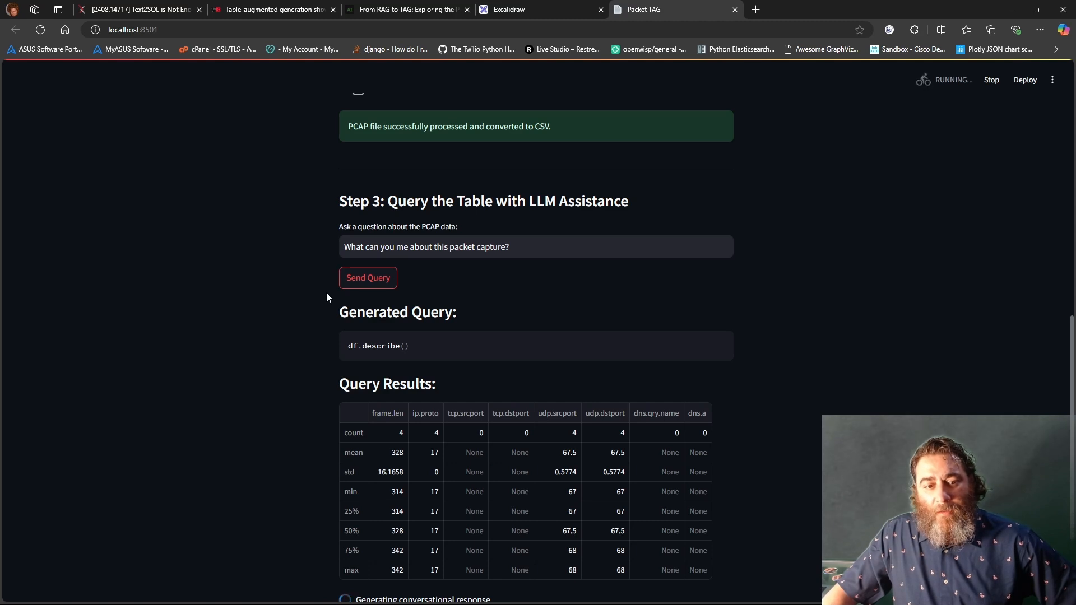
- Scroll through the df.describe() summary table and the DHCP/UDP explanation
{"action": "scroll", "scroll_direction": "down", "scroll_amount": 3}
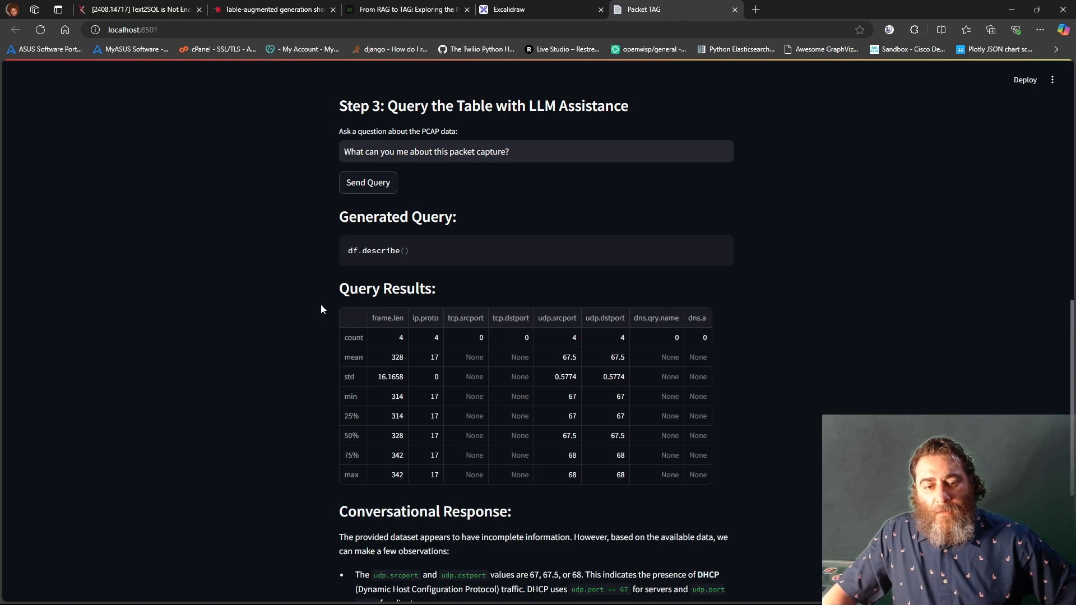
{"action": "scroll", "scroll_direction": "down", "scroll_amount": 3}
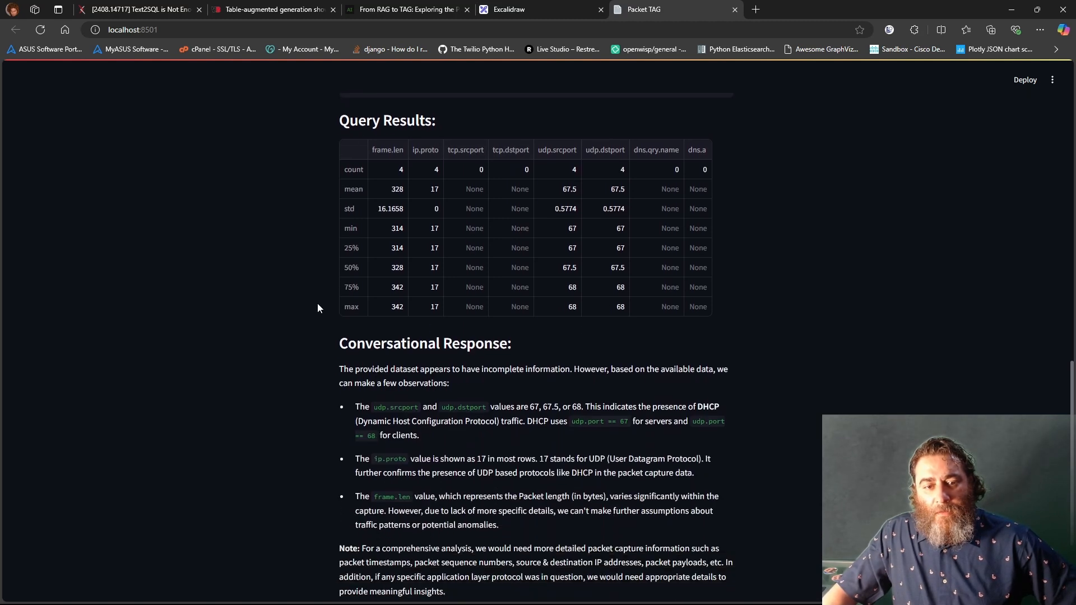
{"action": "scroll", "scroll_direction": "down", "scroll_amount": 3}
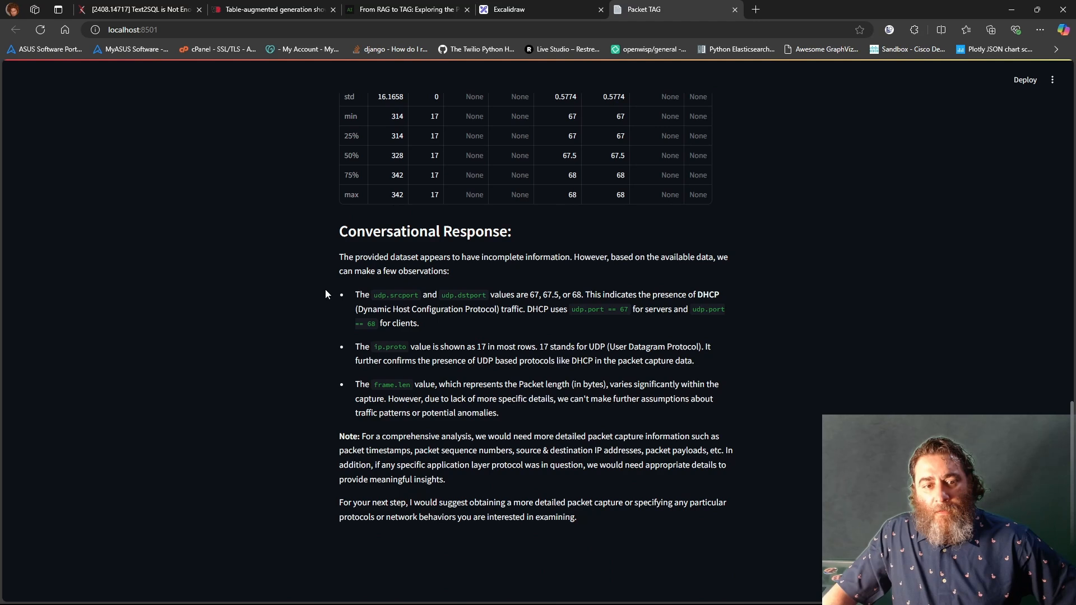
{"action": "scroll", "scroll_direction": "down", "scroll_amount": 3}
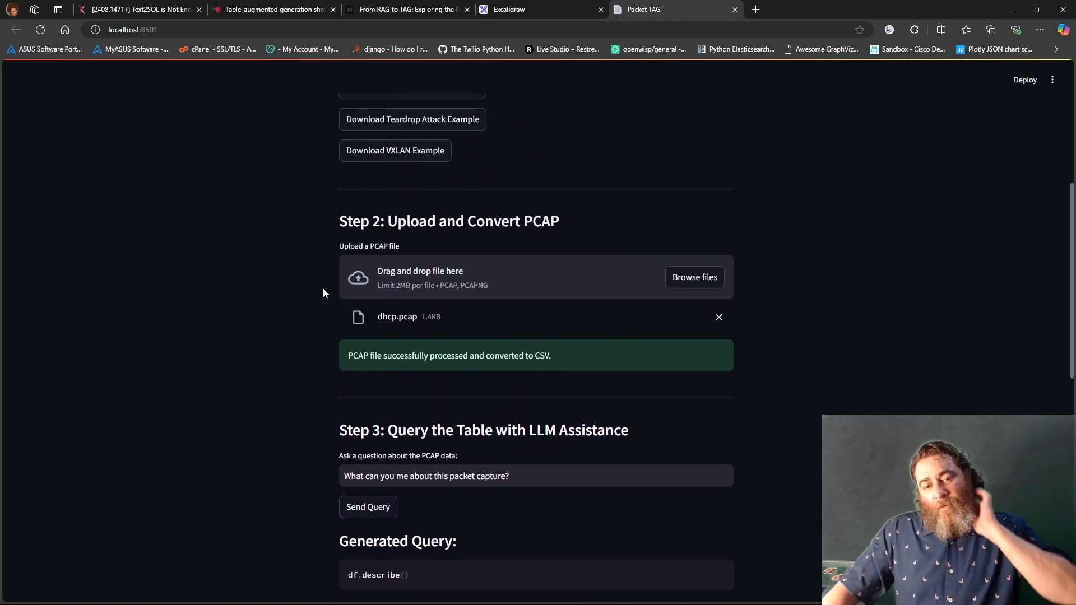
{"action": "left_click", "coordinate": [368, 507]}
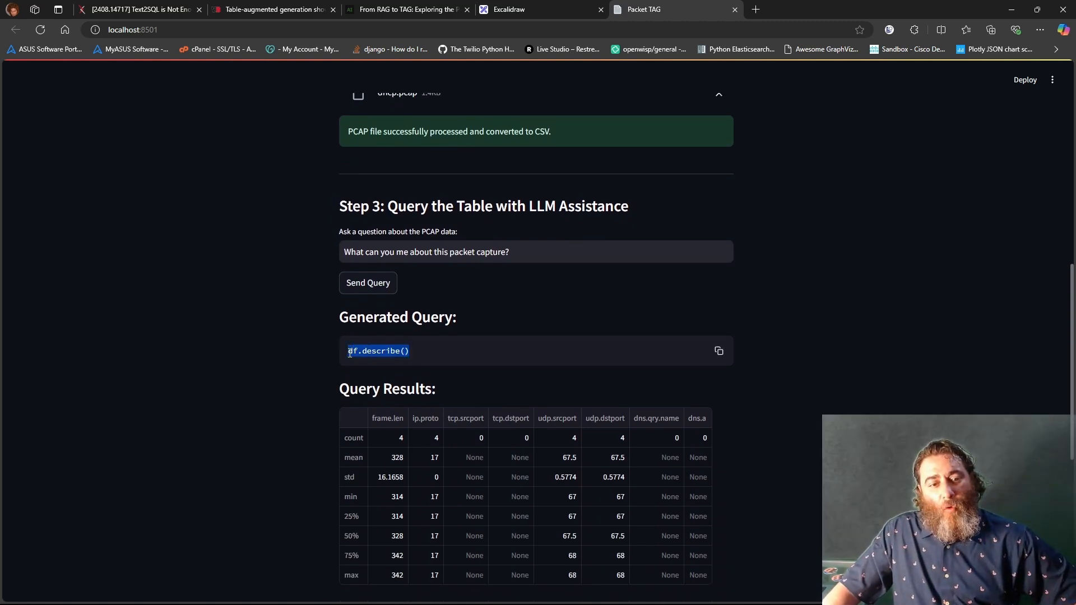
{"action": "scroll", "scroll_direction": "down", "scroll_amount": 3}
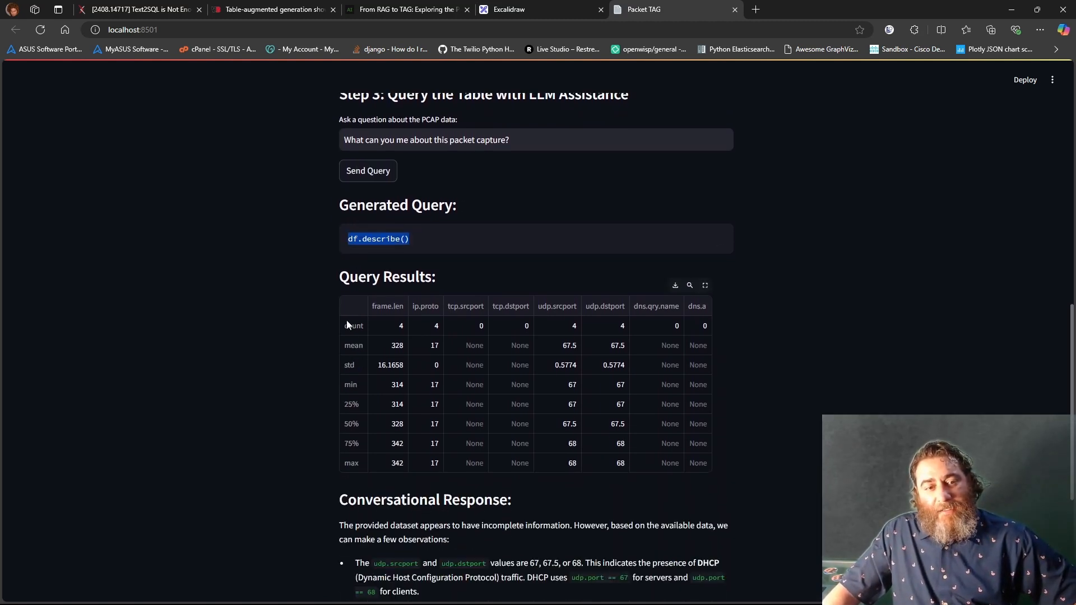
{"action": "scroll", "scroll_direction": "down", "scroll_amount": 3}
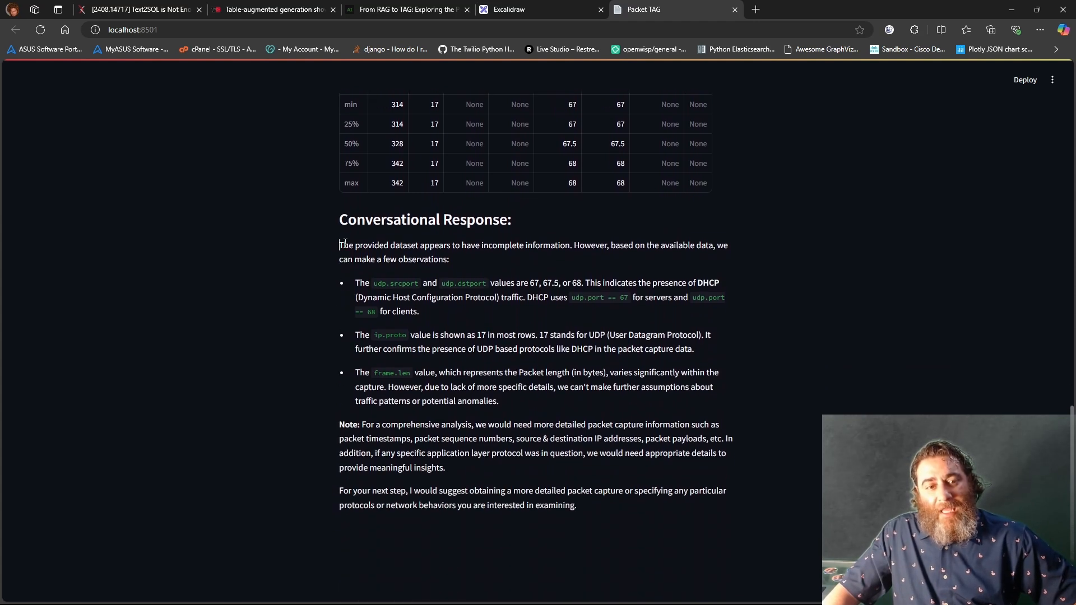